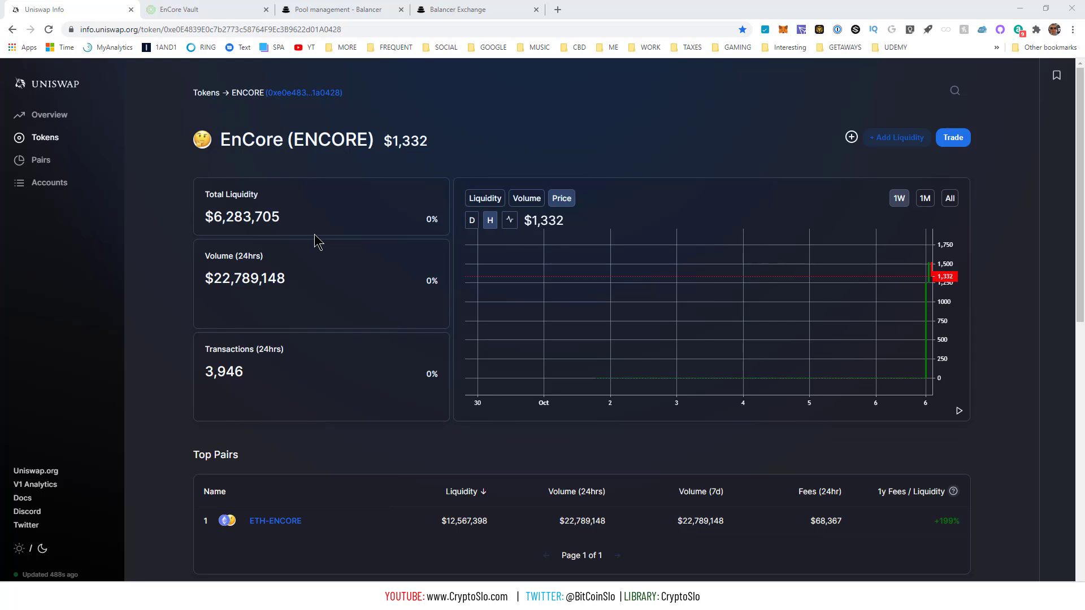
mouse_move(661, 90)
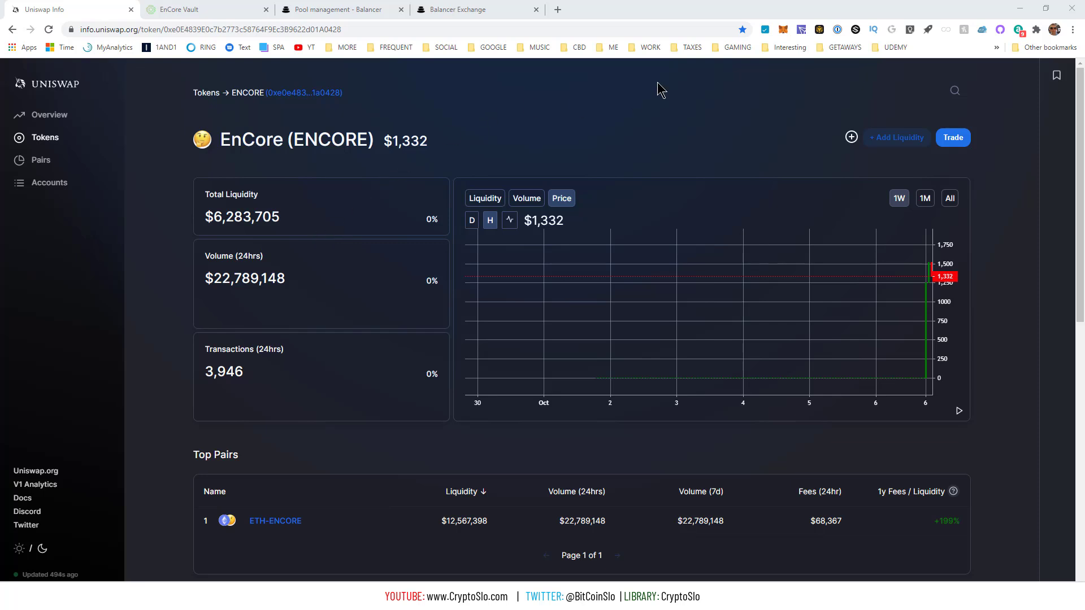
mouse_move(653, 102)
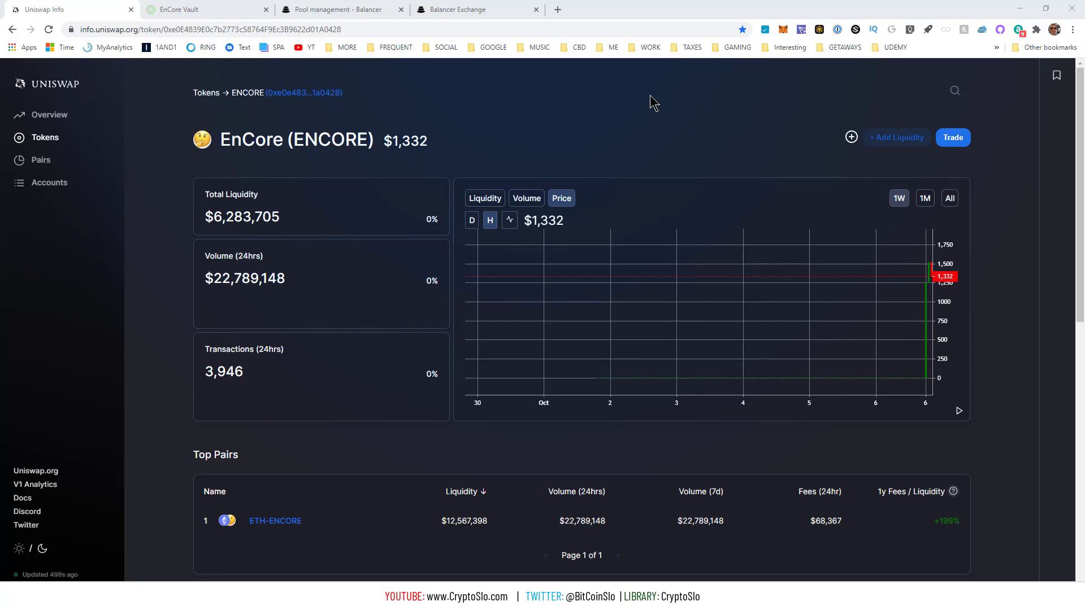
Reload the Uniswap Info ENCORE page to show the $1,279 price and $6,166,451 liquidity.
left_click(47, 29)
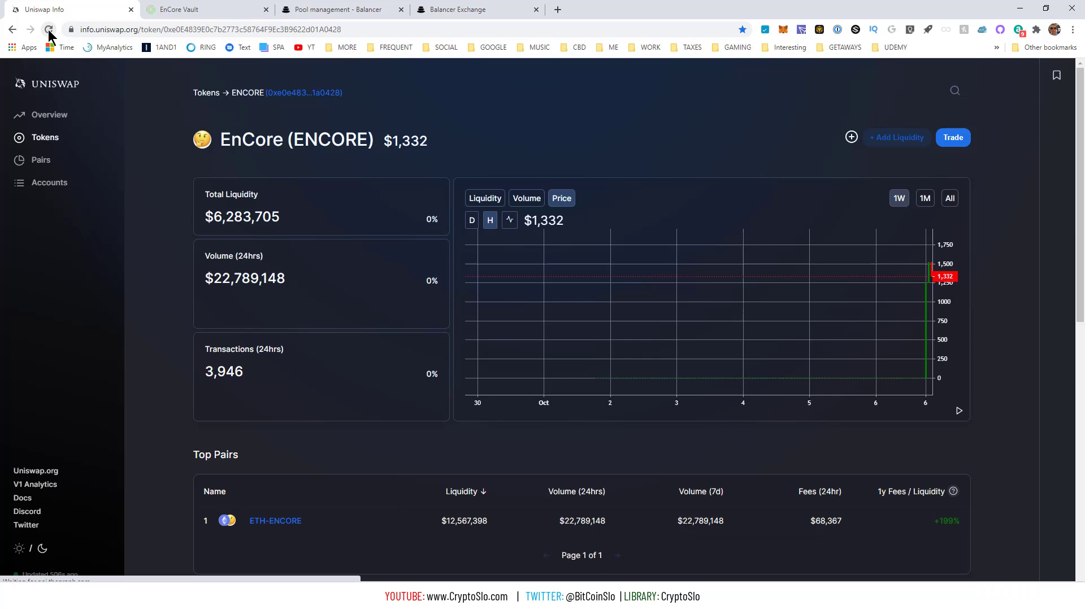
left_click(49, 29)
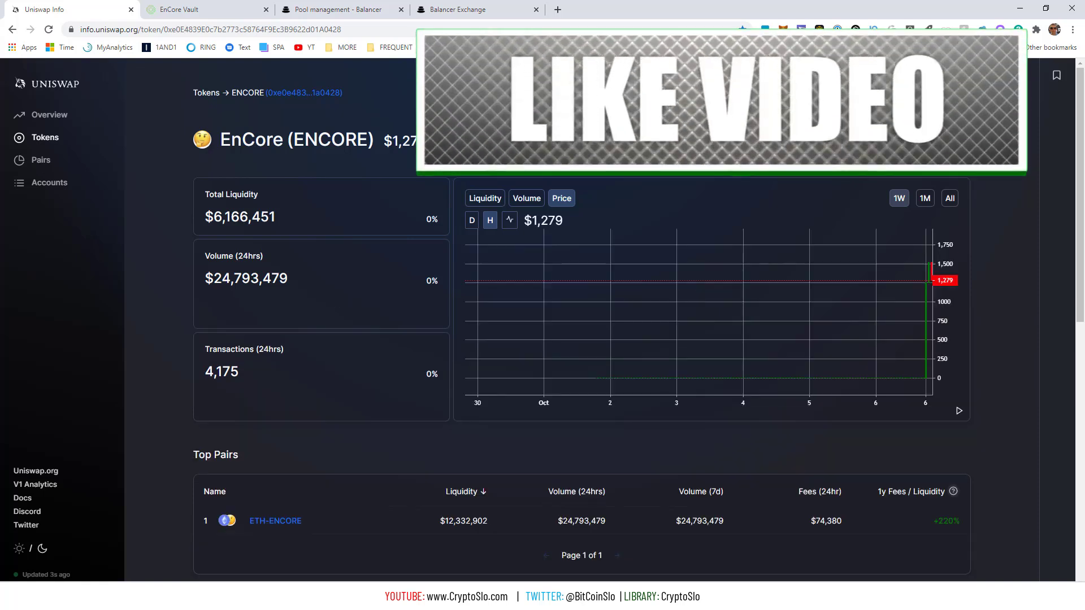
mouse_move(983, 204)
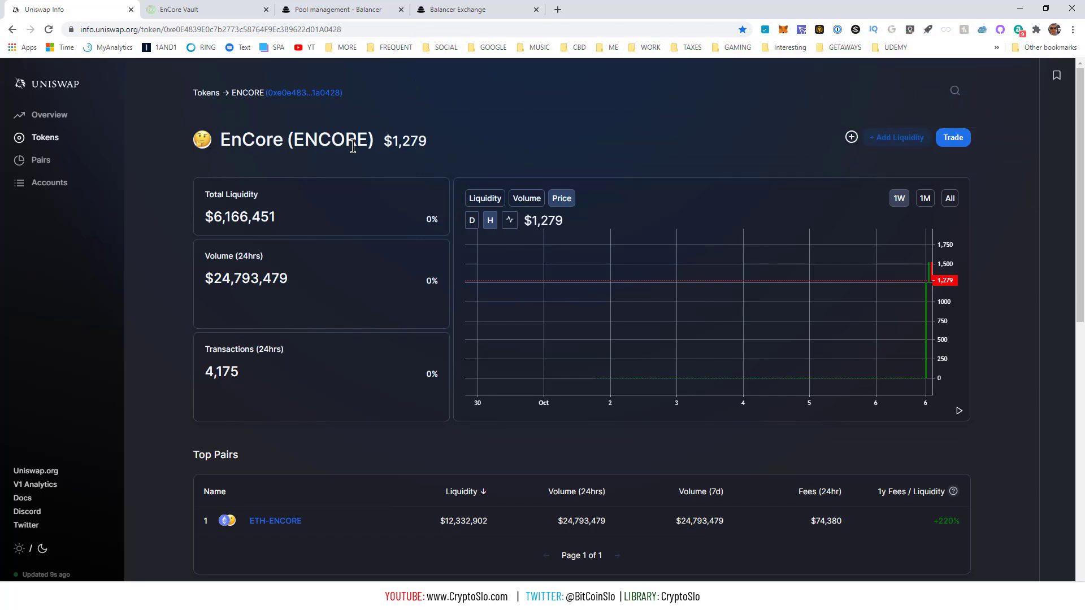
mouse_move(364, 146)
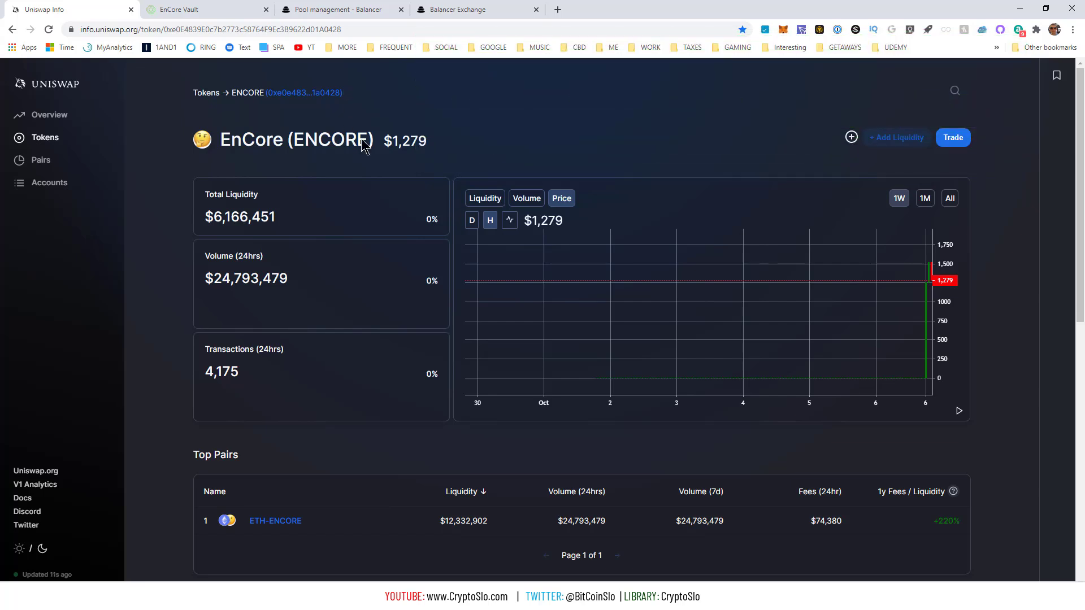
mouse_move(418, 117)
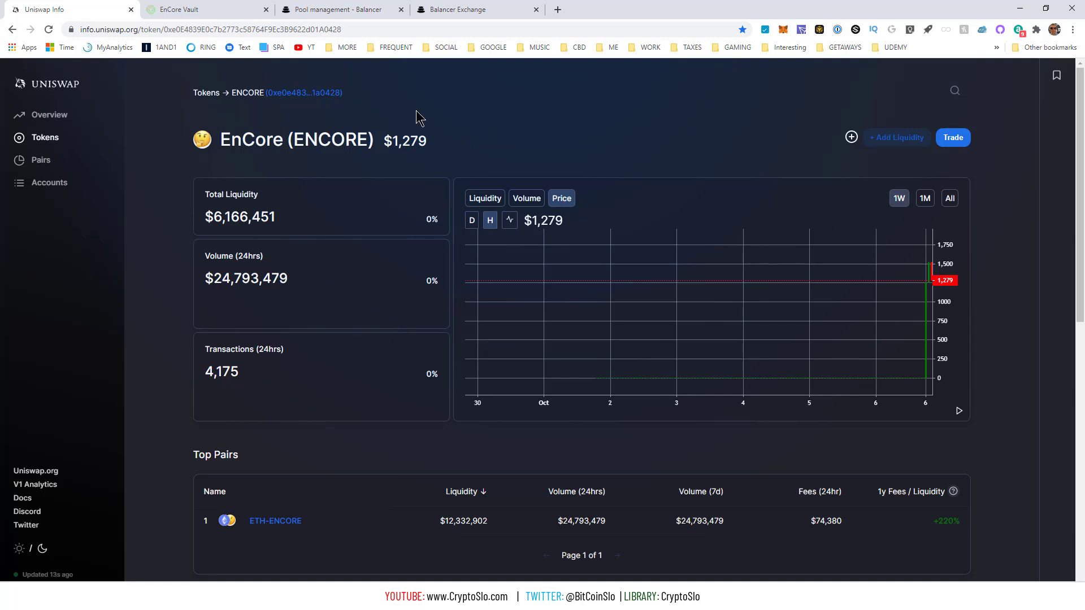
mouse_move(345, 47)
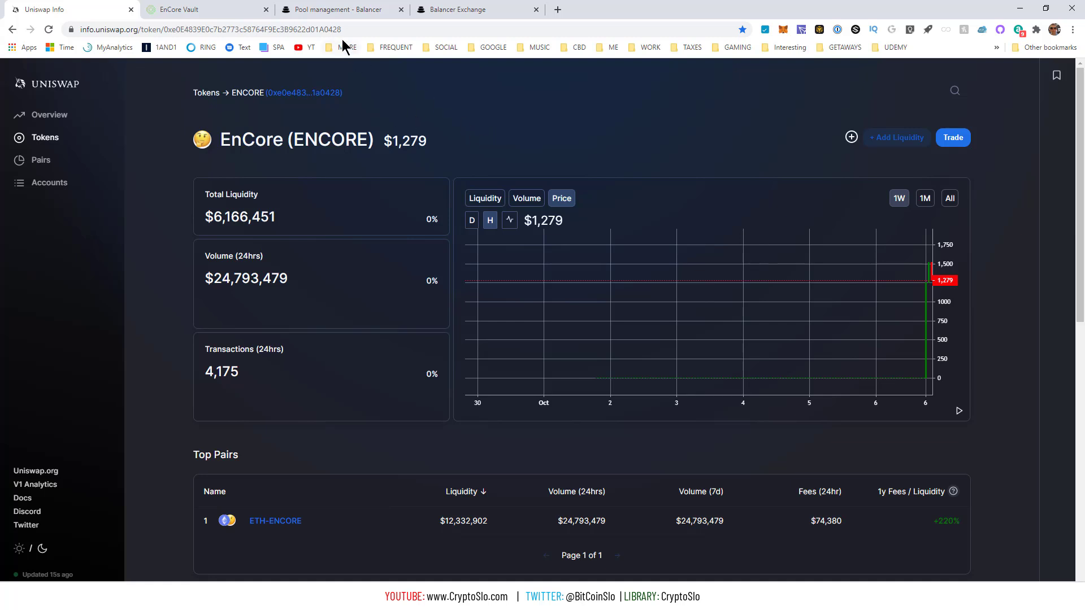
mouse_move(178, 9)
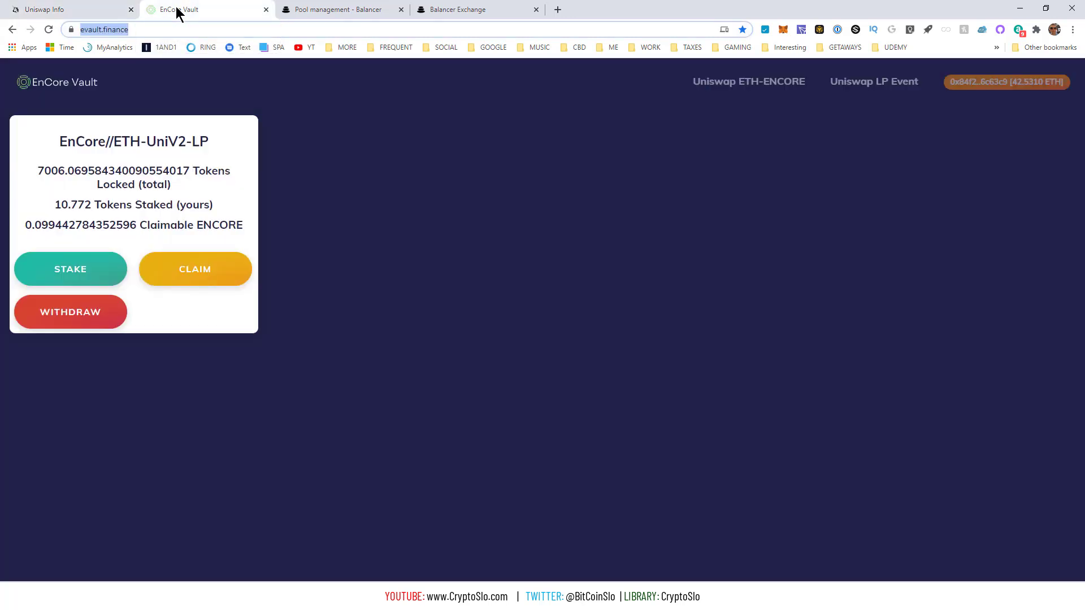
mouse_move(183, 13)
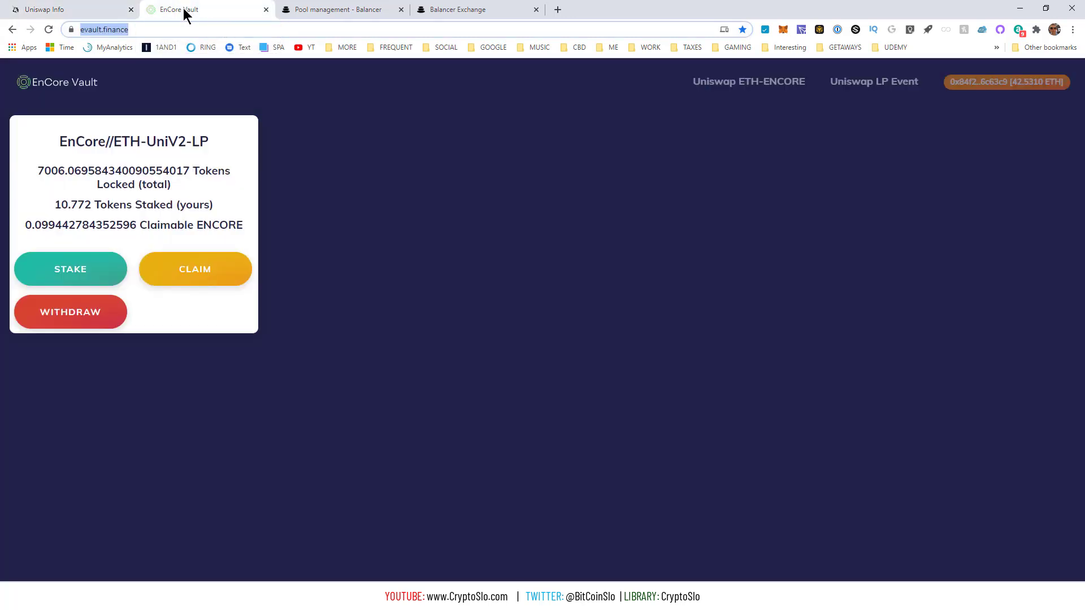
mouse_move(403, 144)
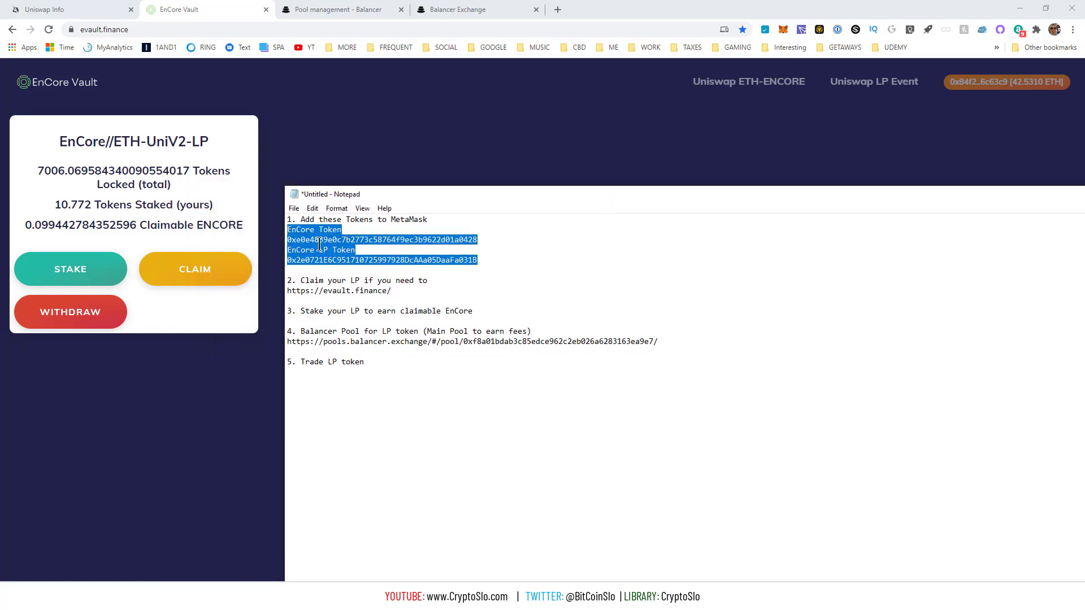
Clear the text selection in the Notepad token notes beside the EnCore Vault page.
left_click(318, 231)
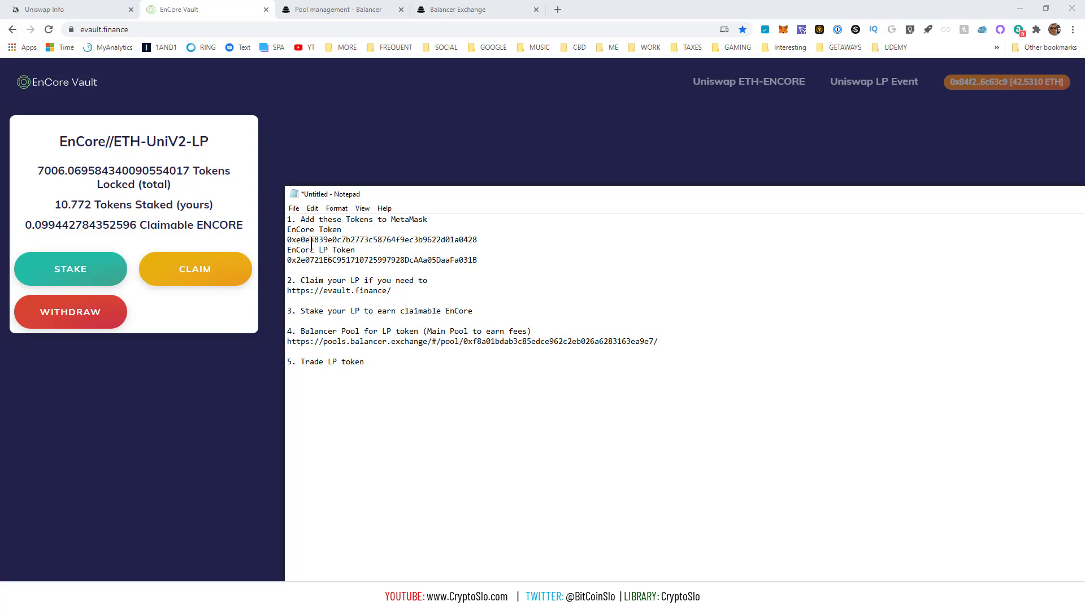
mouse_move(484, 262)
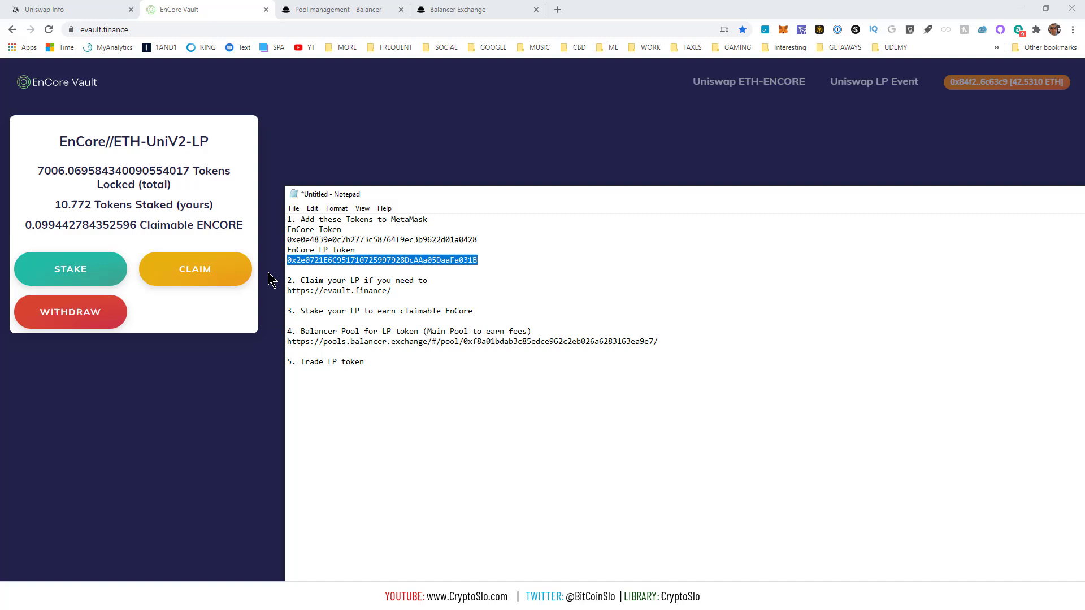
mouse_move(865, 61)
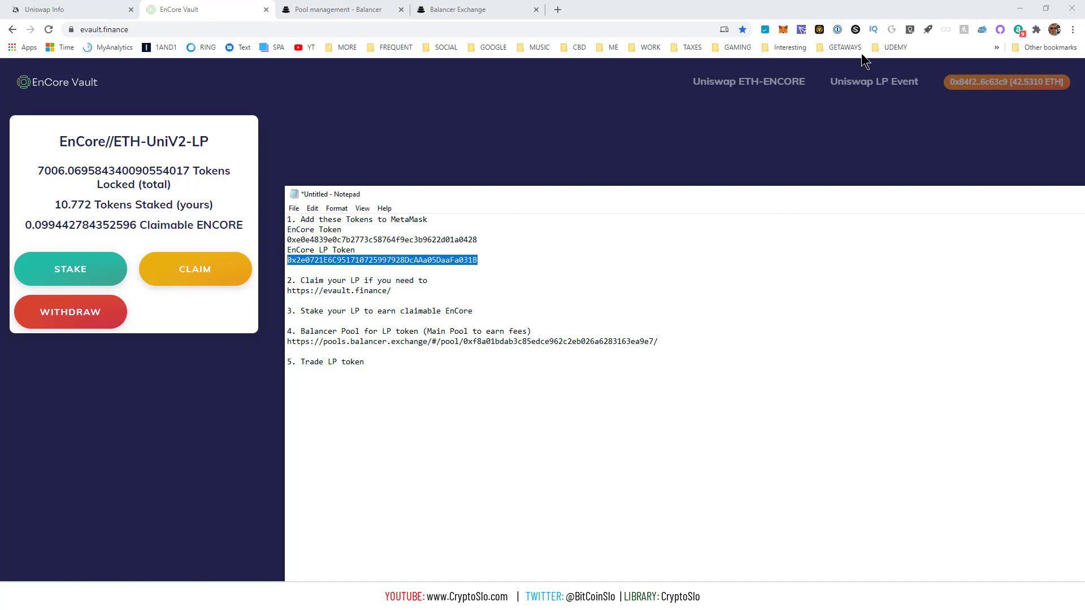
left_click(783, 29)
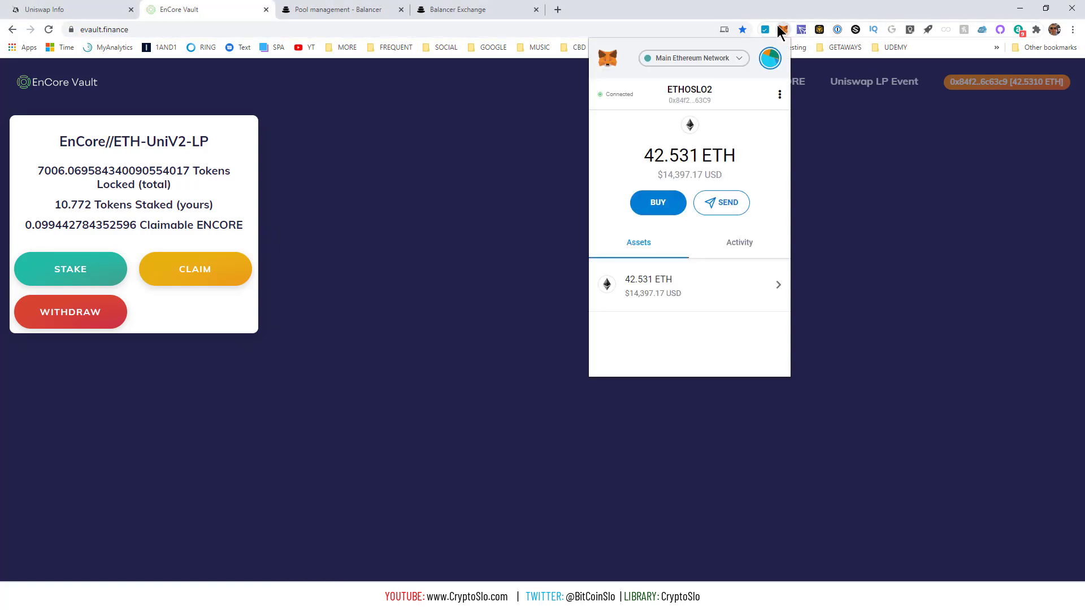
scroll("down", 3)
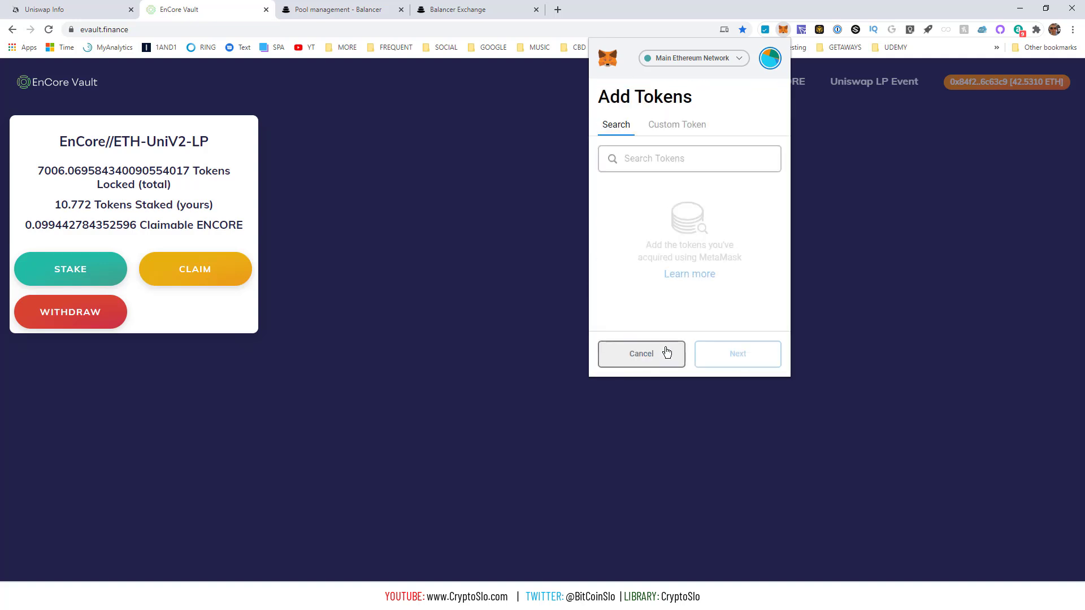
left_click(677, 124)
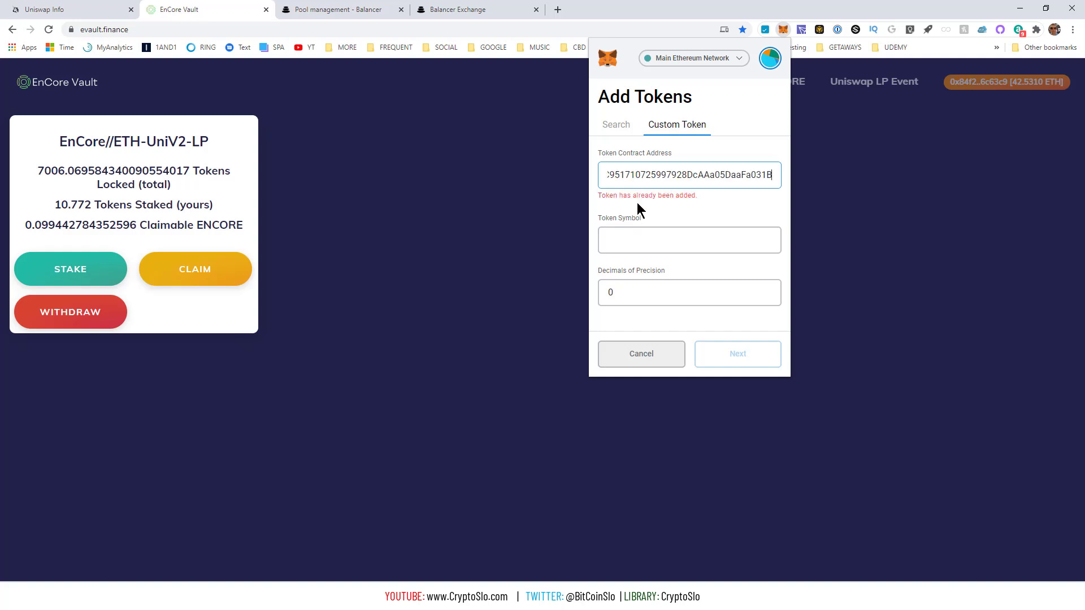
mouse_move(751, 348)
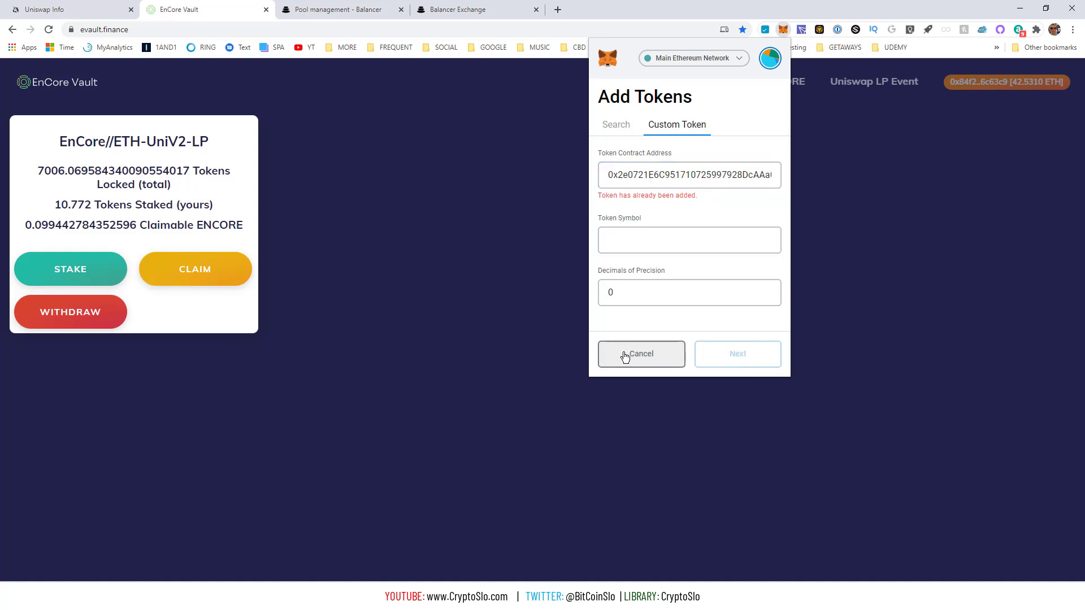
left_click(641, 354)
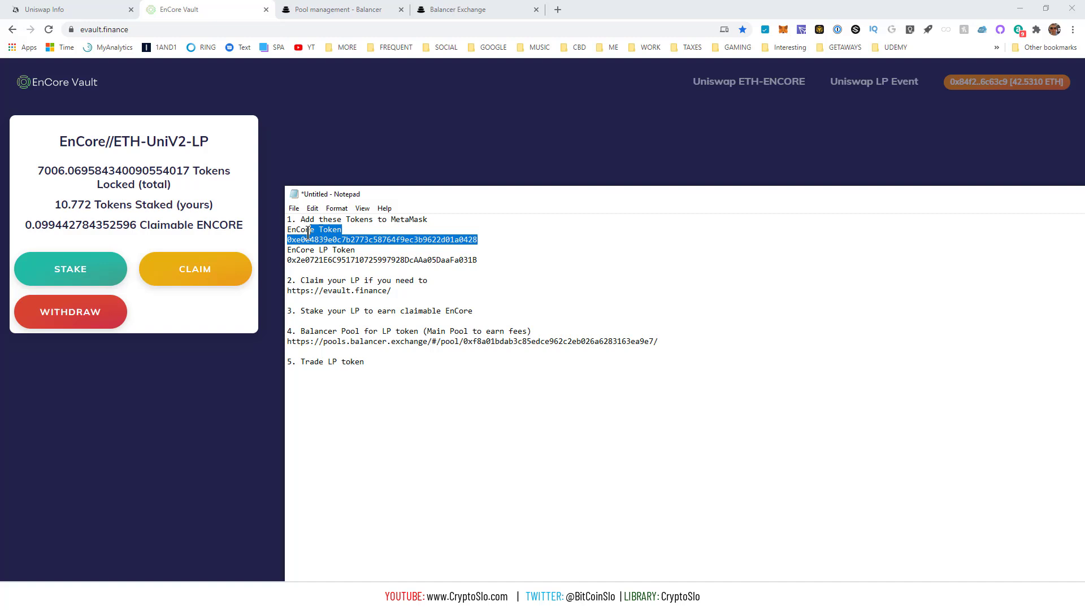
Select the EnCore Token contract address in Notepad and copy it.
left_click(346, 229)
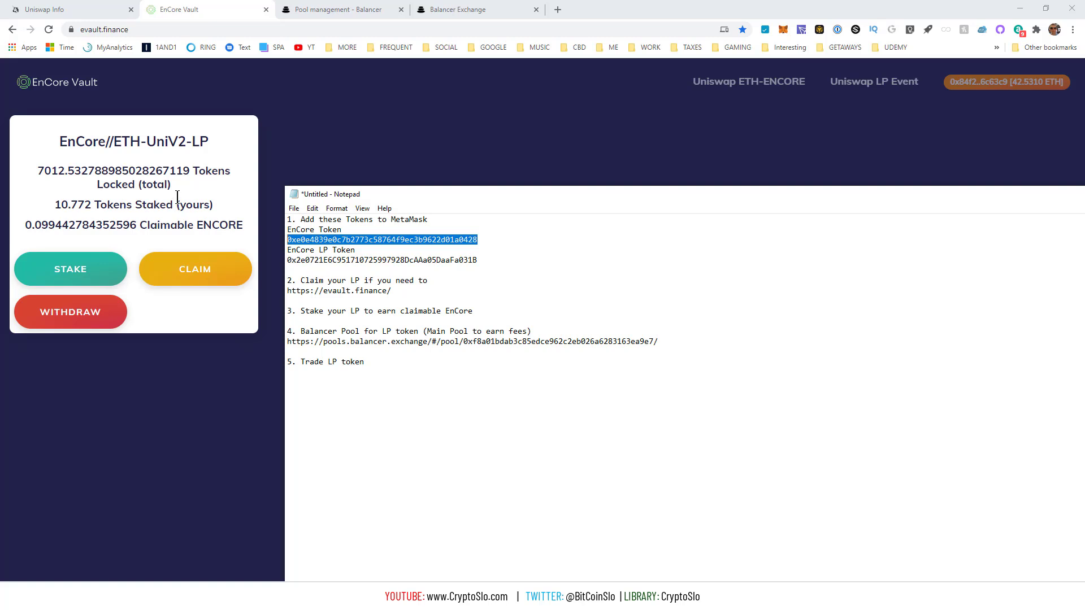
mouse_move(181, 205)
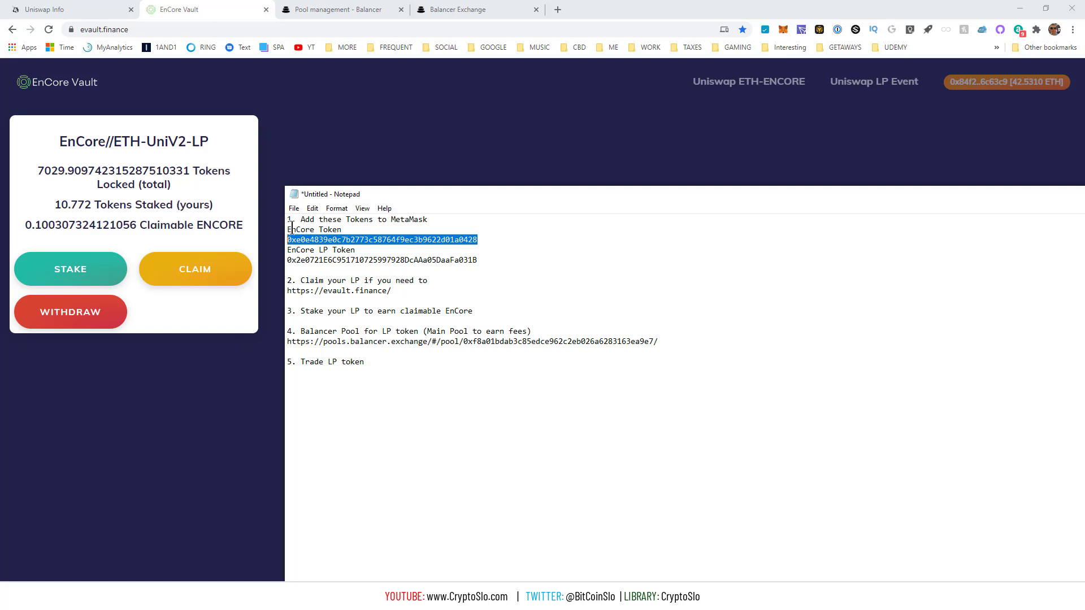
right_click(380, 240)
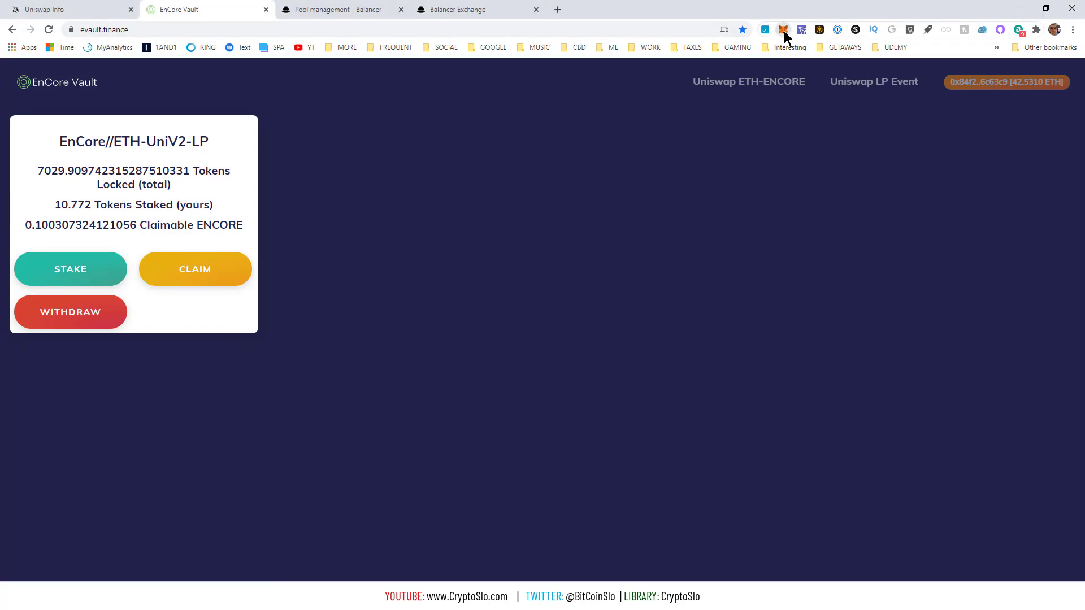
Confirm MetaMask lists ENCORE with a 0 balance, then reload the vault showing 10.772 staked.
left_click(783, 29)
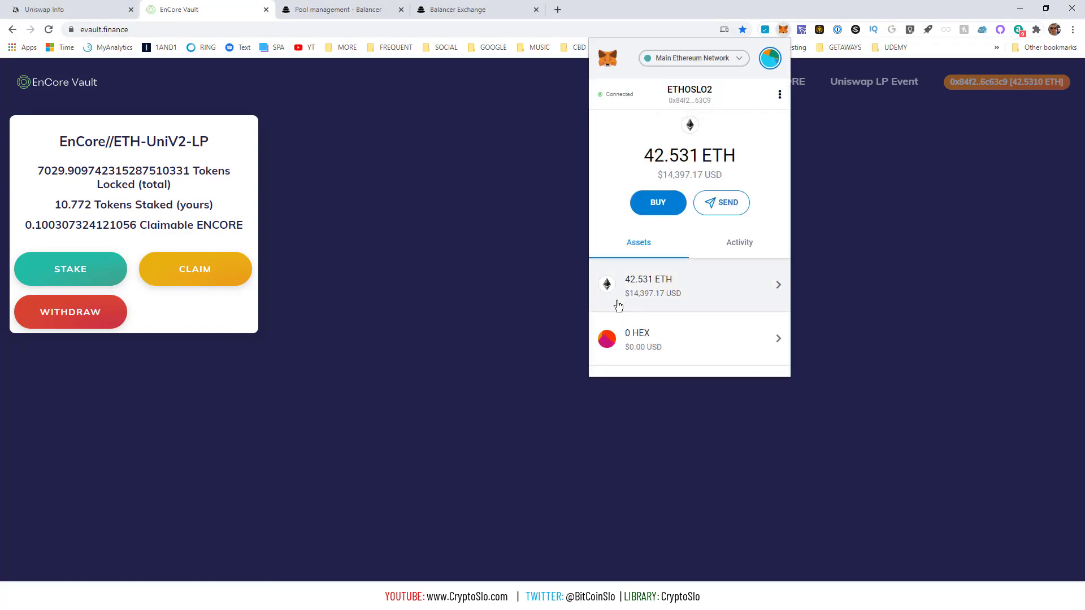
scroll("down", 3)
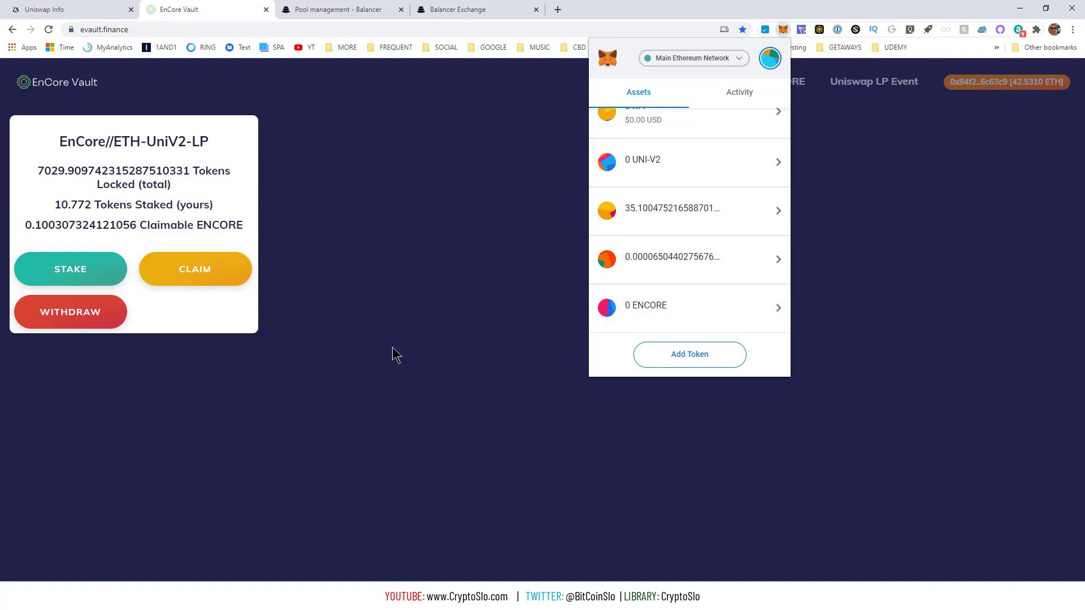
left_click(391, 278)
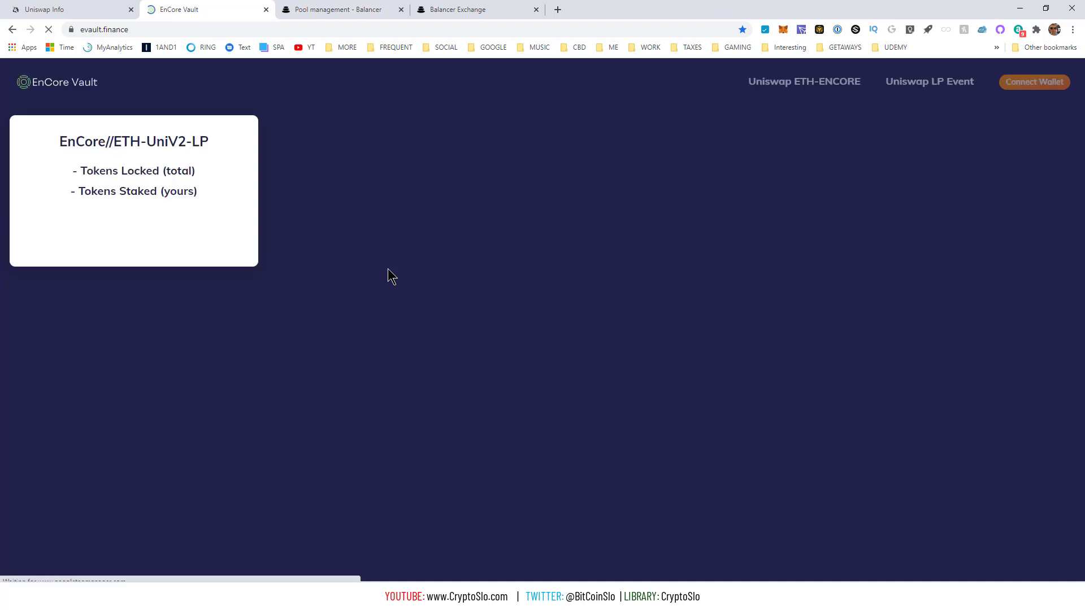
left_click(1034, 81)
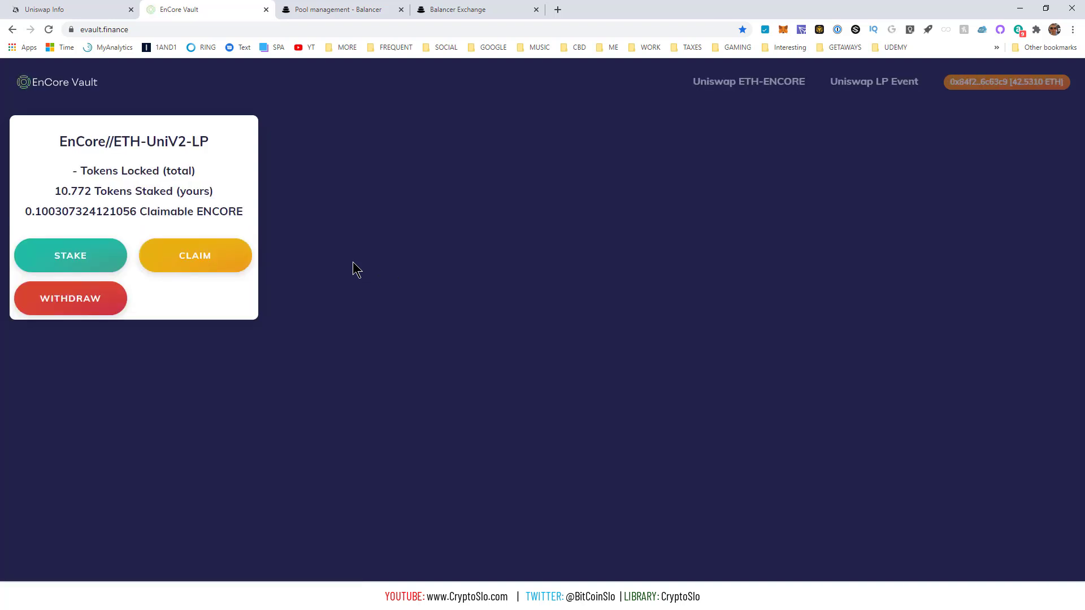
mouse_move(339, 230)
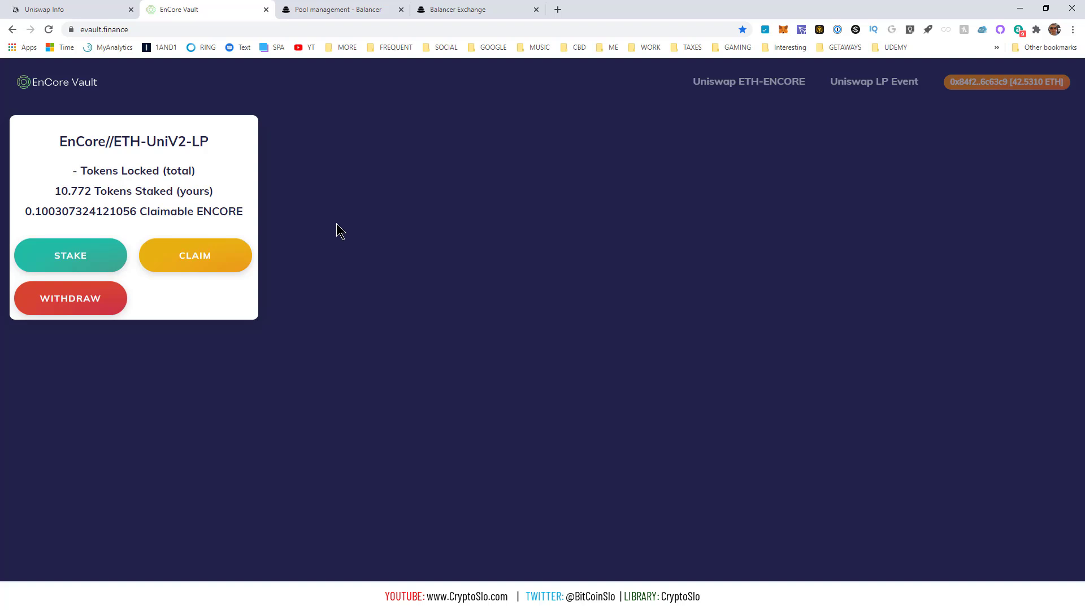
mouse_move(306, 242)
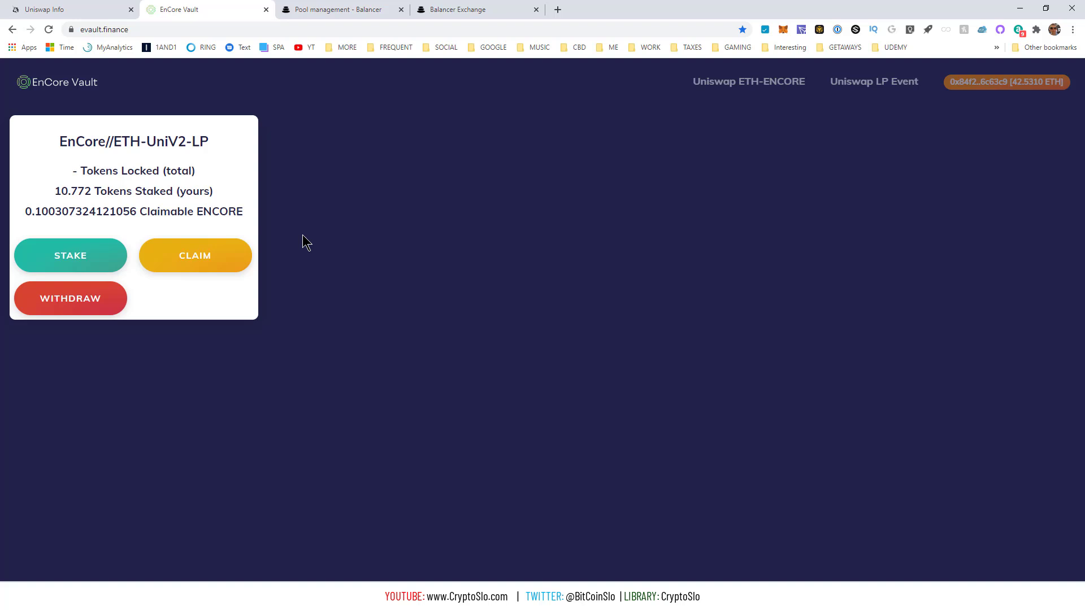
Raise the withdraw transaction's gas price to 203 Gwei (0.060367 ETH fee), then reject it.
left_click(194, 255)
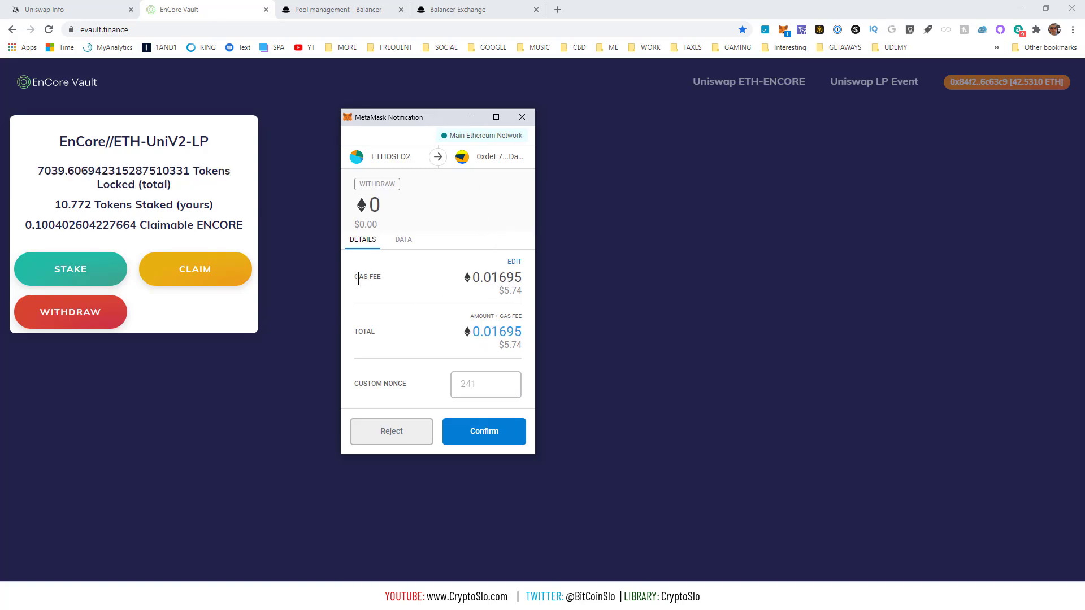
mouse_move(512, 291)
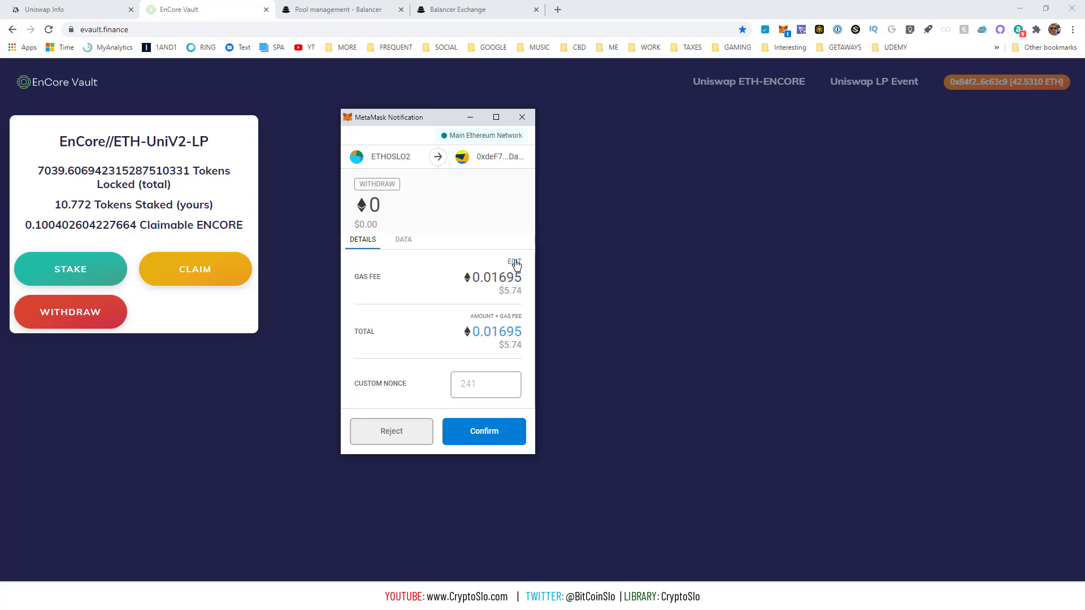
left_click(514, 261)
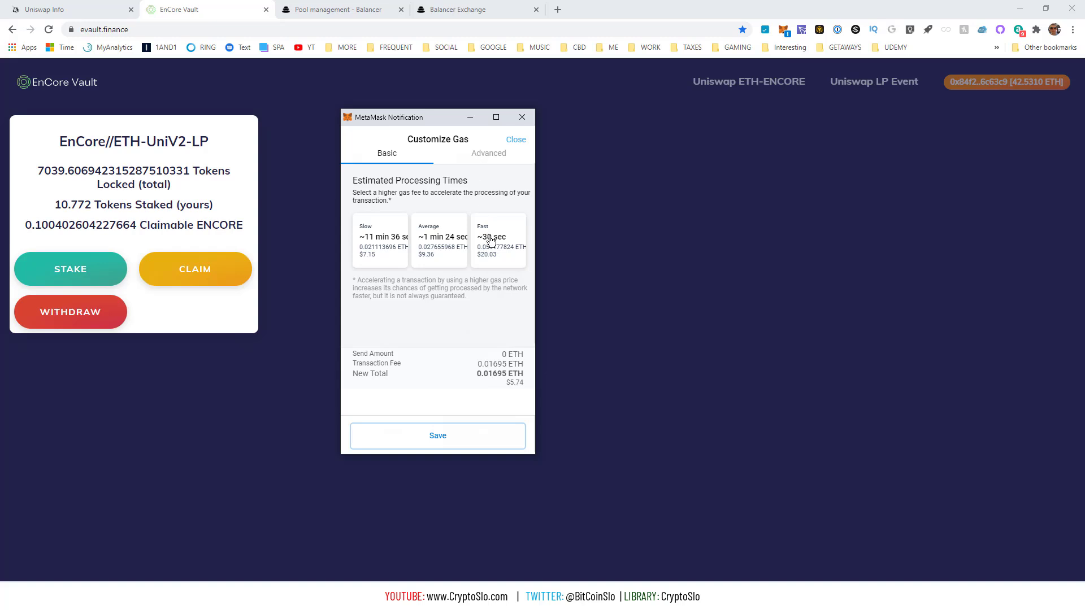
left_click(497, 239)
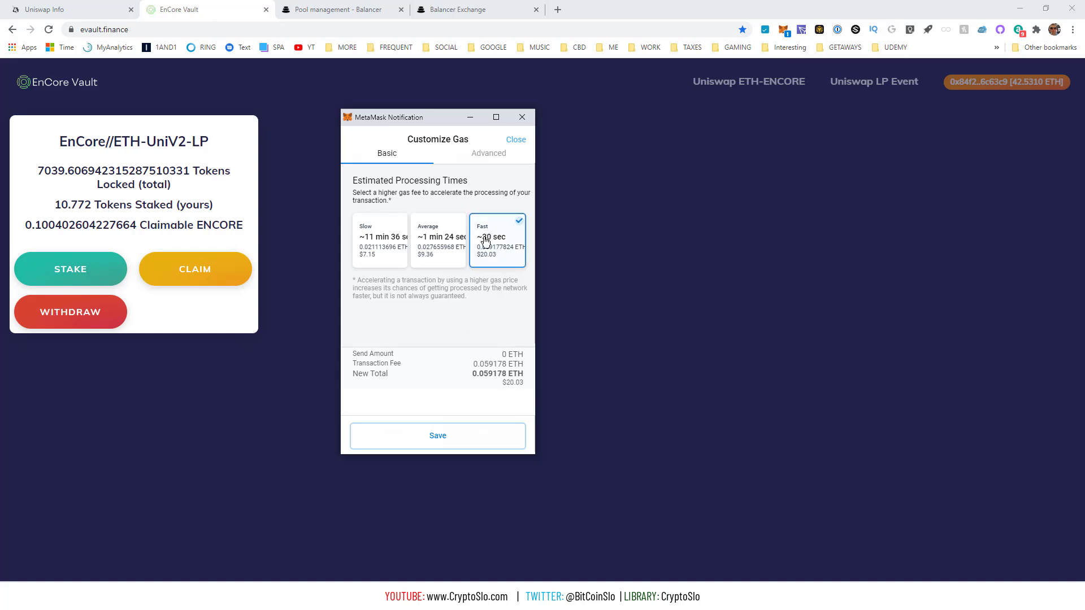
left_click(488, 153)
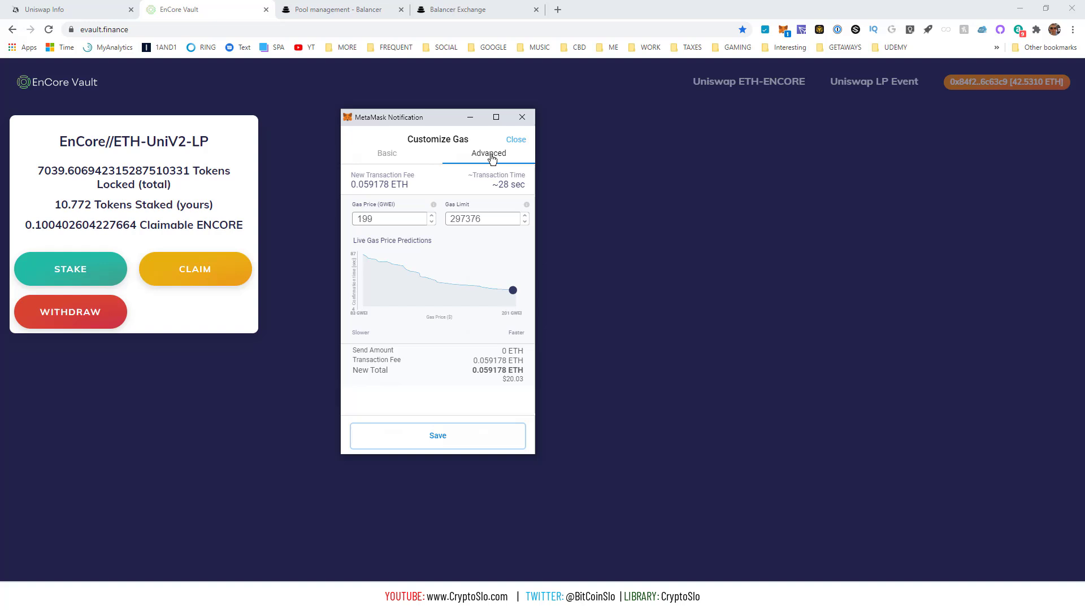
mouse_move(375, 153)
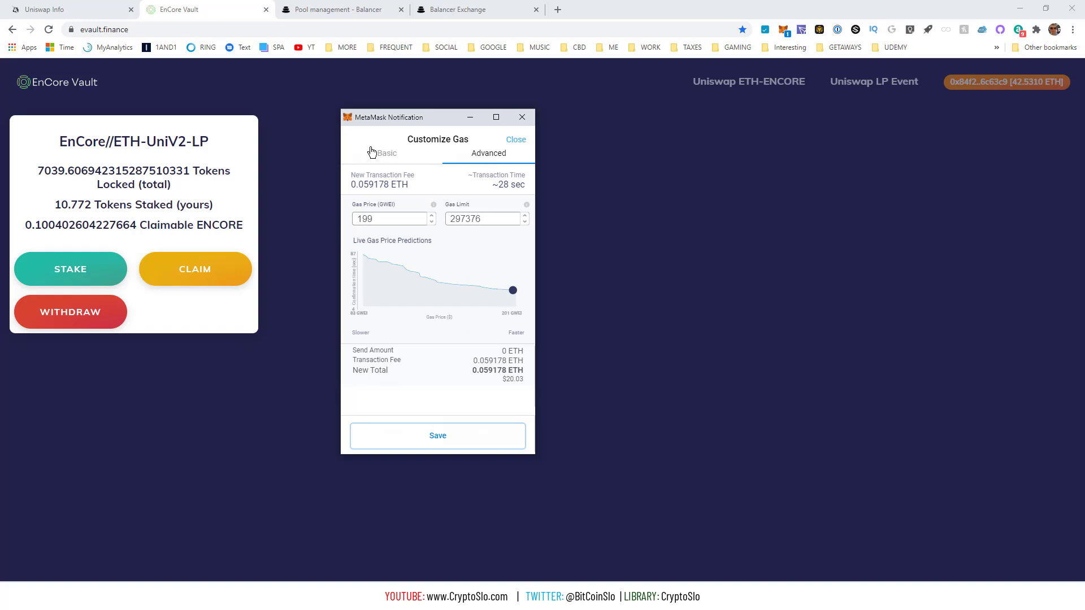
left_click(386, 153)
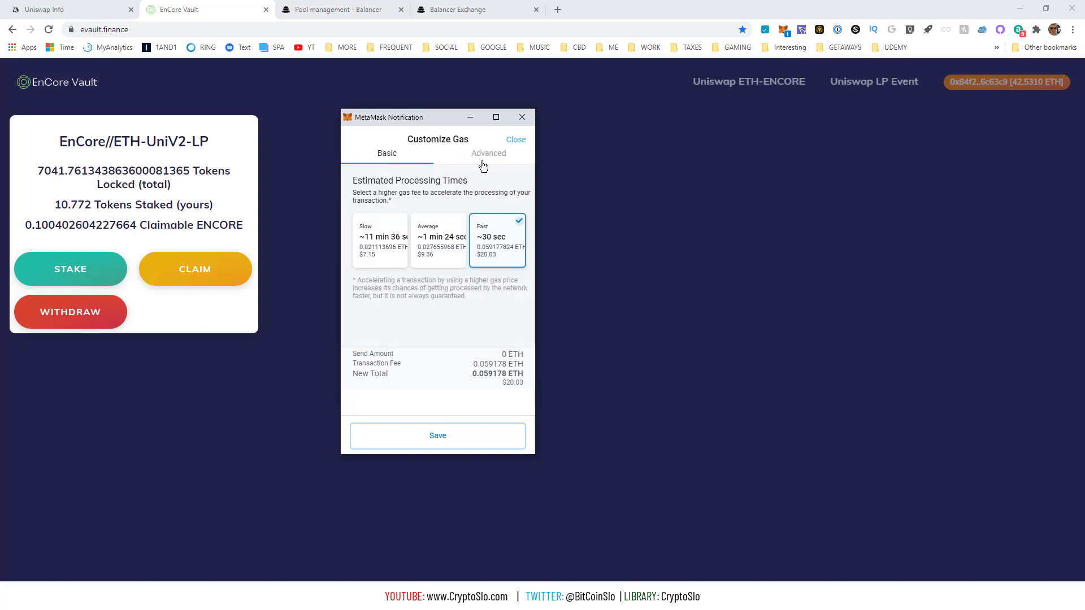
mouse_move(258, 242)
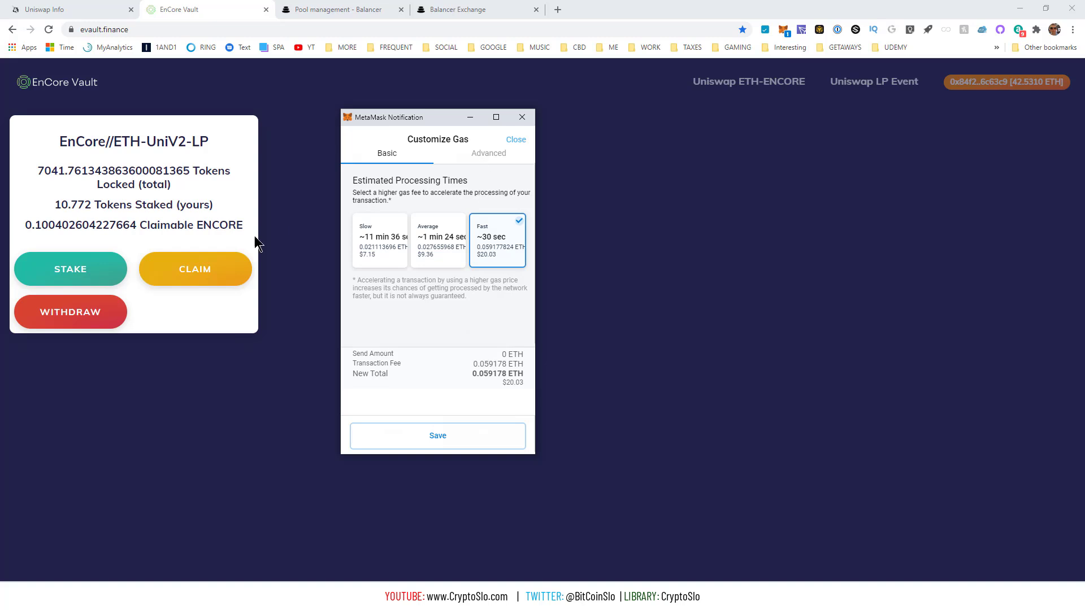
mouse_move(201, 217)
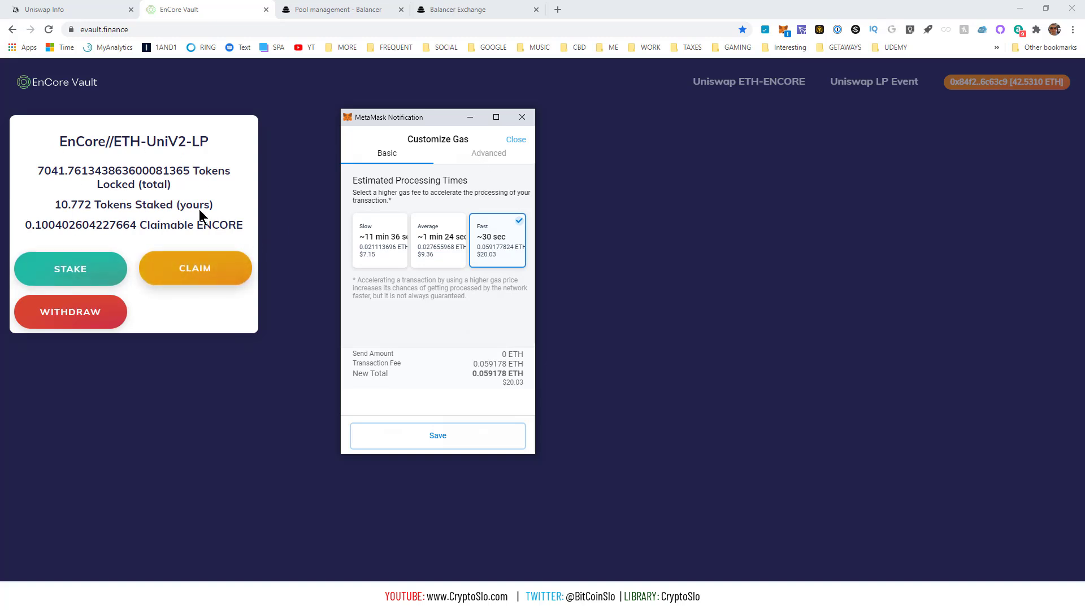
mouse_move(478, 244)
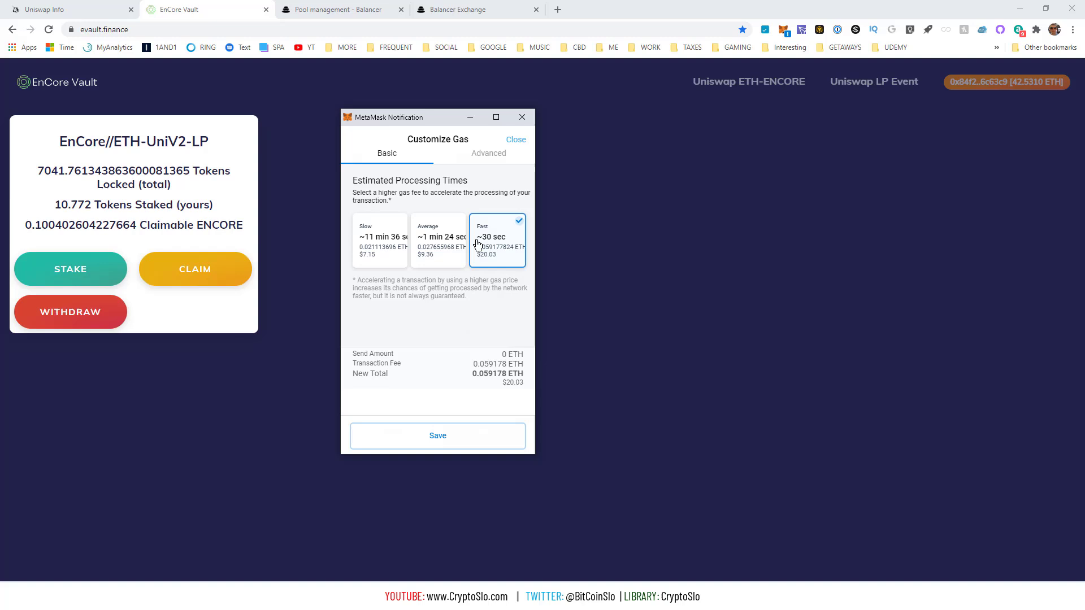
left_click(487, 153)
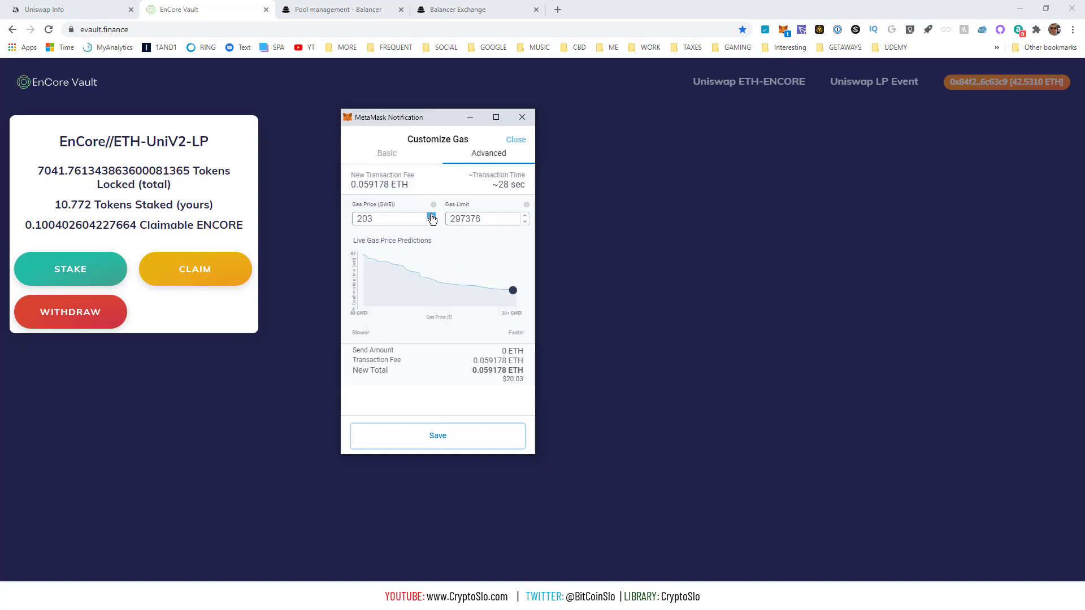
left_click(437, 435)
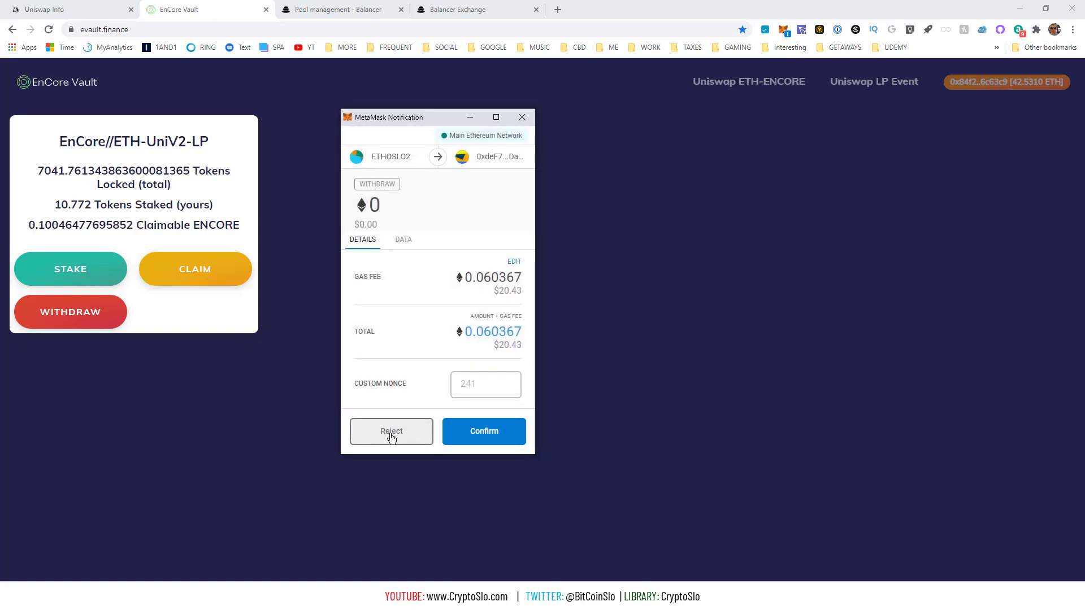
left_click(391, 431)
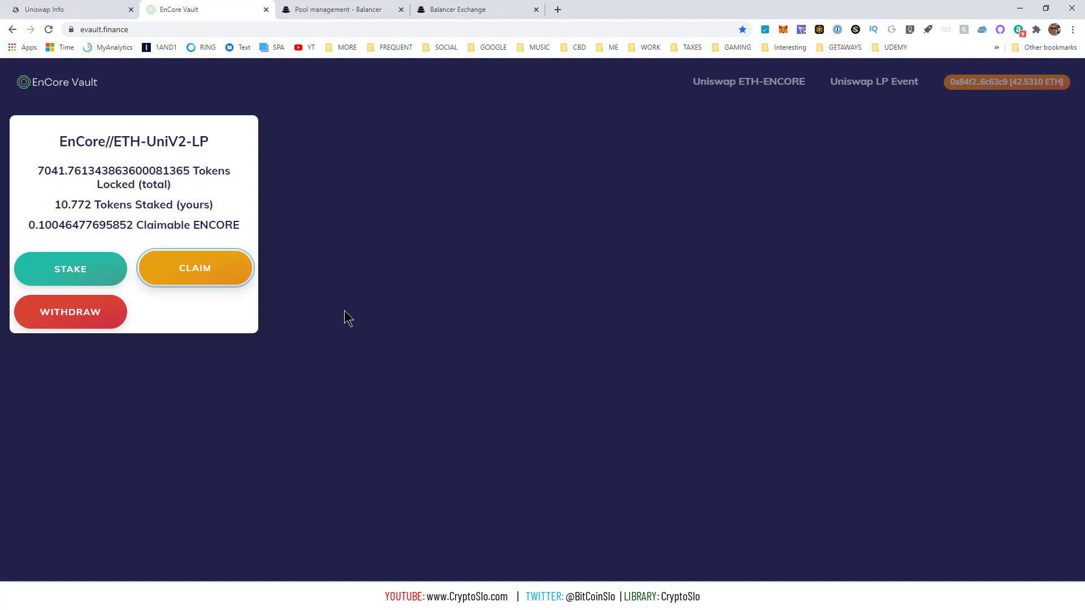
mouse_move(203, 250)
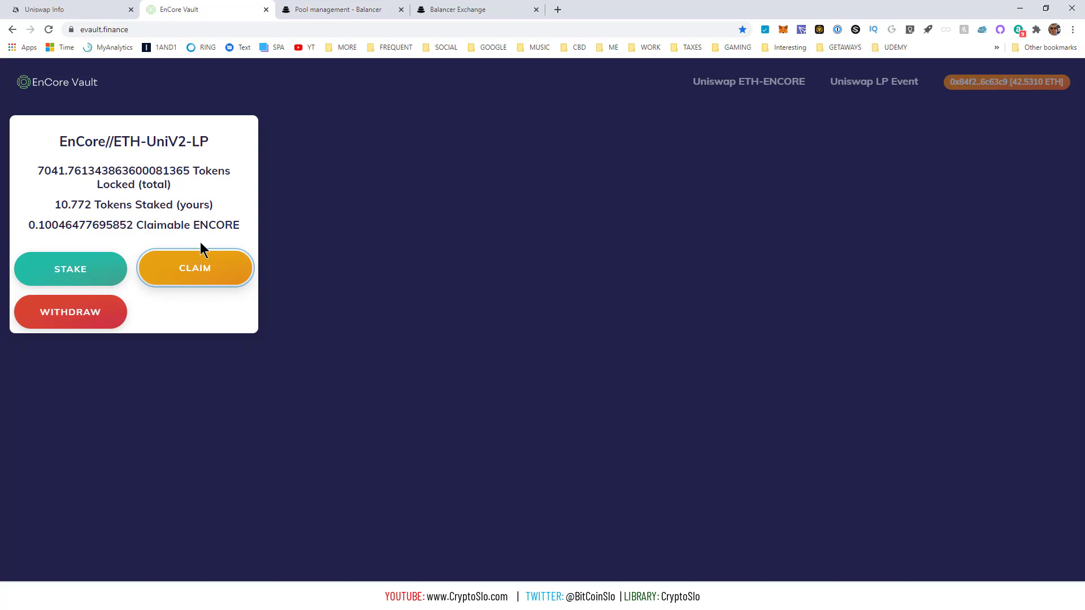
mouse_move(286, 243)
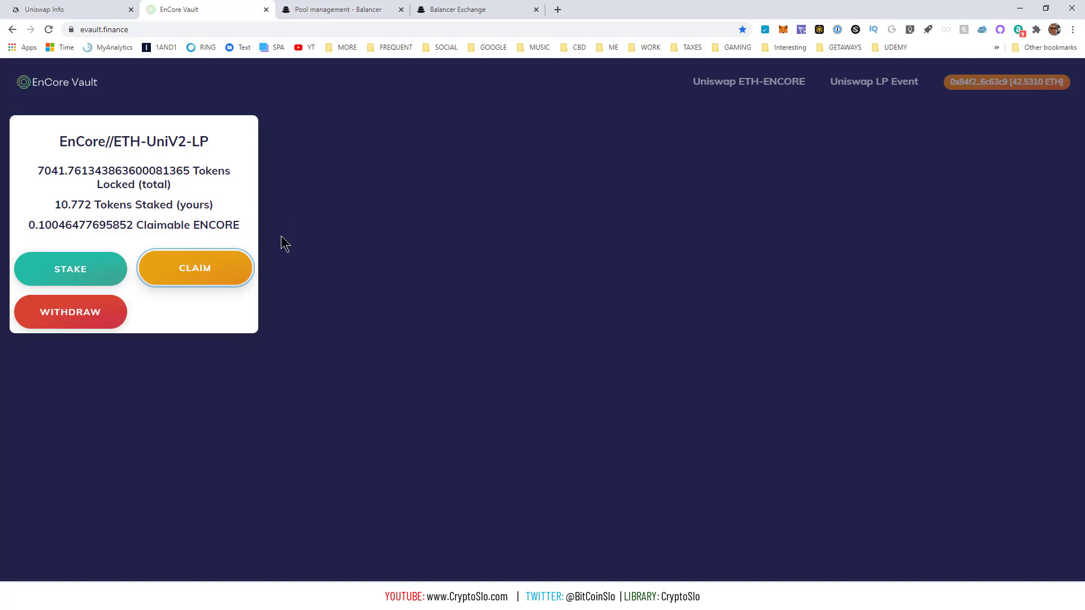
mouse_move(346, 244)
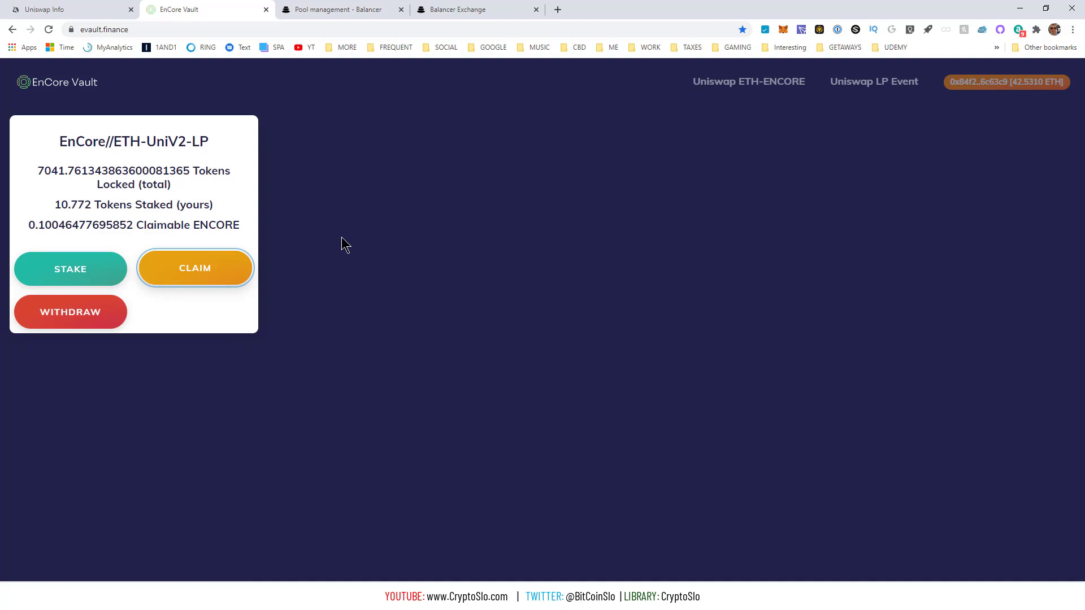
mouse_move(120, 99)
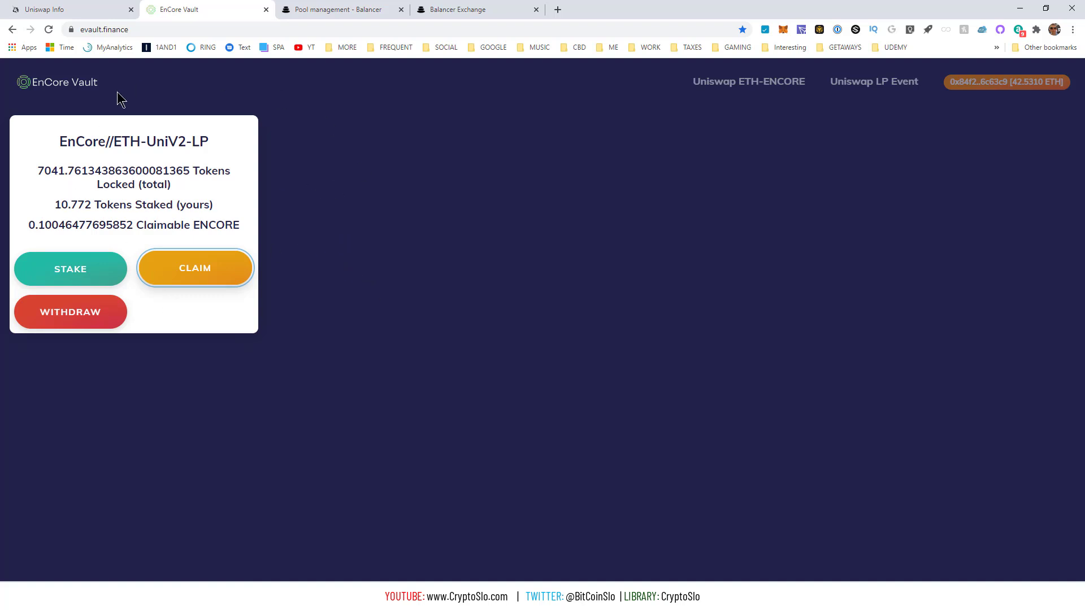
mouse_move(768, 12)
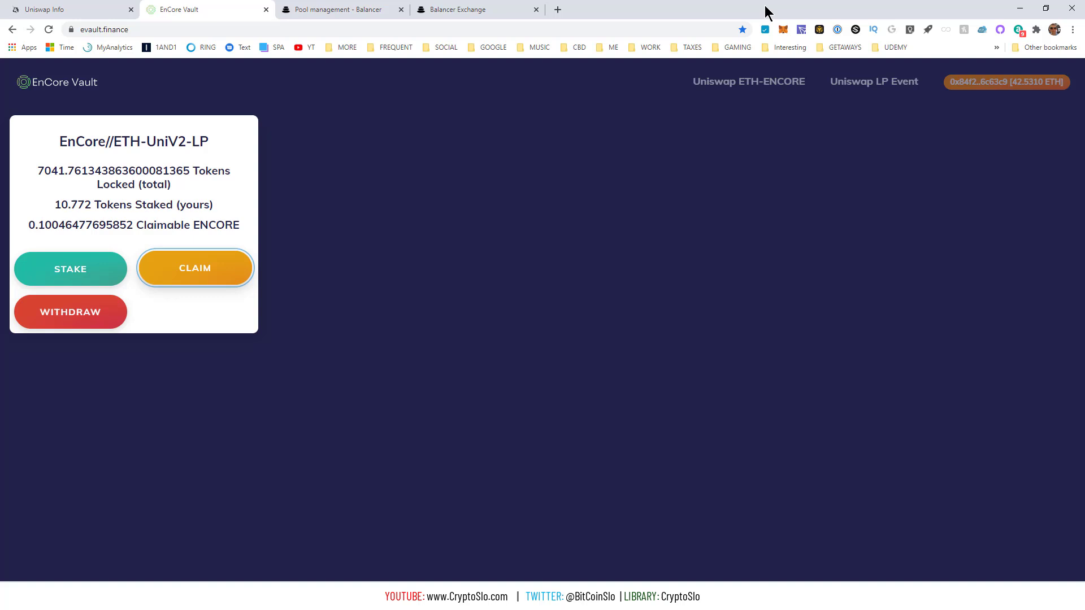
mouse_move(425, 194)
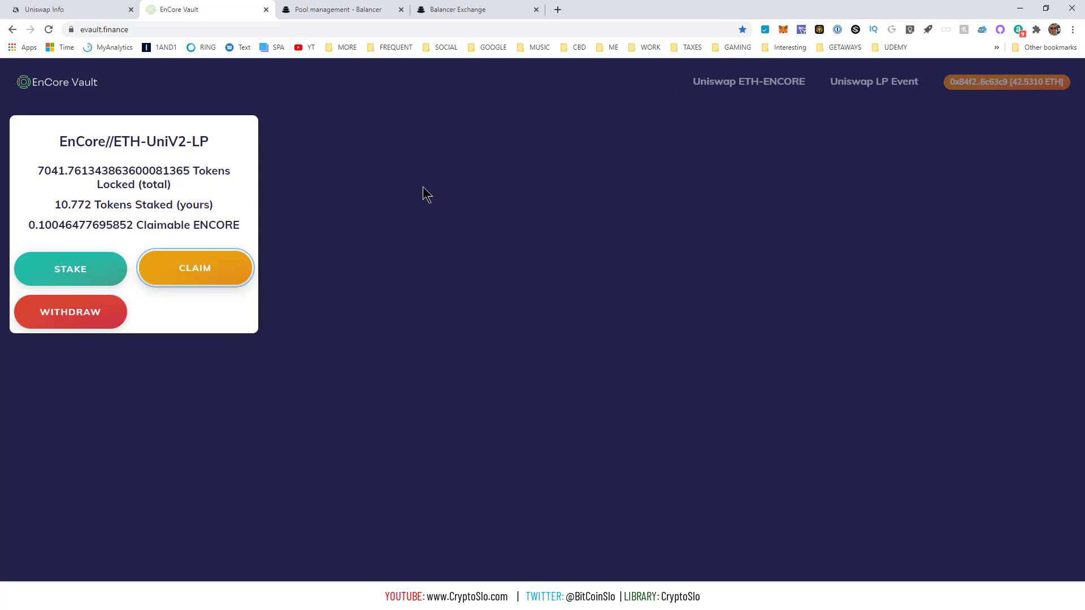
mouse_move(530, 334)
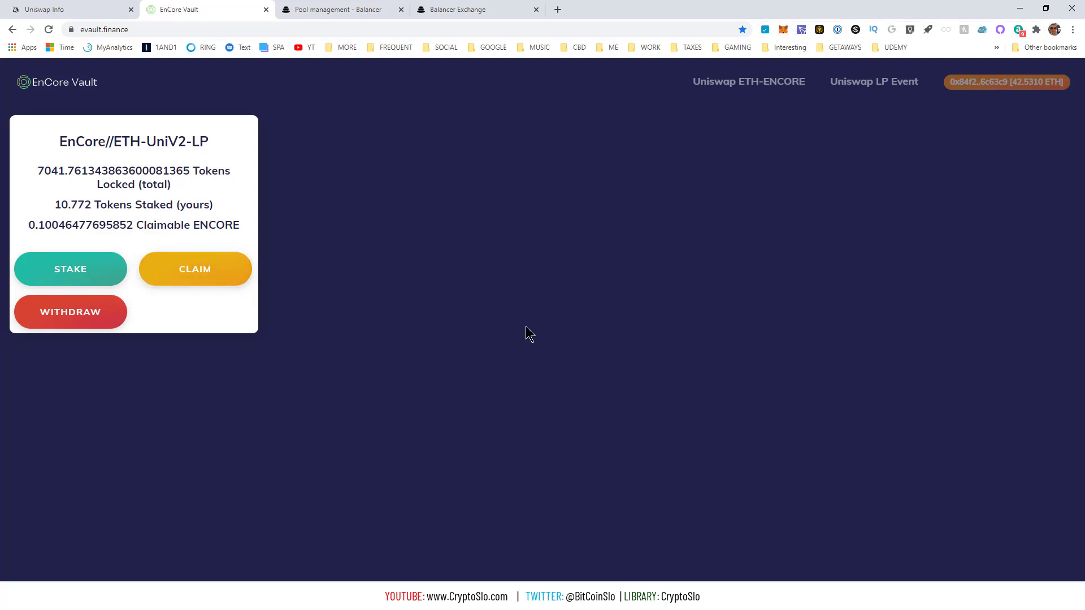
Open the Stake dialog on the EnCore//ETH-UniV2-LP pool card.
left_click(70, 268)
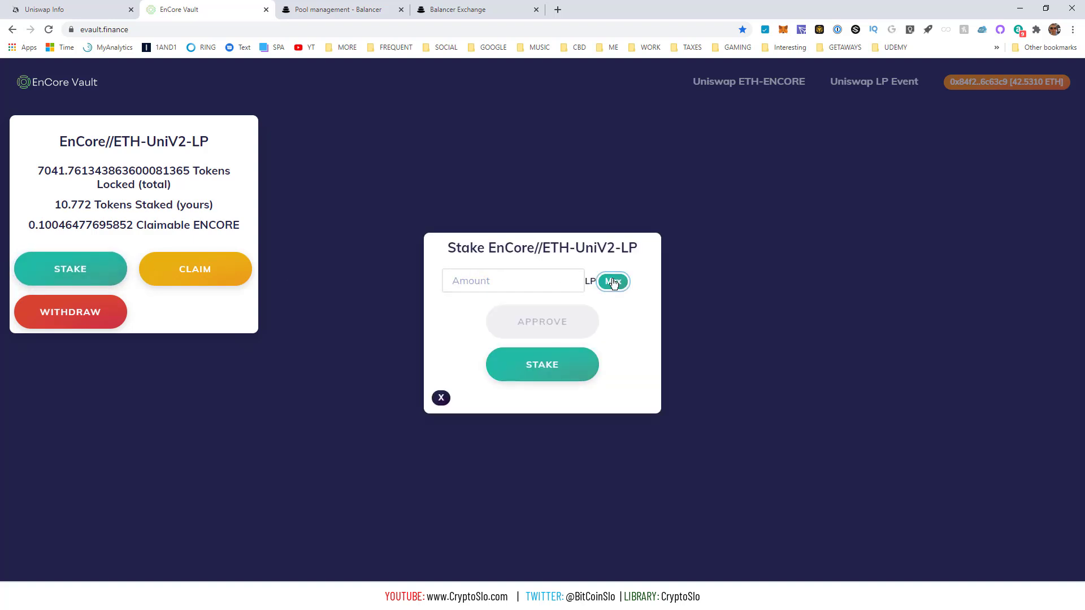
Fill the stake form with the maximum 0.000065044027567683 LP, submit, and close it.
left_click(613, 281)
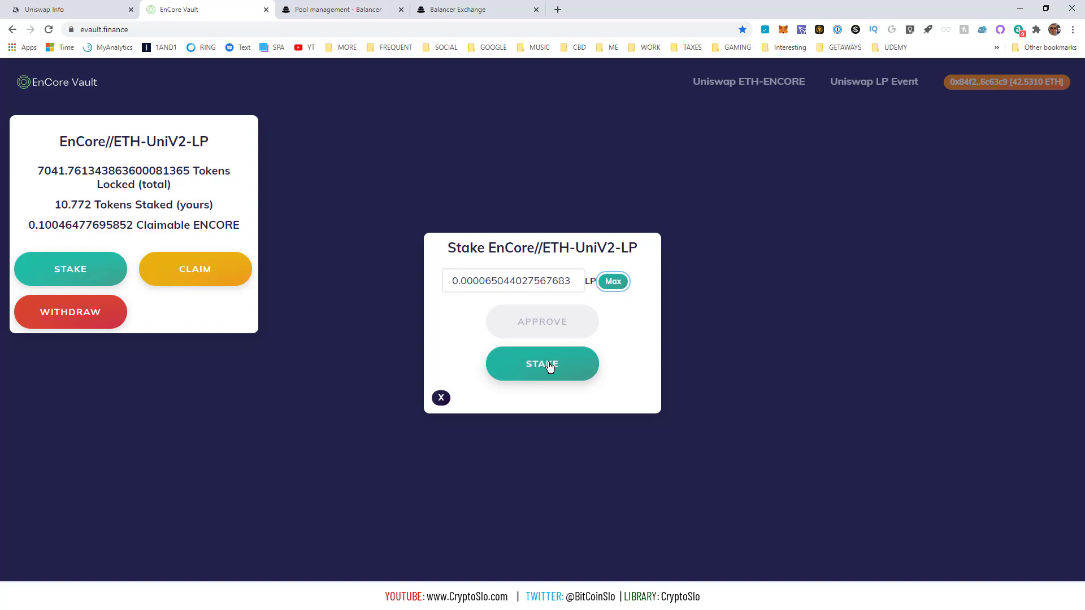
mouse_move(502, 287)
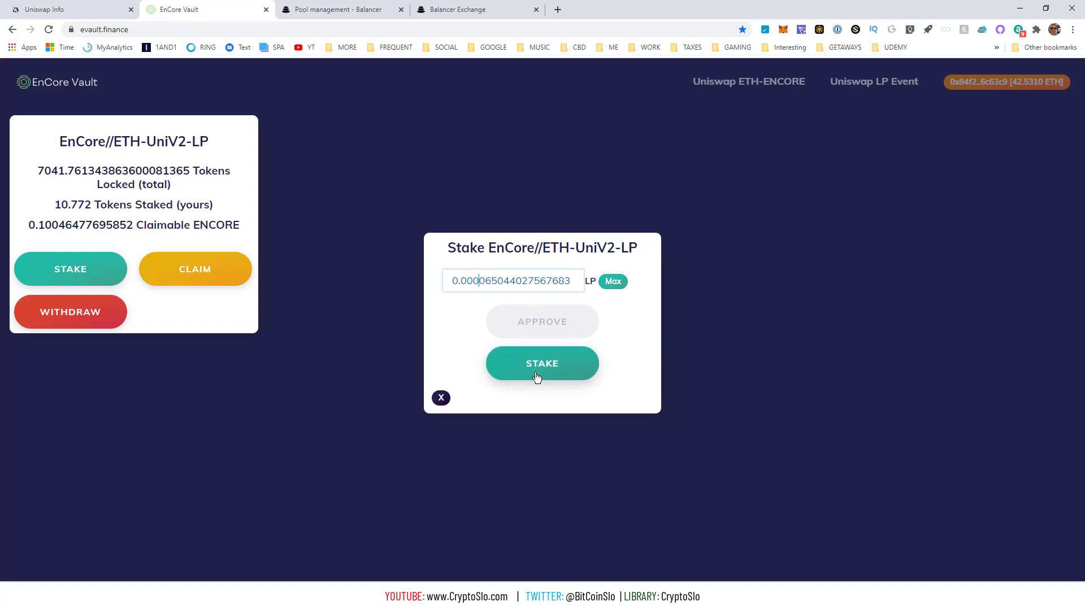
mouse_move(833, 106)
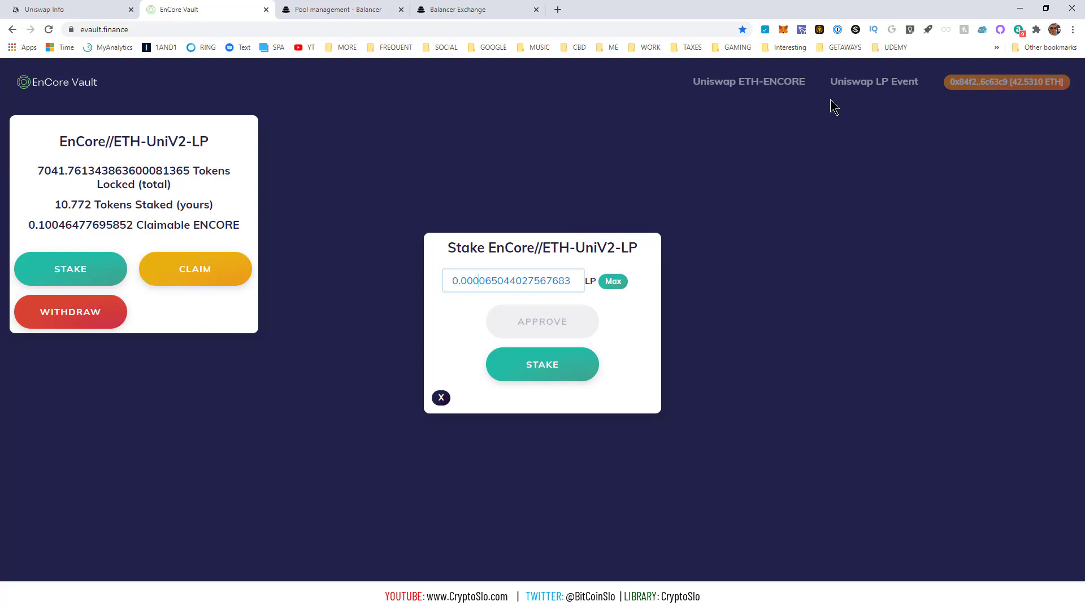
left_click(542, 364)
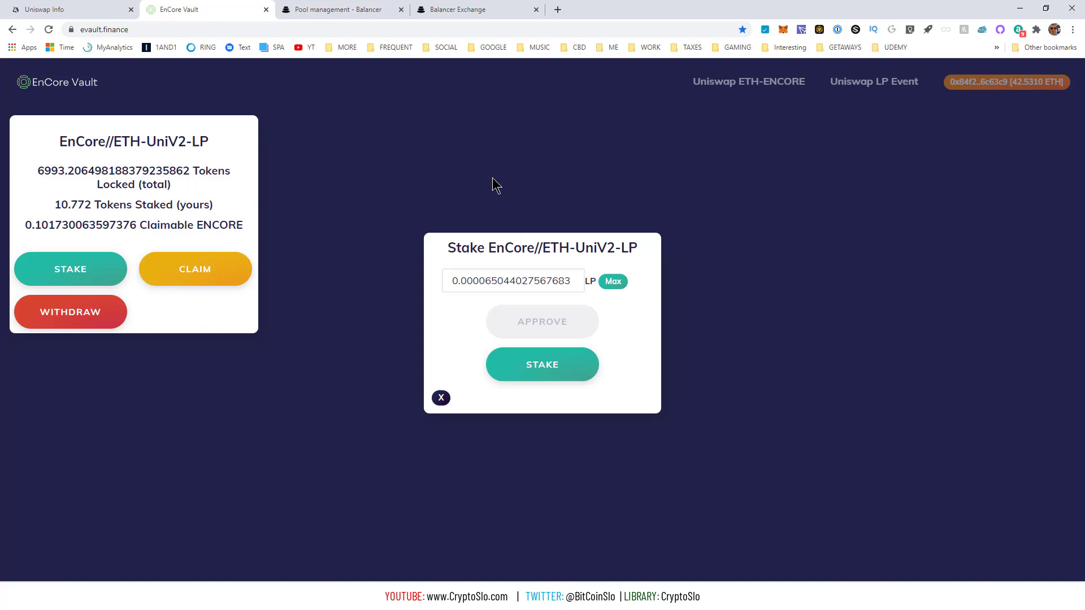
left_click(440, 398)
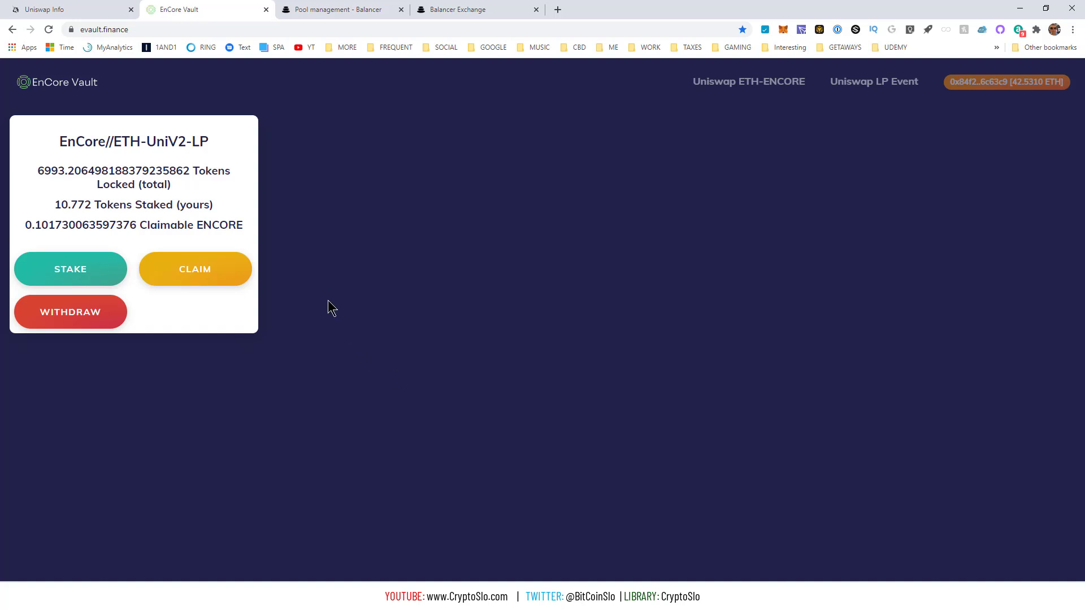
mouse_move(210, 259)
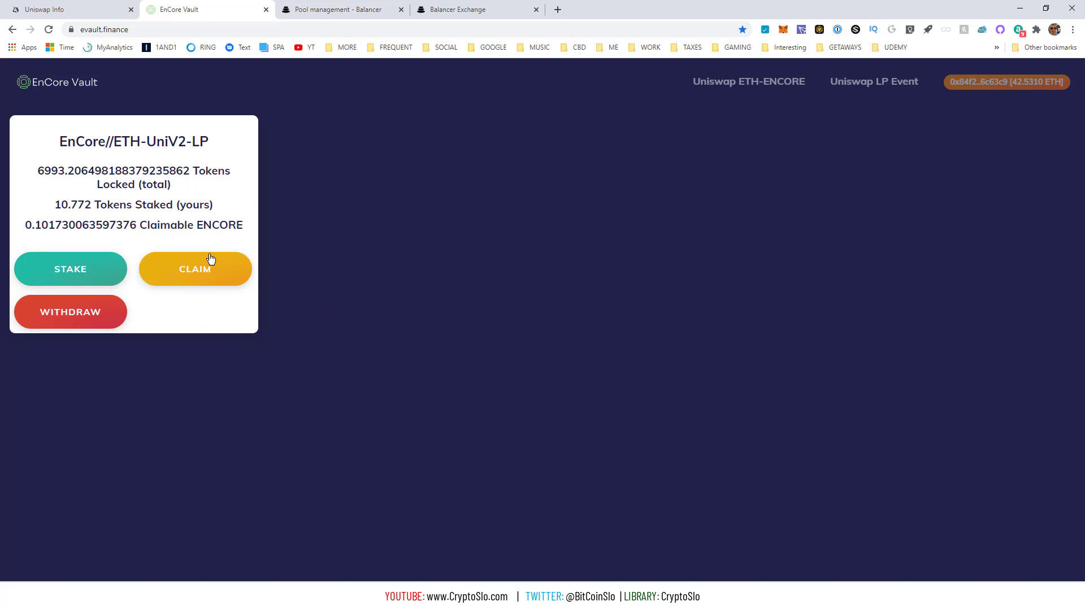
mouse_move(117, 248)
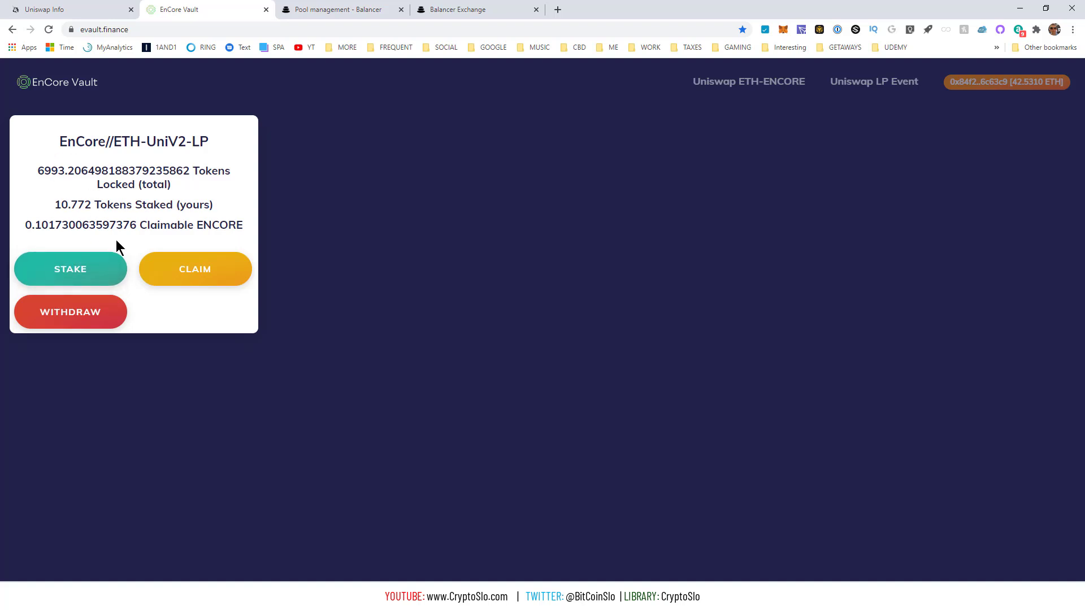
mouse_move(647, 7)
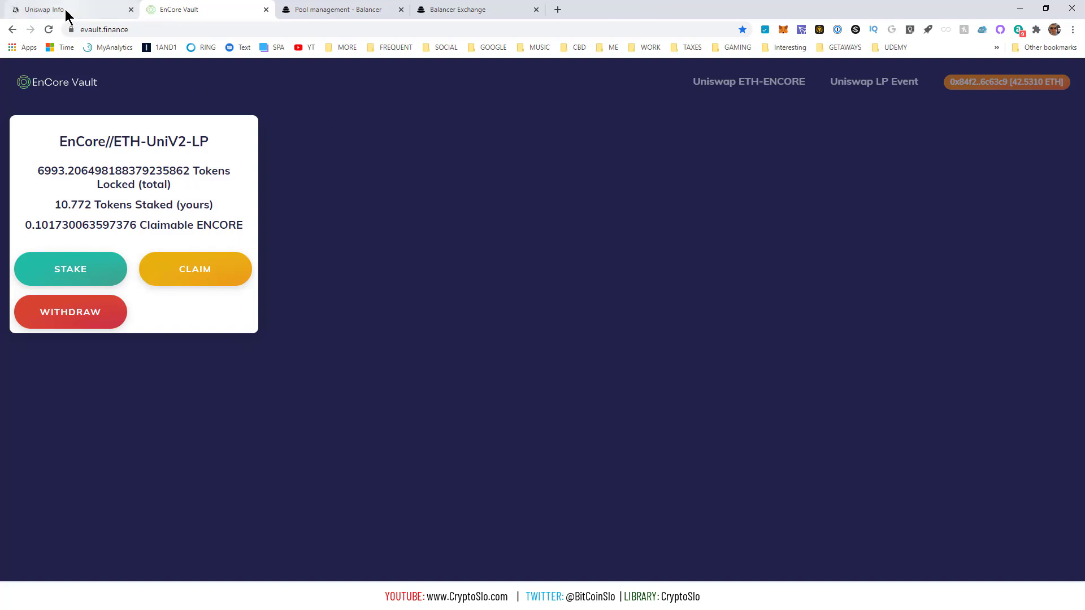
mouse_move(310, 124)
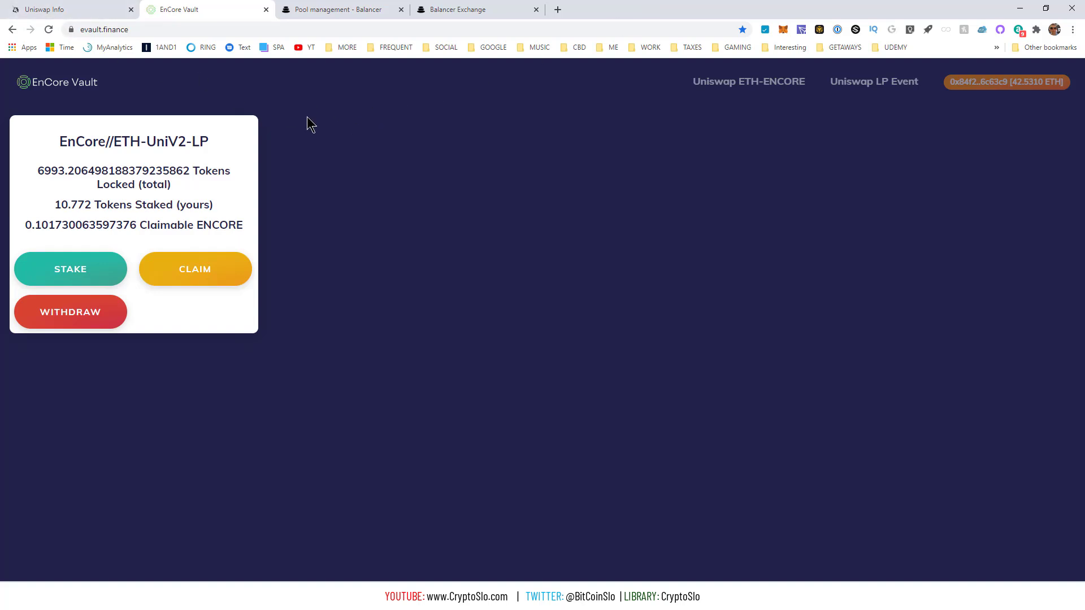
mouse_move(339, 9)
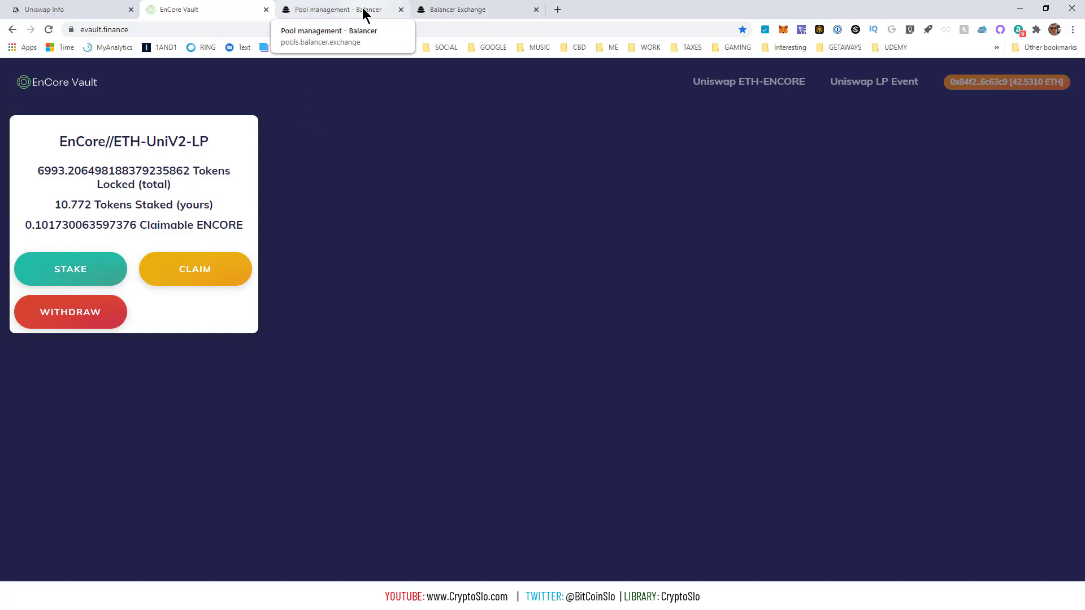
Switch to the Balancer pool management tab for the Balancer Pool Token.
left_click(339, 9)
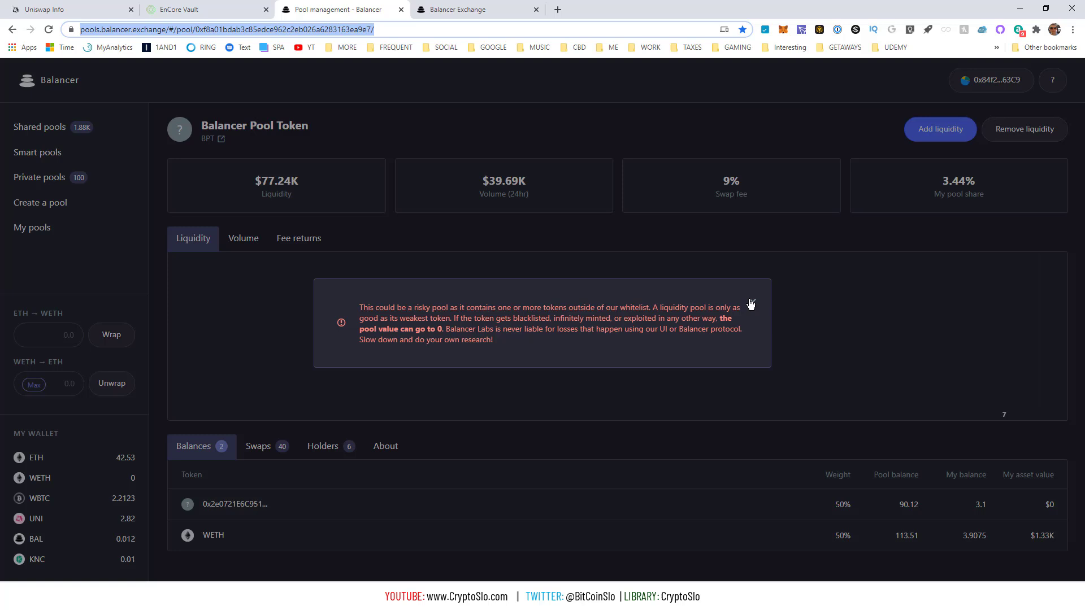
Dismiss the risky-pool warning and reload the pool page ($73.42K liquidity, 3.29% share).
left_click(48, 28)
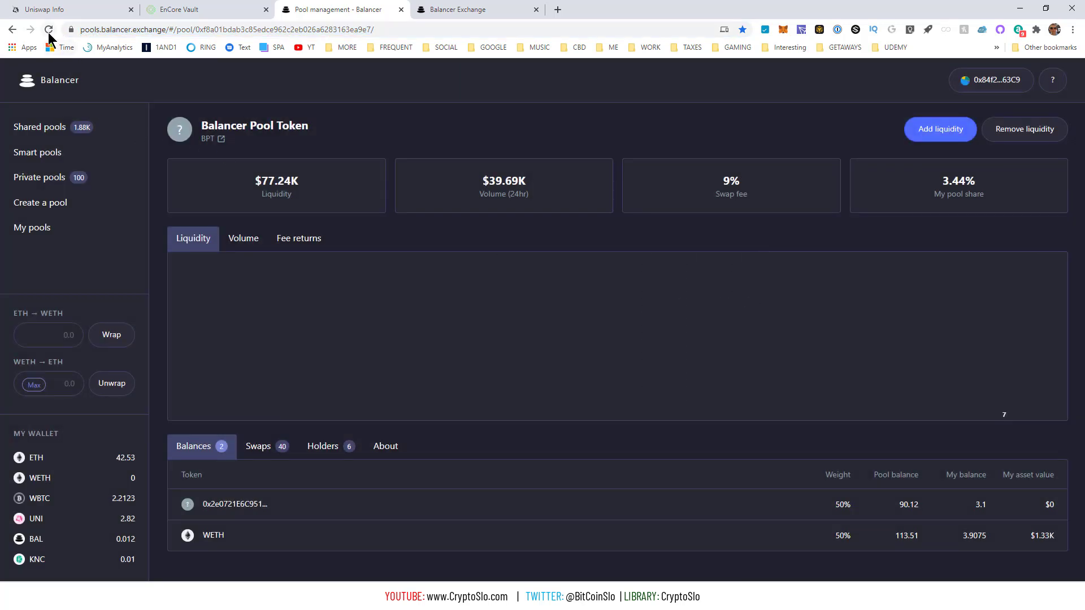
left_click(48, 29)
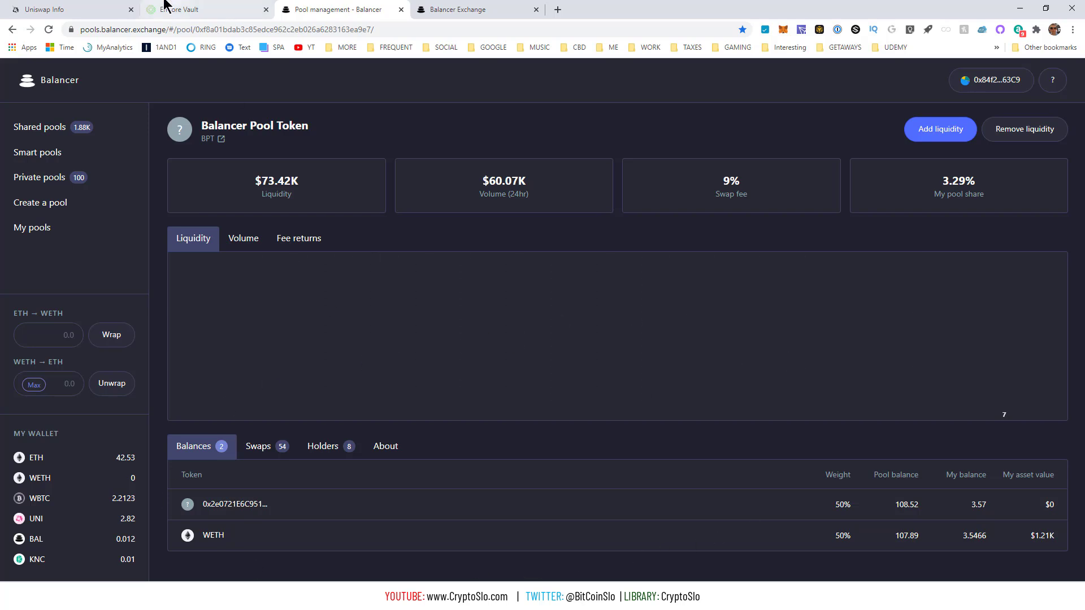
left_click(207, 9)
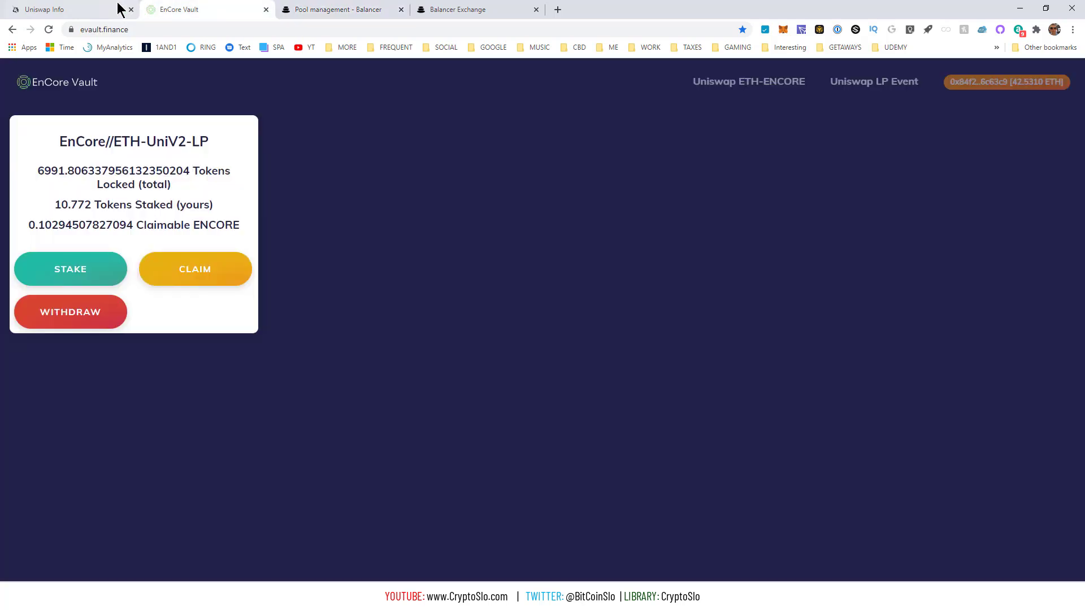
mouse_move(283, 9)
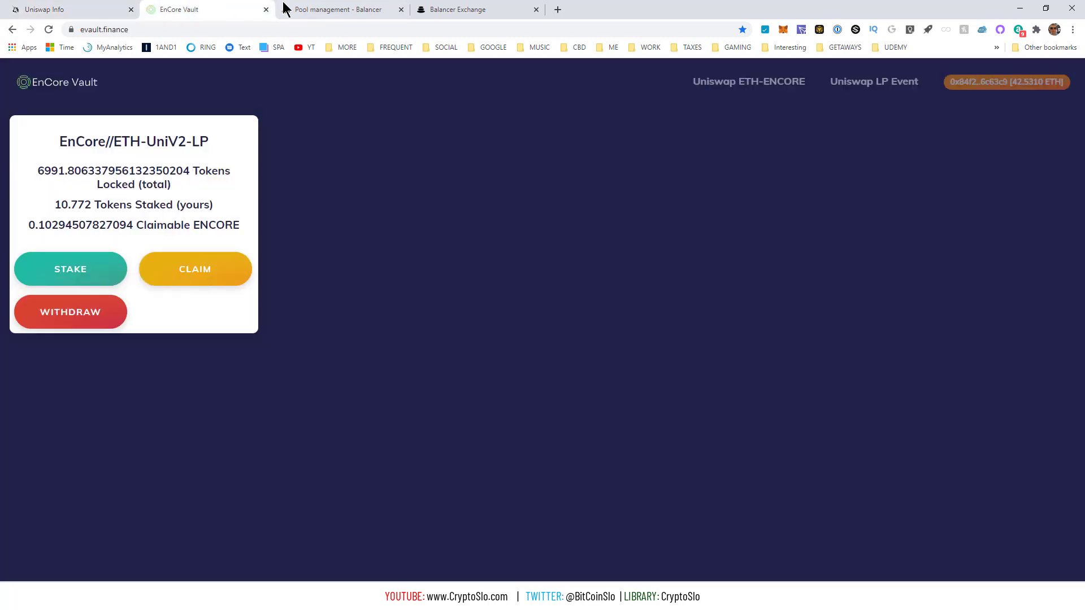
left_click(339, 9)
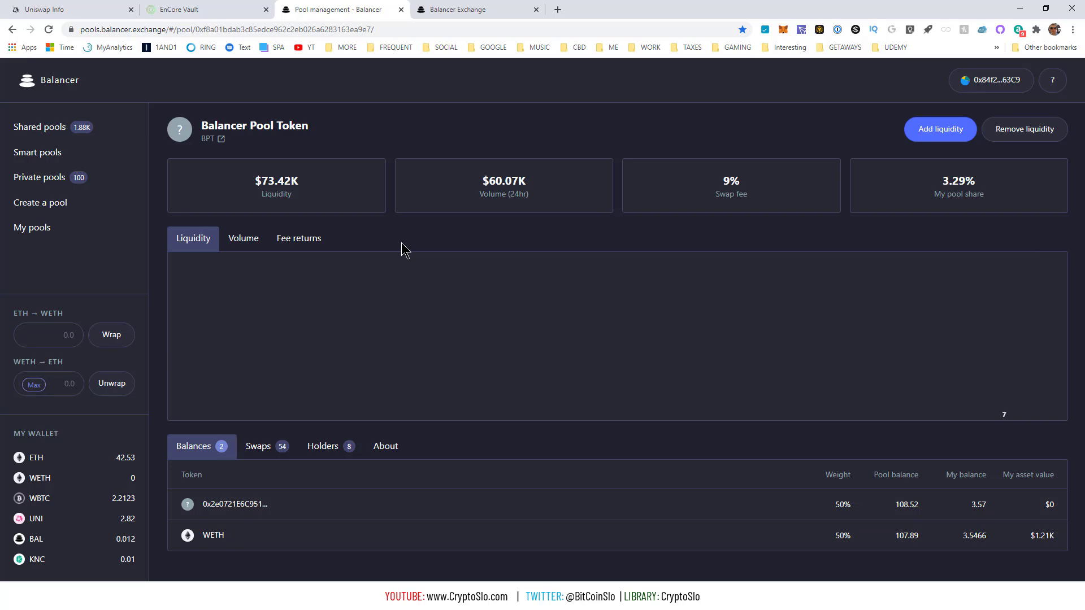
mouse_move(398, 268)
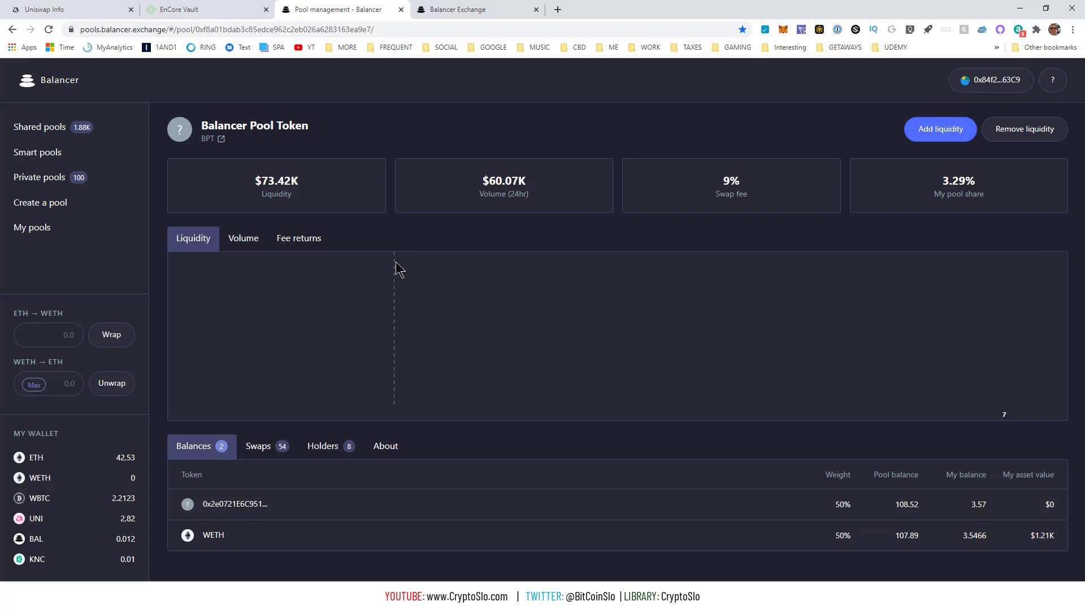
mouse_move(543, 417)
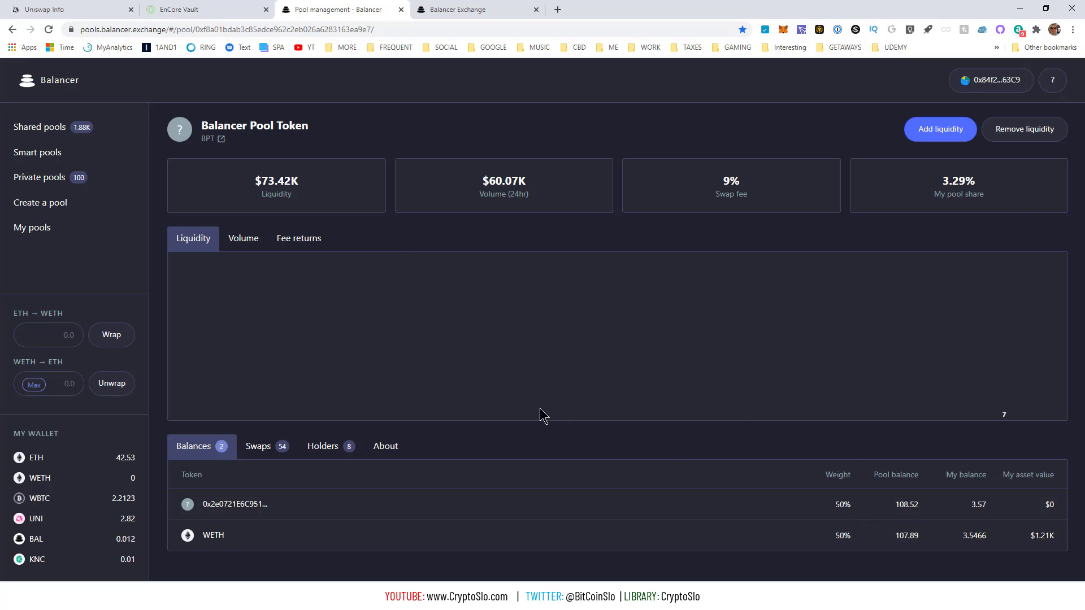
mouse_move(443, 331)
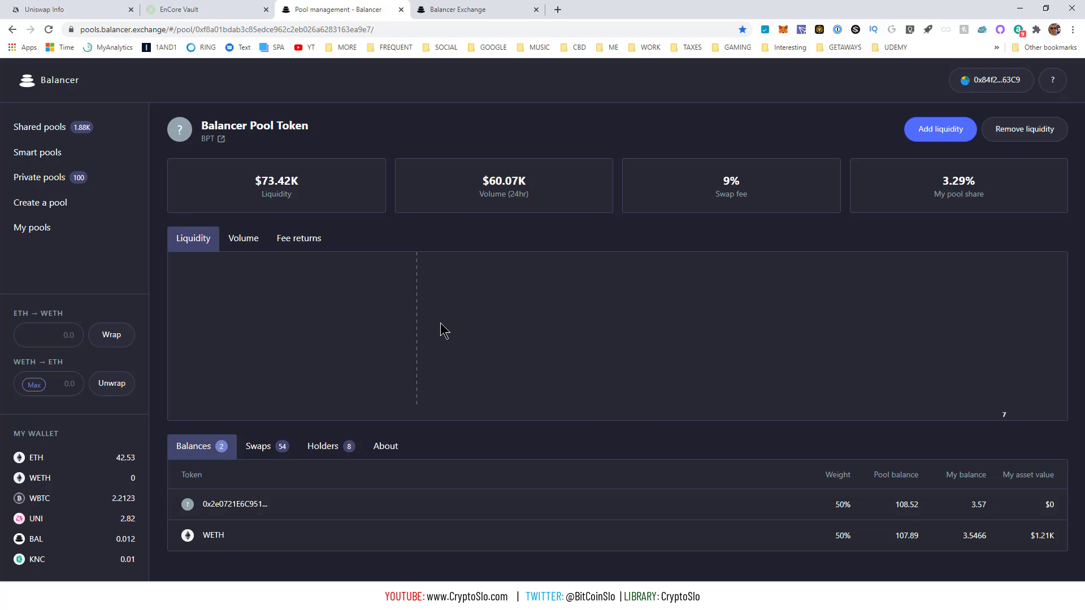
mouse_move(373, 326)
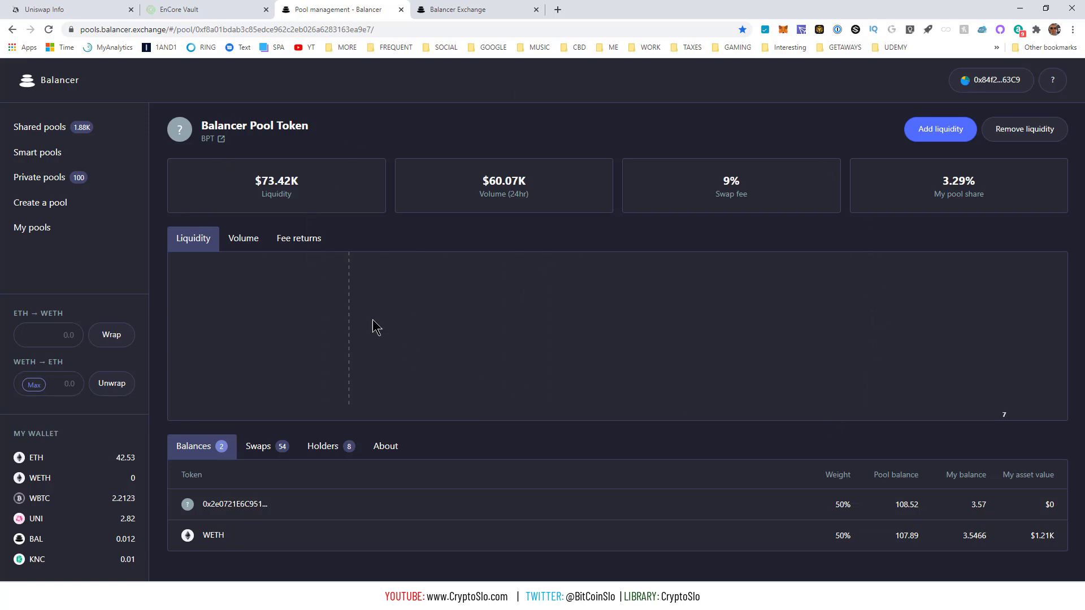
mouse_move(261, 178)
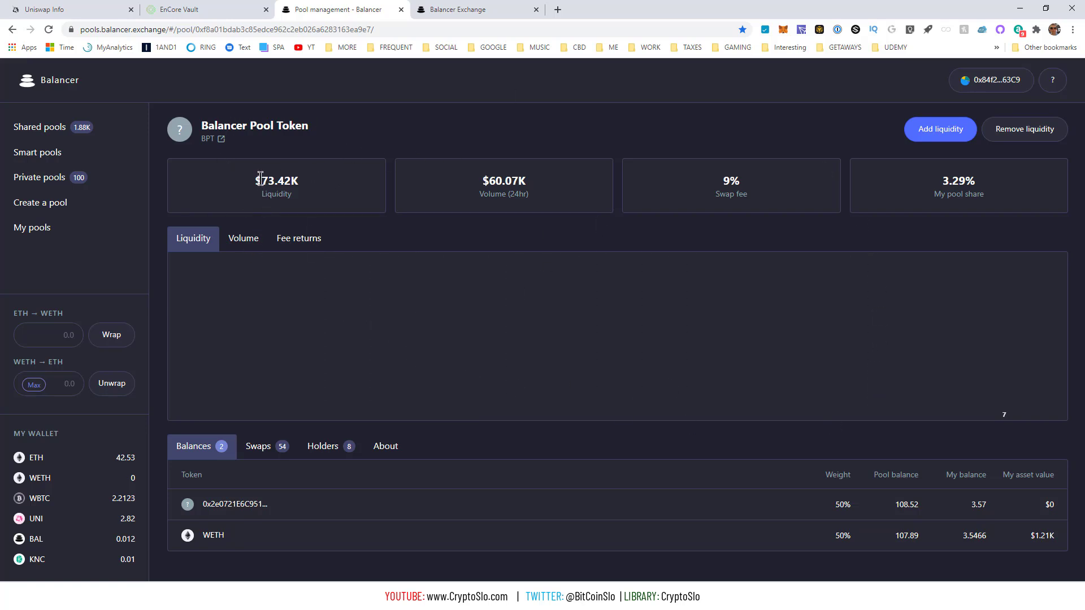
double_click(277, 181)
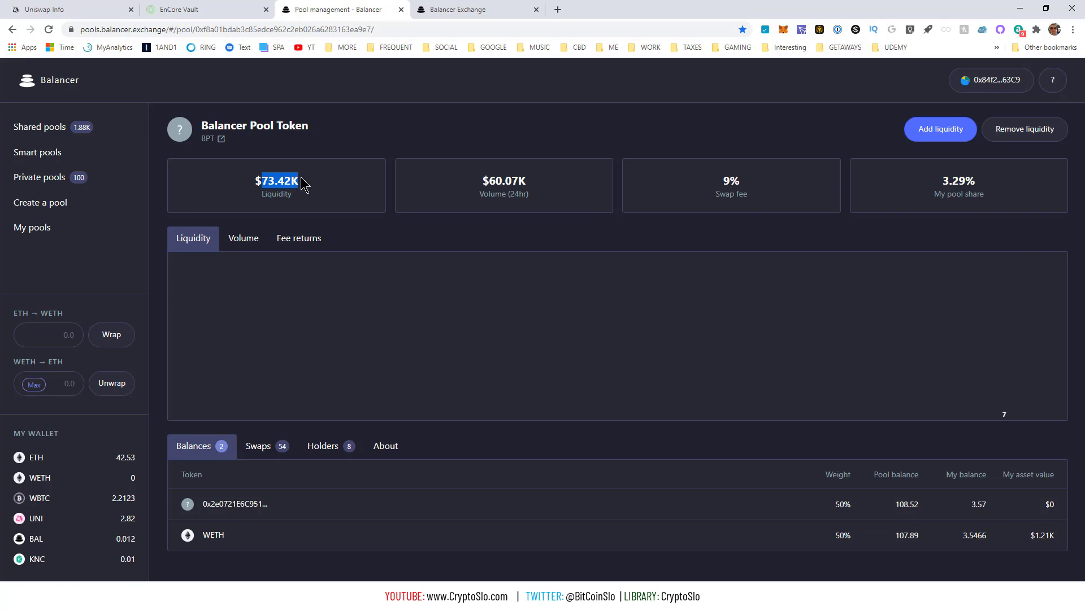
mouse_move(358, 226)
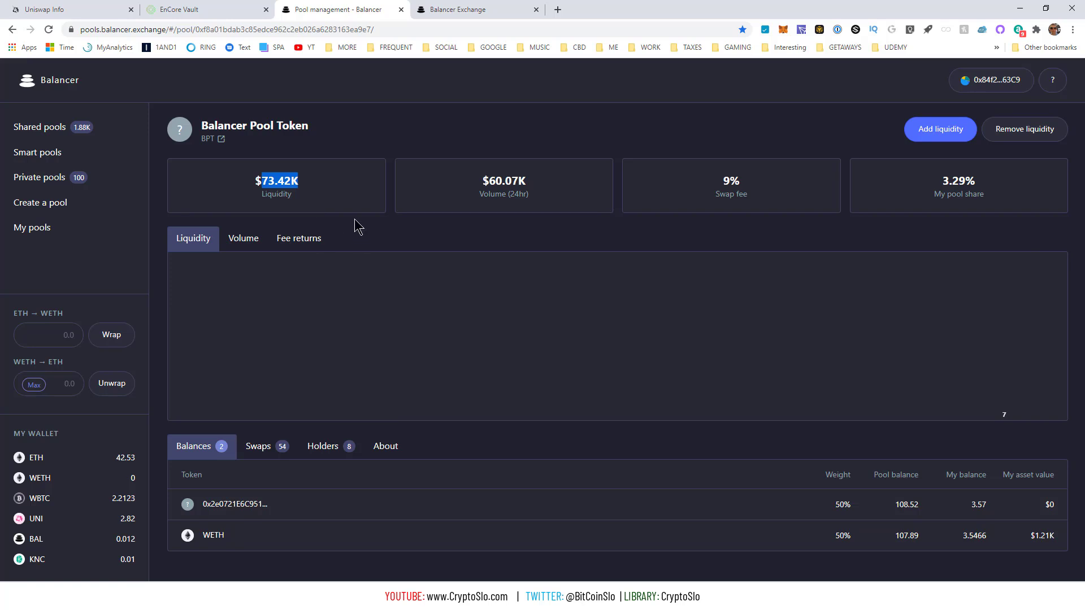
mouse_move(277, 160)
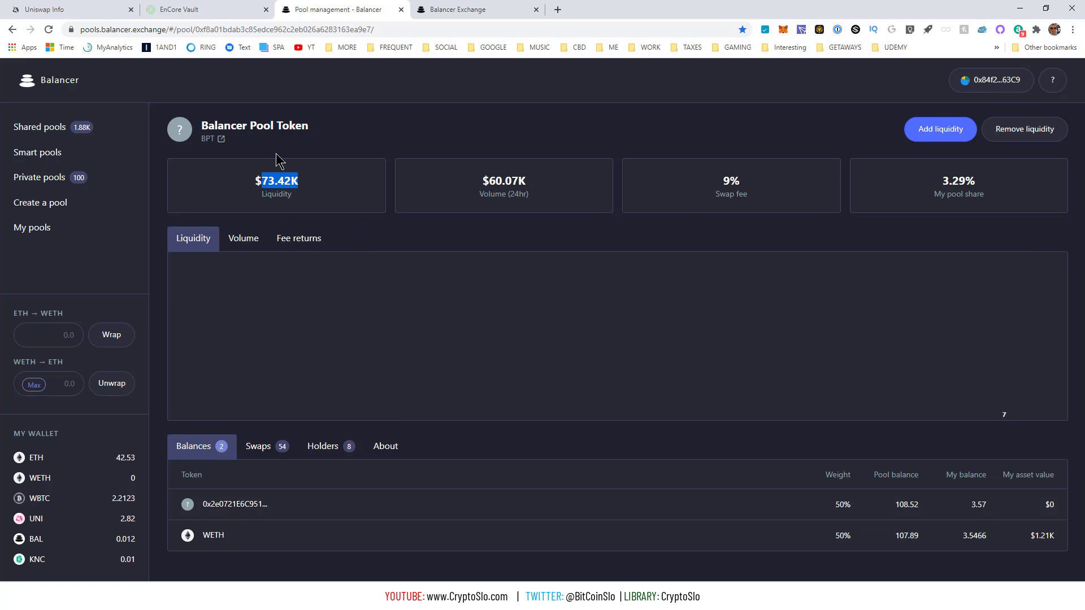
mouse_move(228, 62)
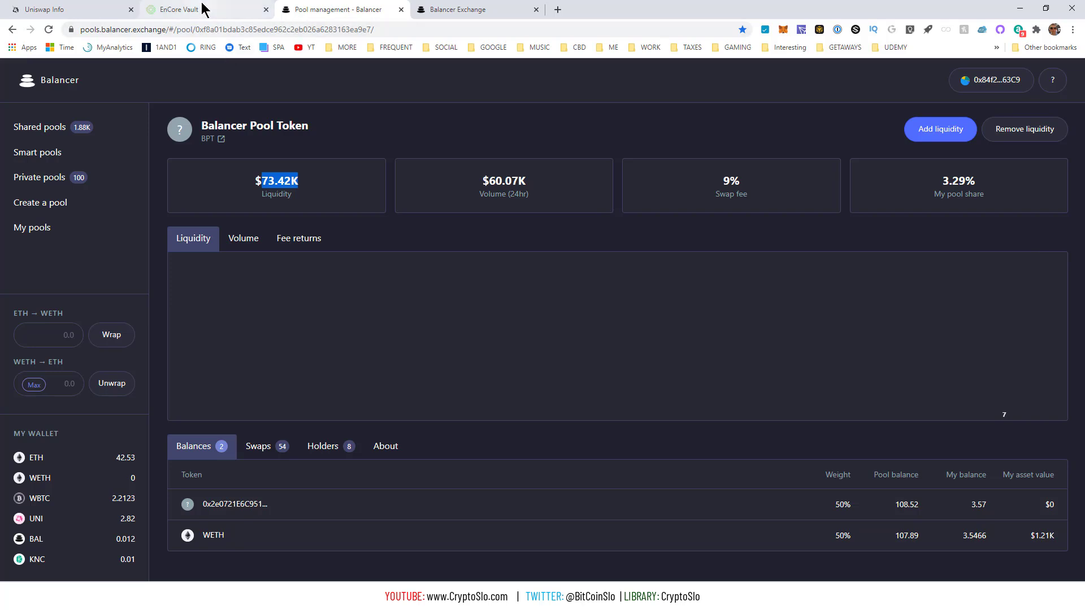
mouse_move(194, 9)
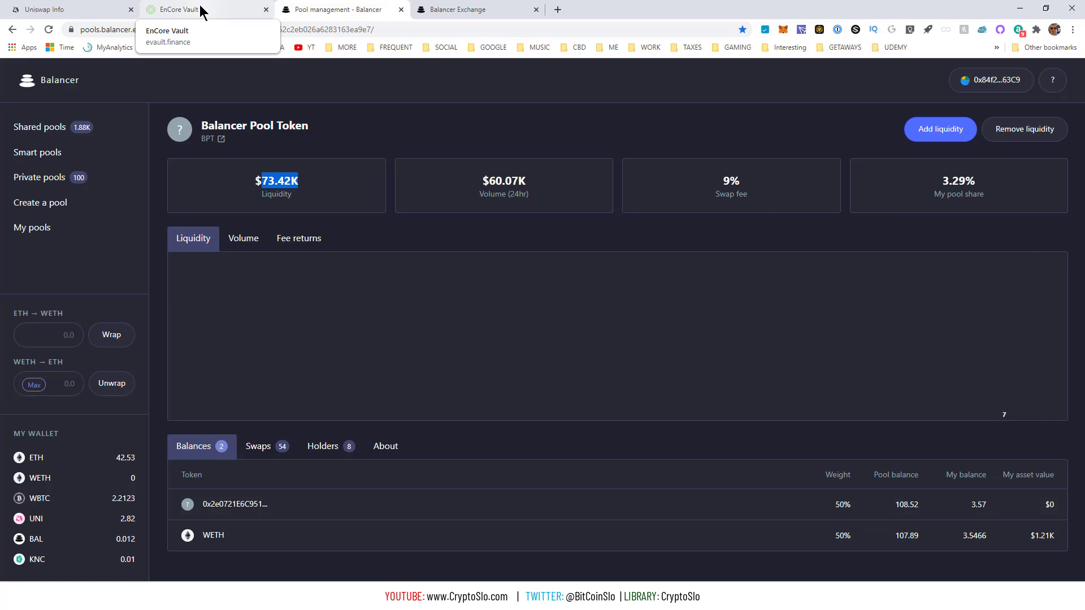
mouse_move(339, 9)
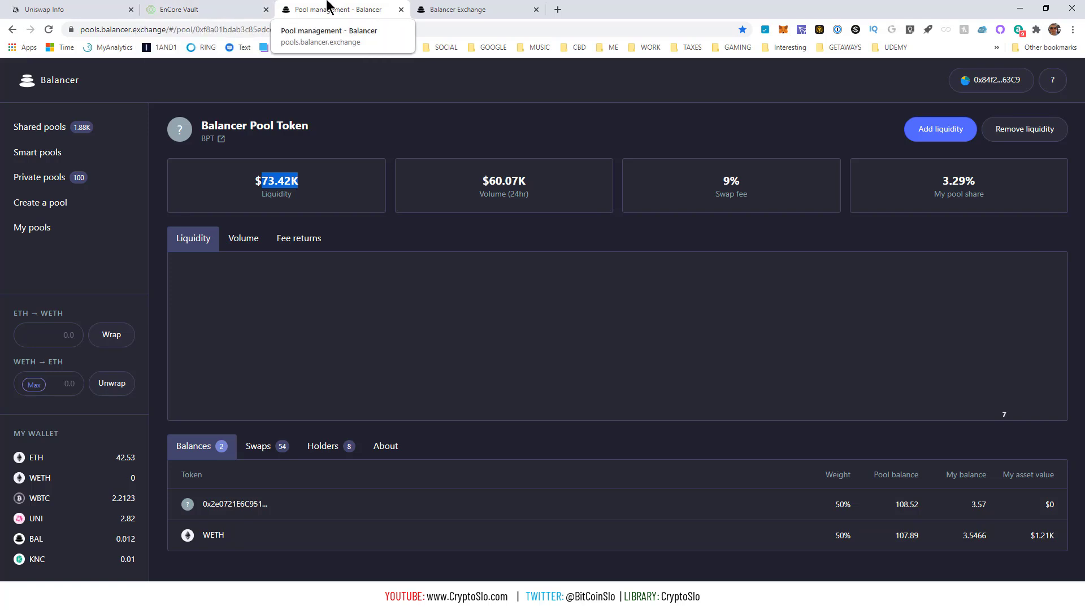
mouse_move(149, 61)
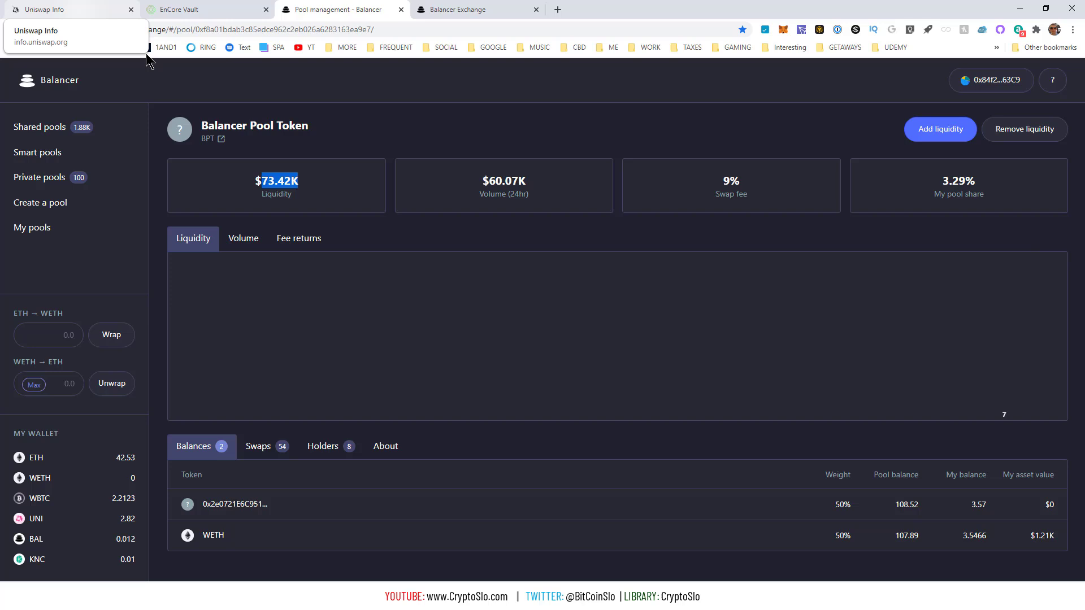
mouse_move(298, 170)
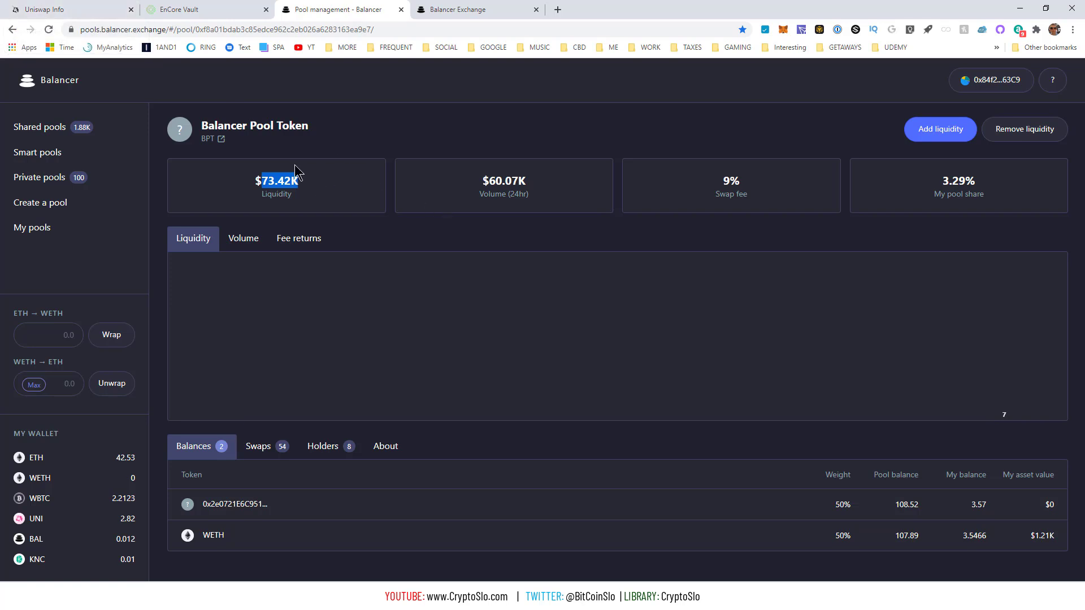
mouse_move(478, 9)
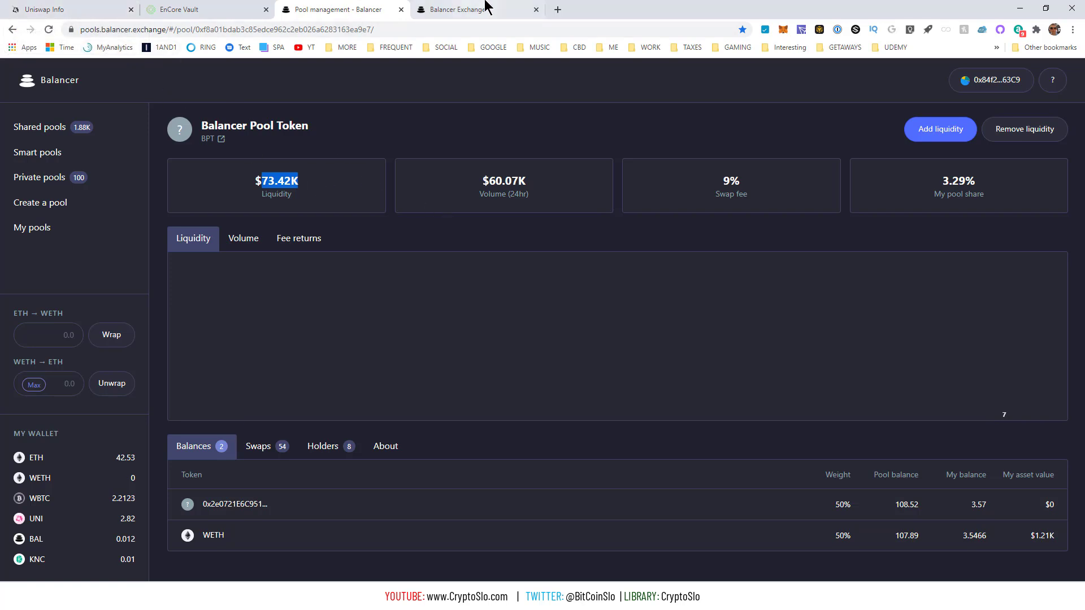
left_click(457, 10)
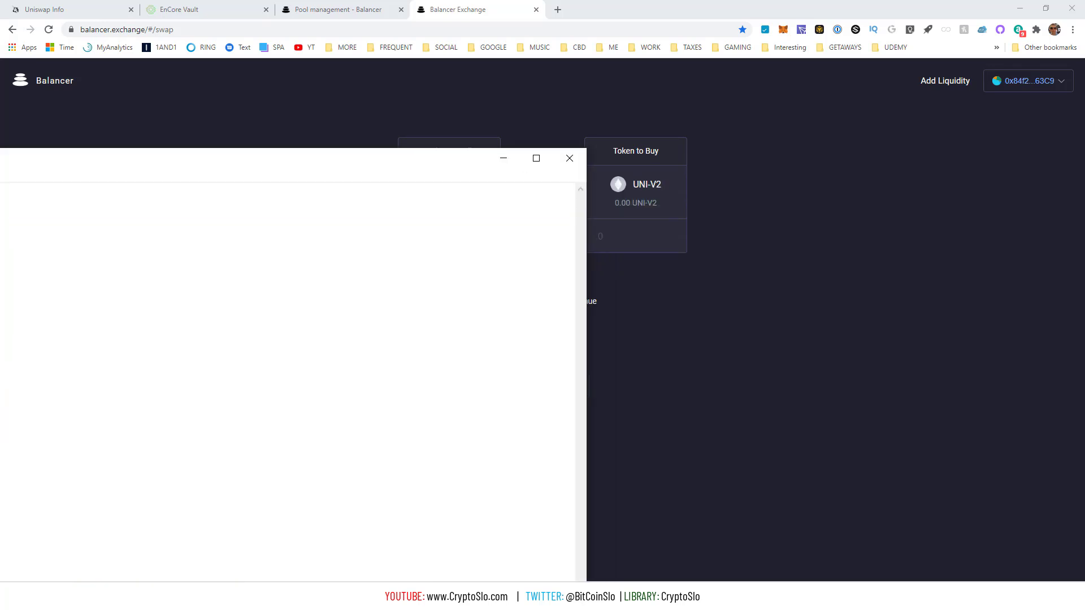
Flip the swap pair to UNI-V2→ETH and back to ETH→UNI-V2, amount left empty.
left_click(569, 158)
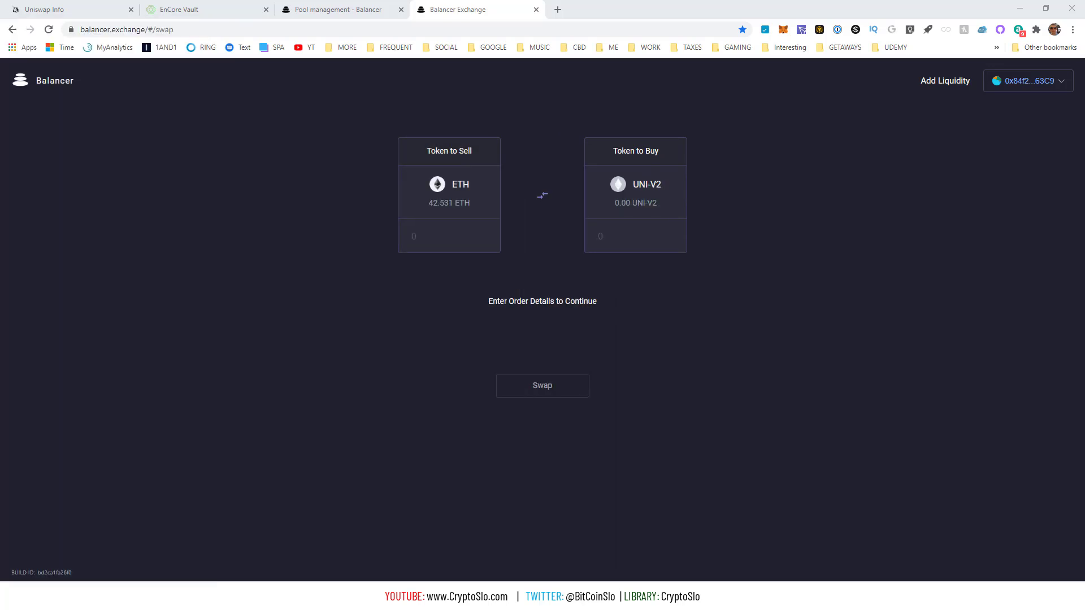
mouse_move(496, 182)
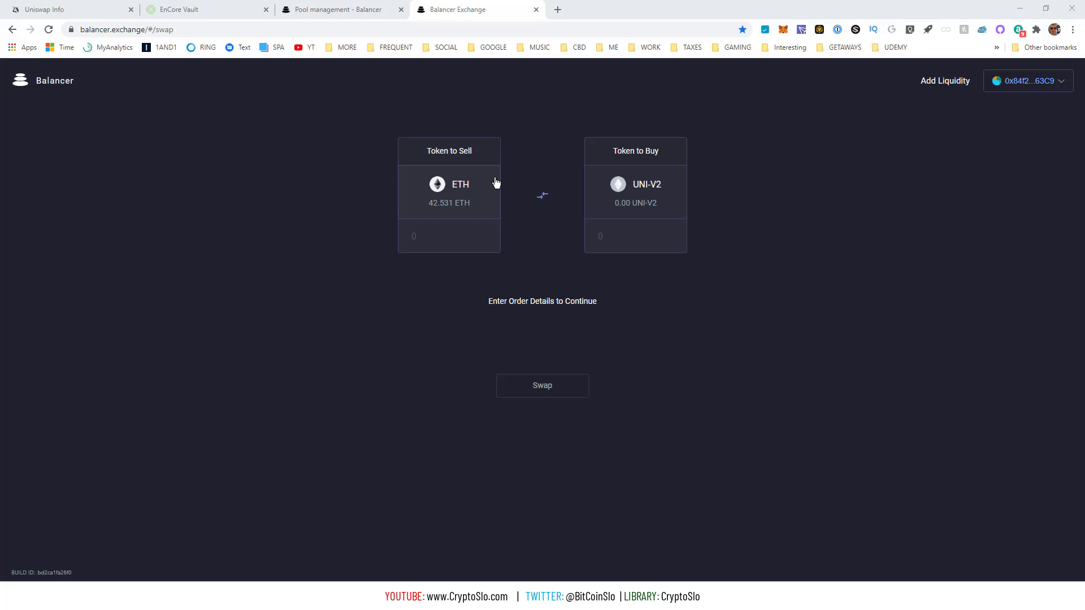
mouse_move(227, 206)
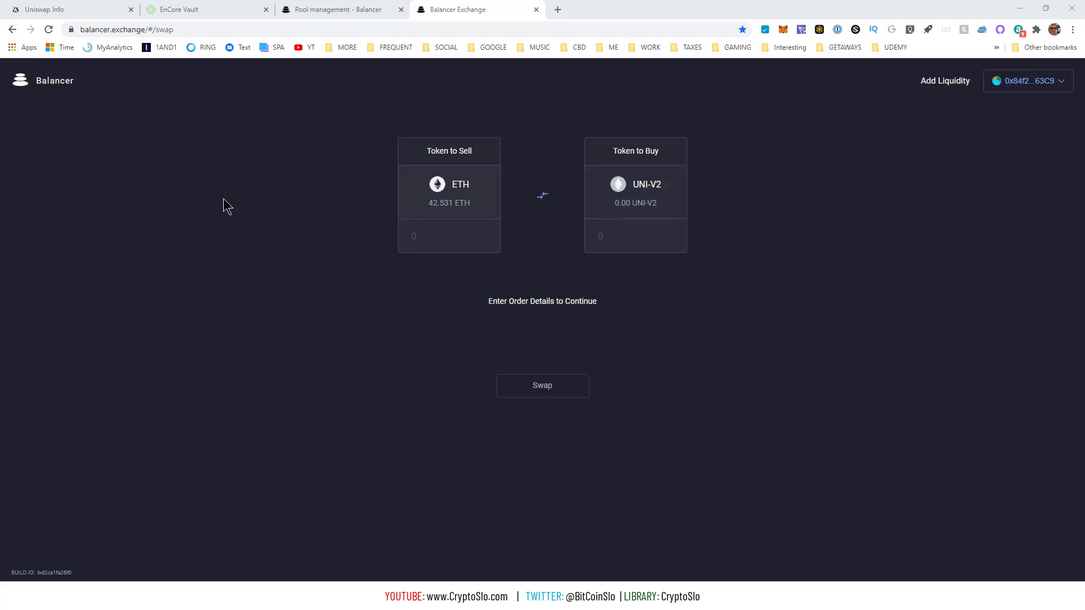
mouse_move(152, 183)
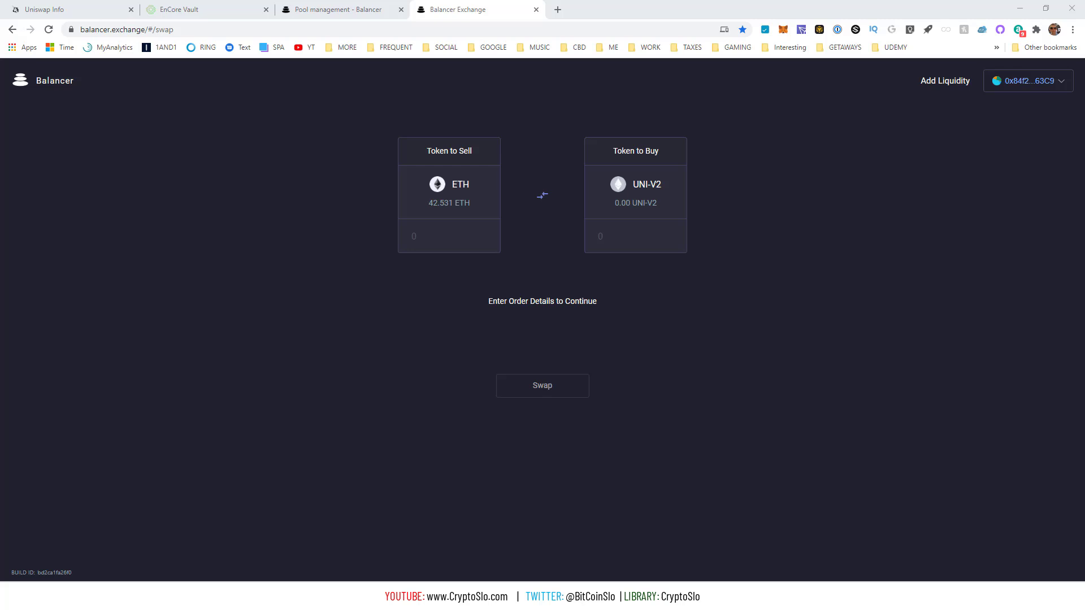
left_click(635, 192)
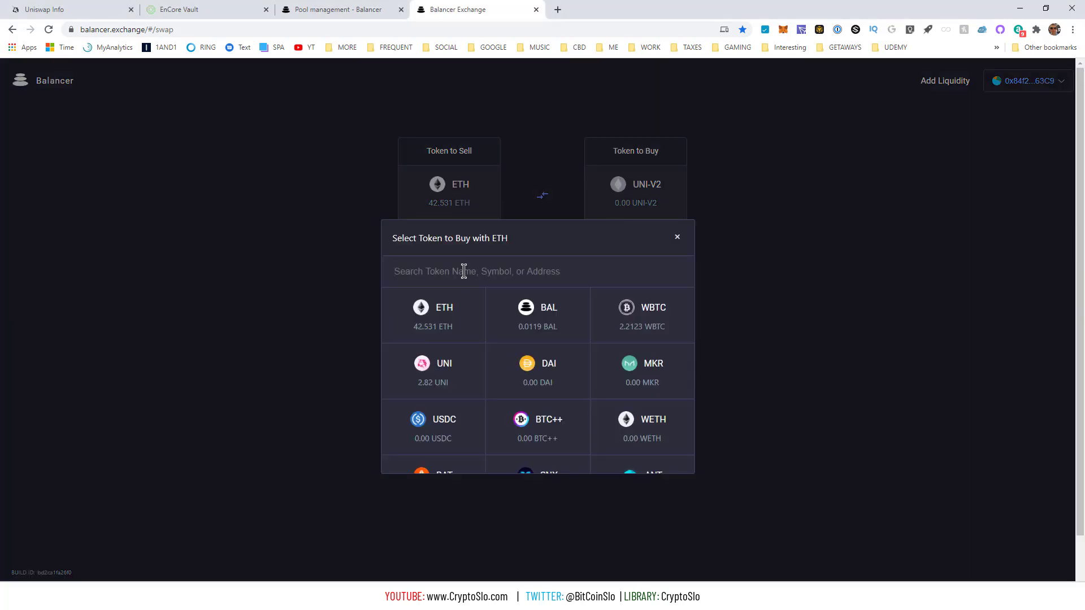
left_click(677, 238)
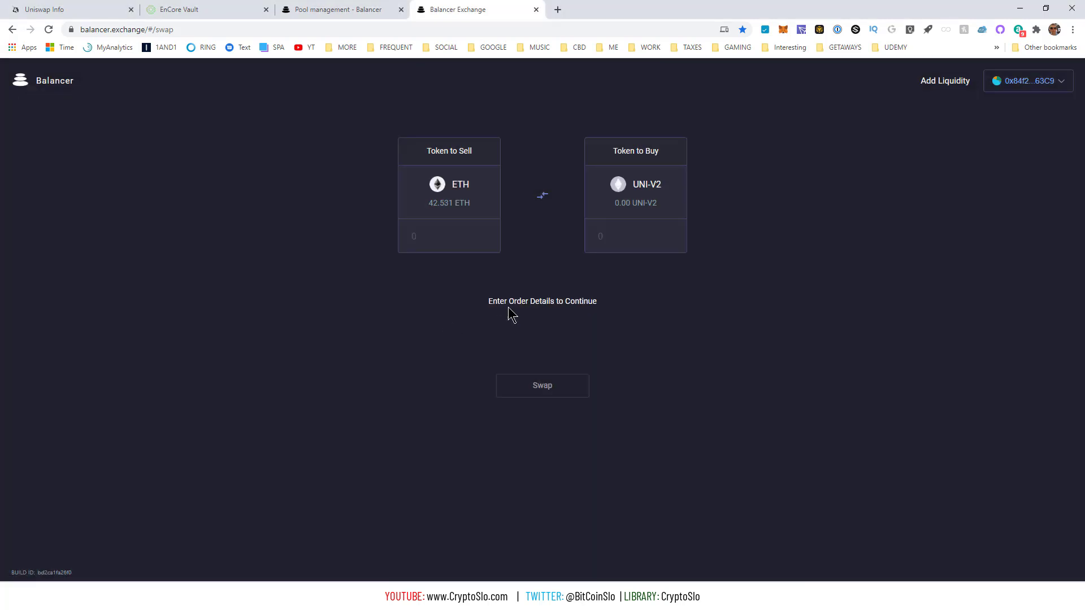
mouse_move(621, 233)
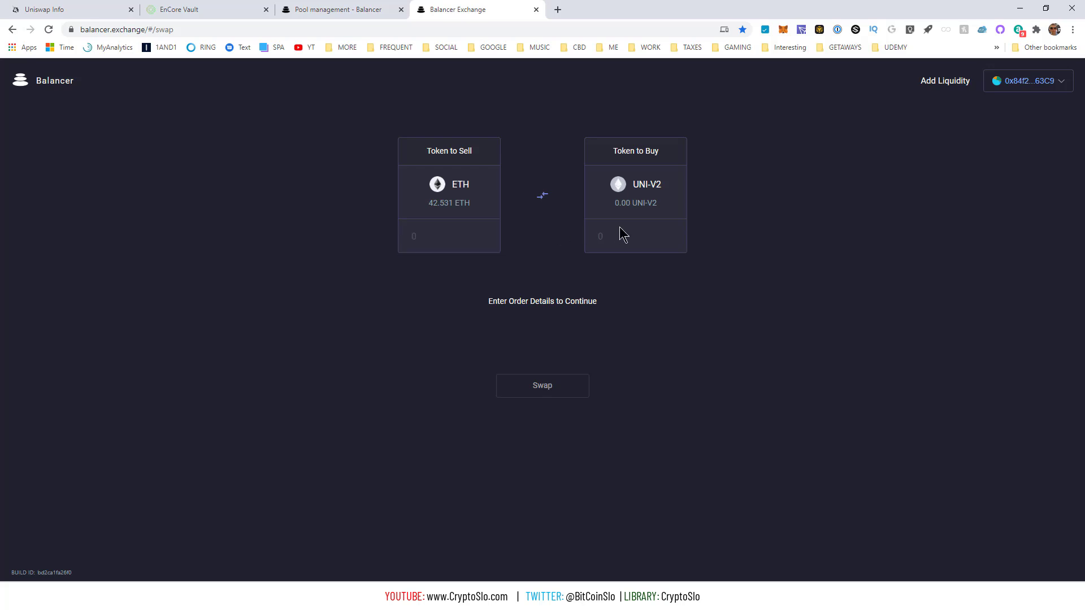
left_click(542, 197)
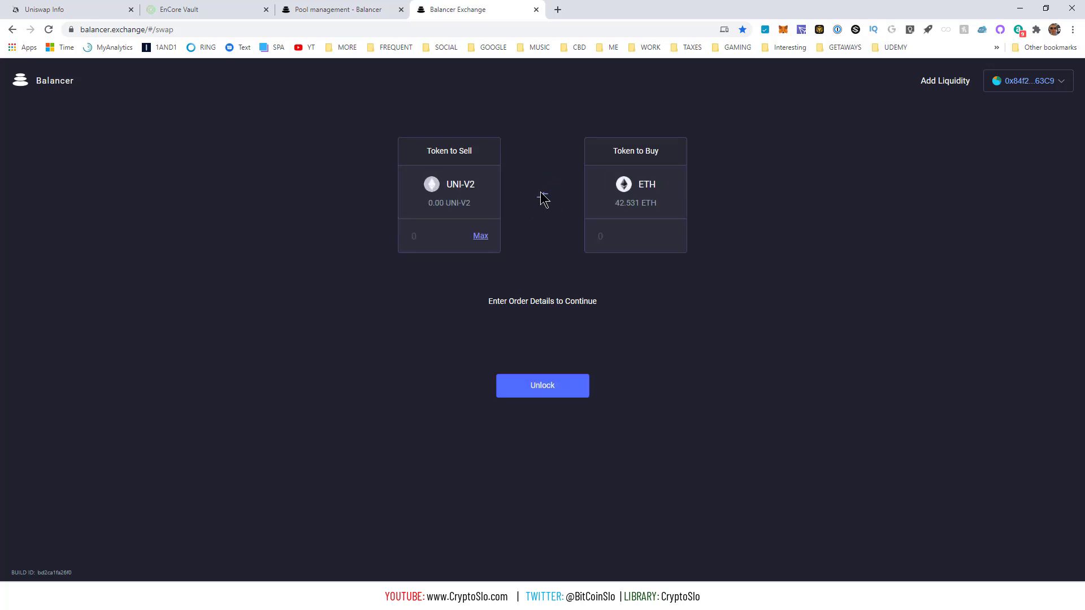
left_click(543, 197)
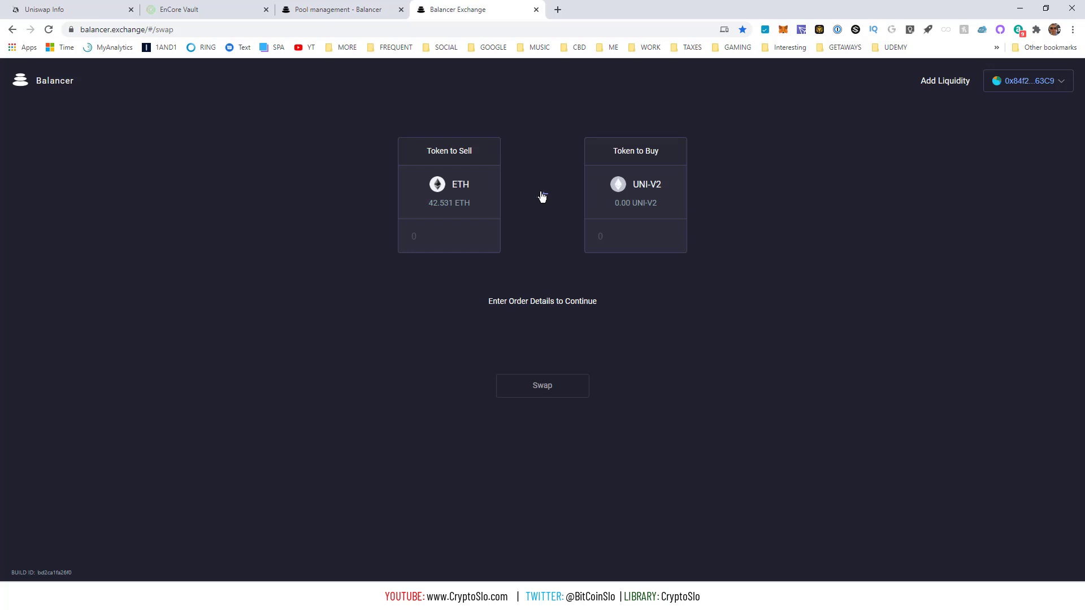
mouse_move(675, 35)
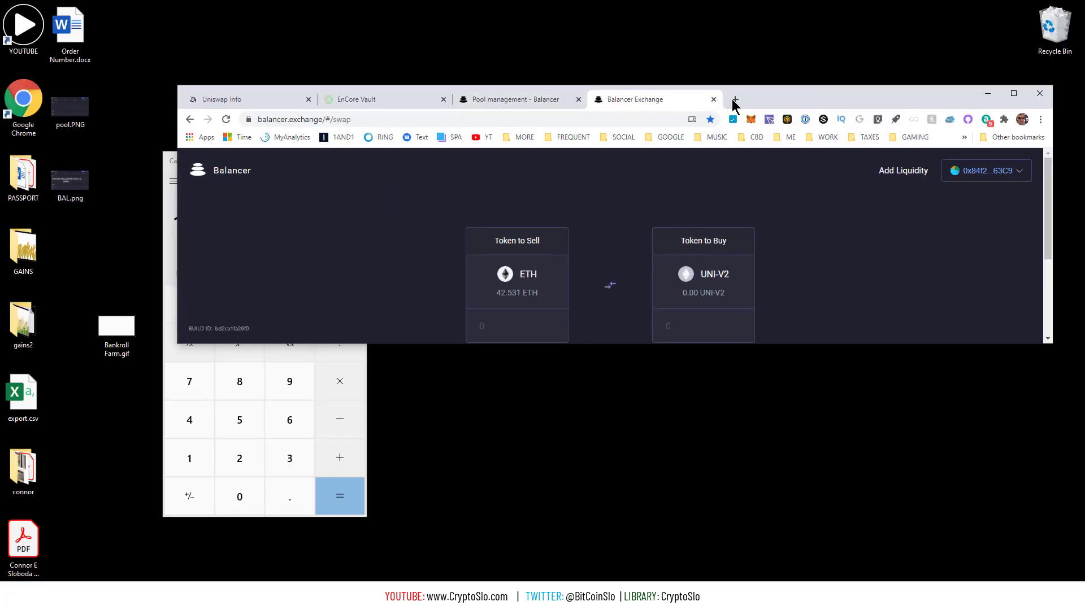
Load etherscan.io in a new tab and look up the wallet address.
left_click(735, 99)
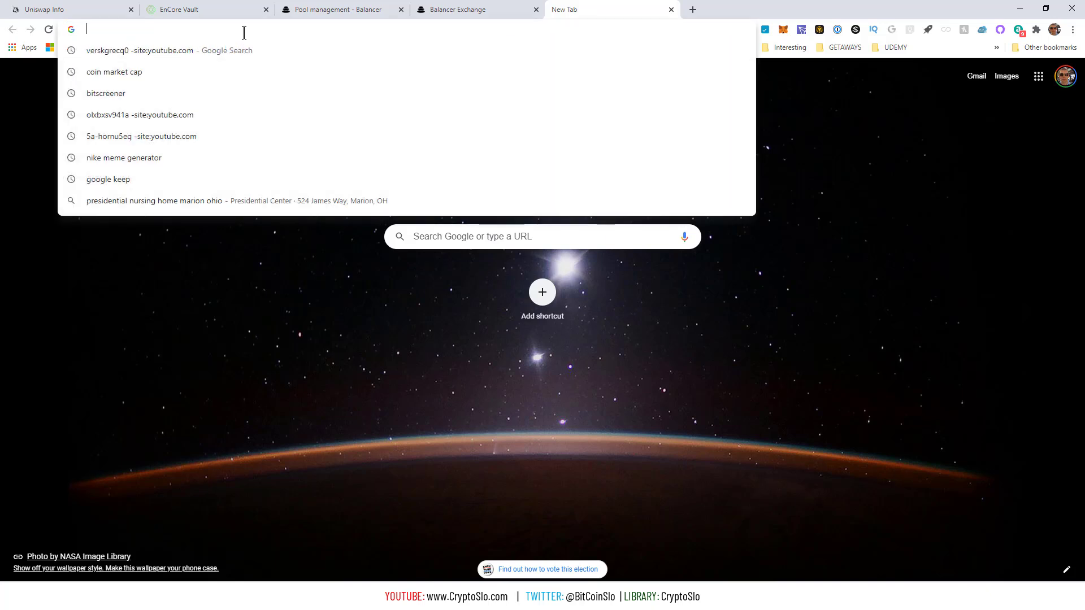
type("etherscan.io")
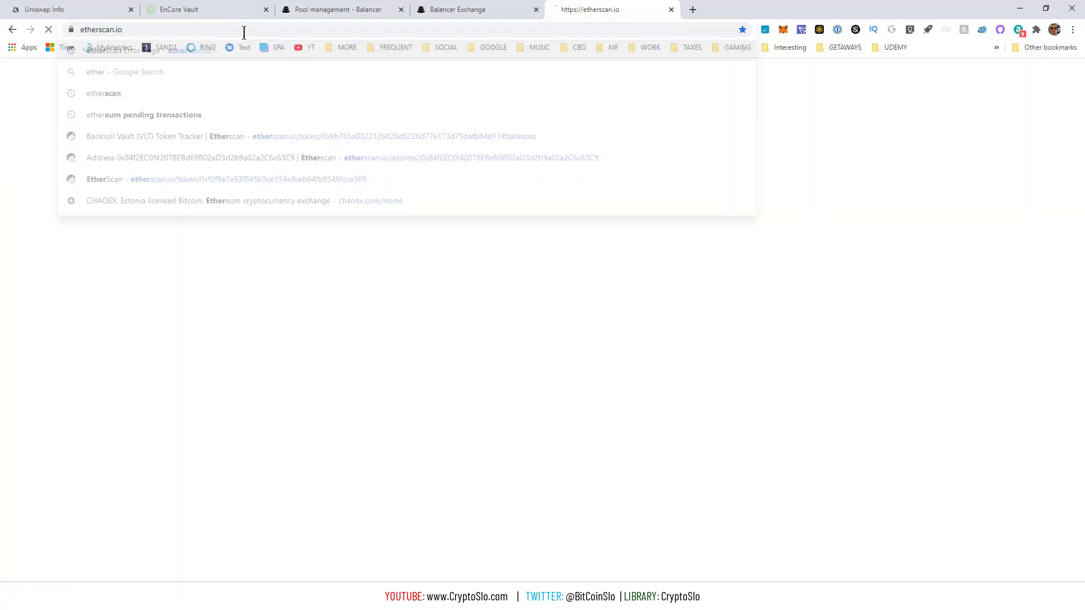
key("Return")
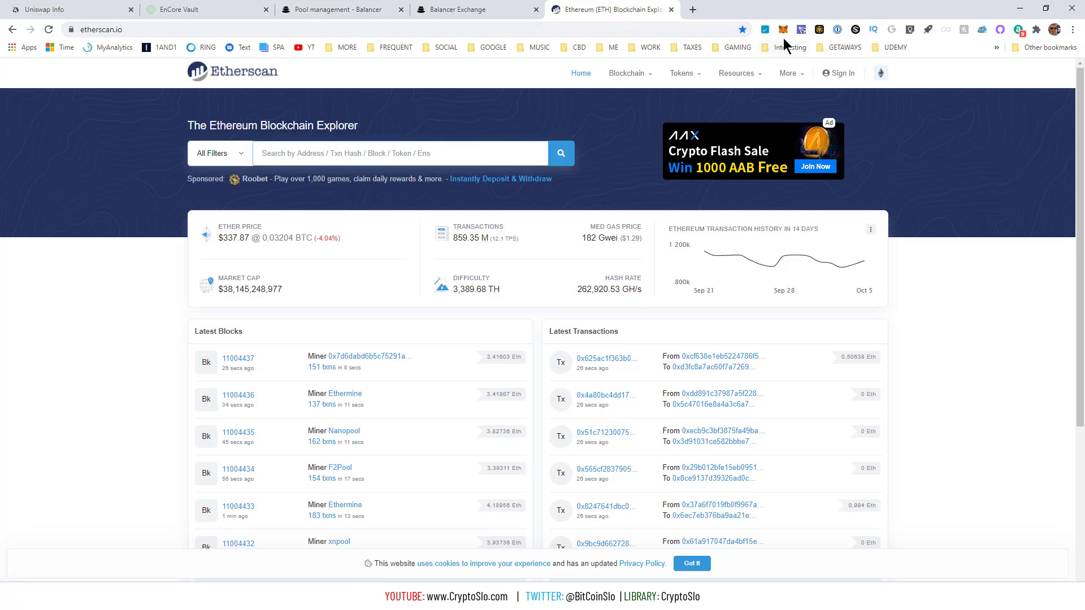
left_click(783, 30)
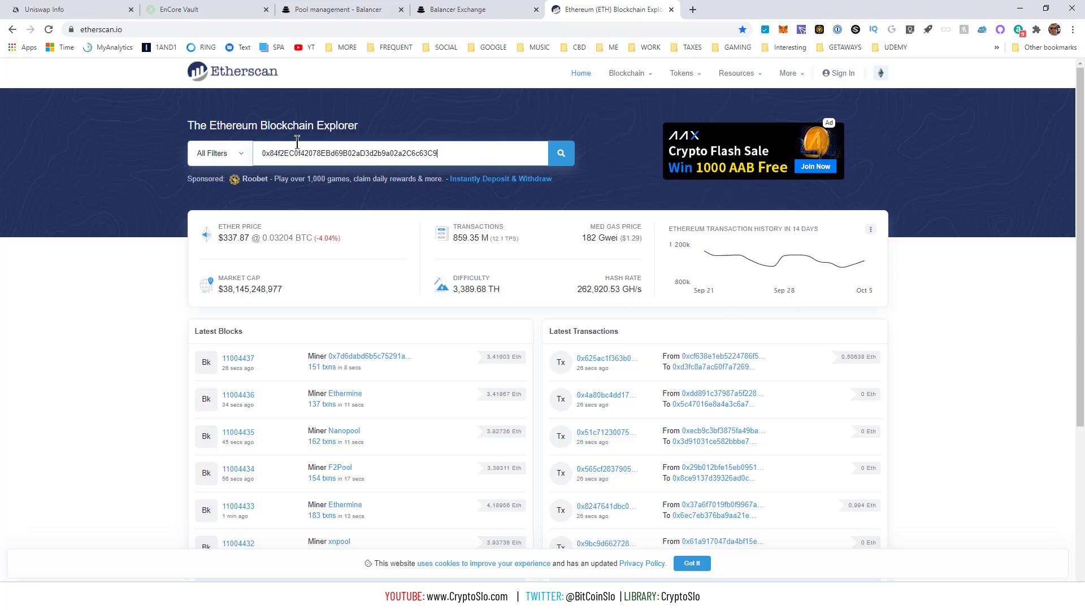
left_click(561, 153)
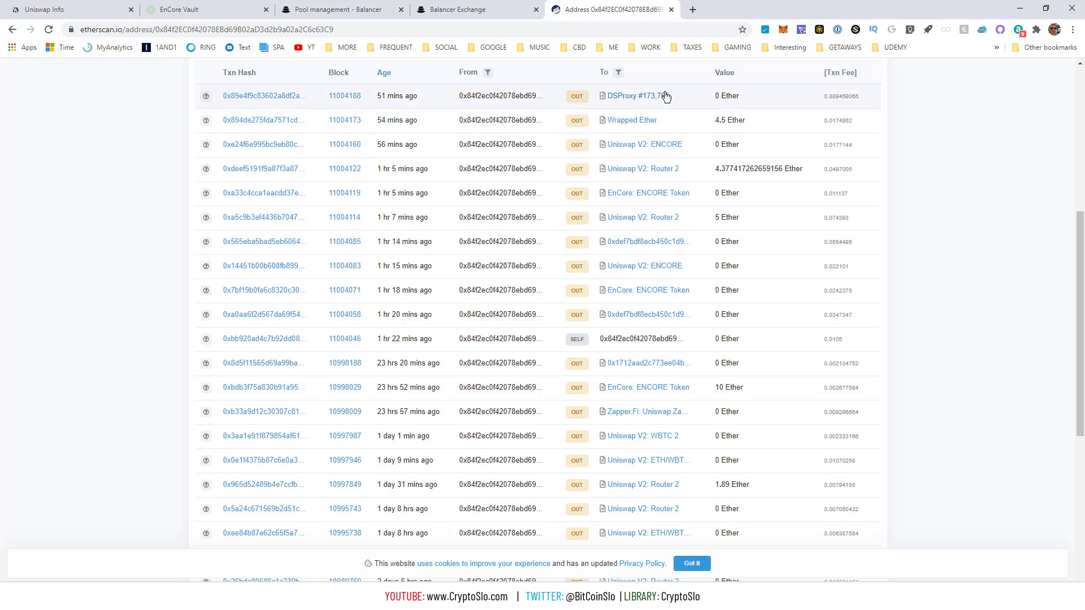
mouse_move(259, 93)
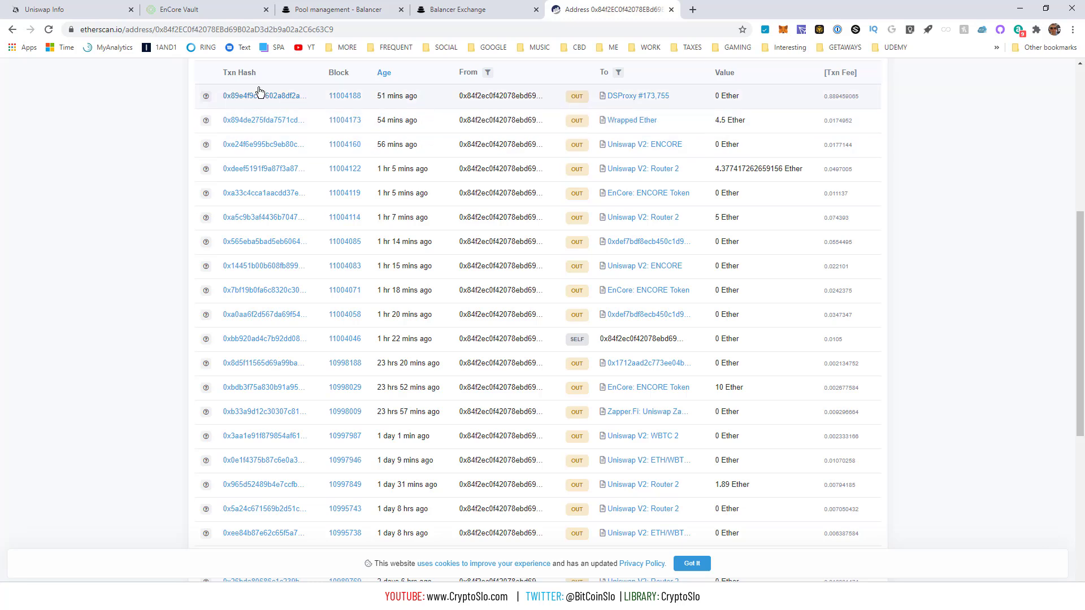
mouse_move(267, 97)
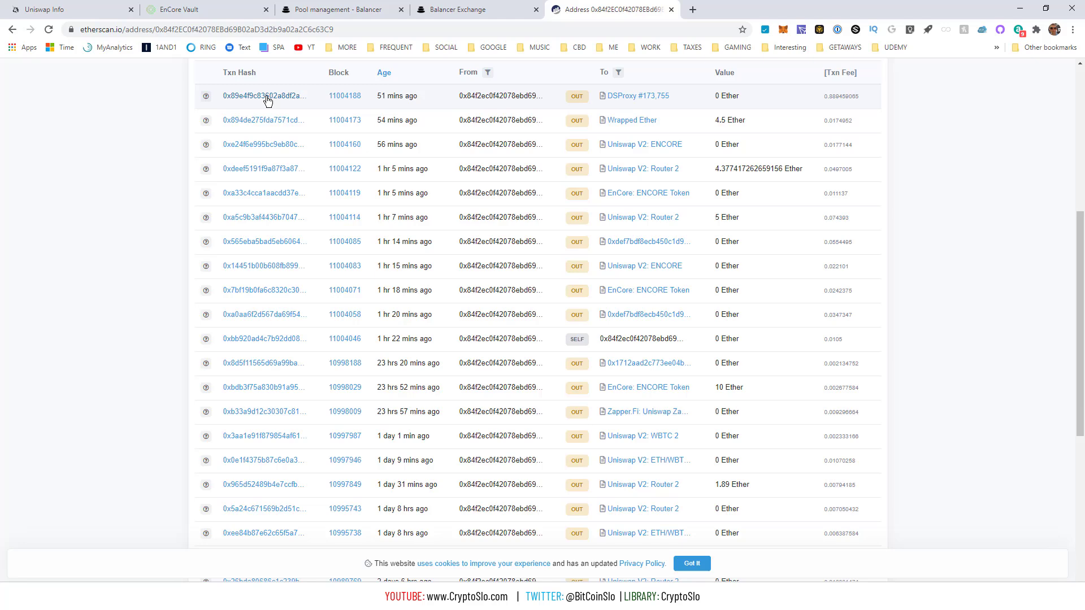
Open the latest DSProxy #173,755 transaction and expand its details to show nonce 240.
left_click(264, 95)
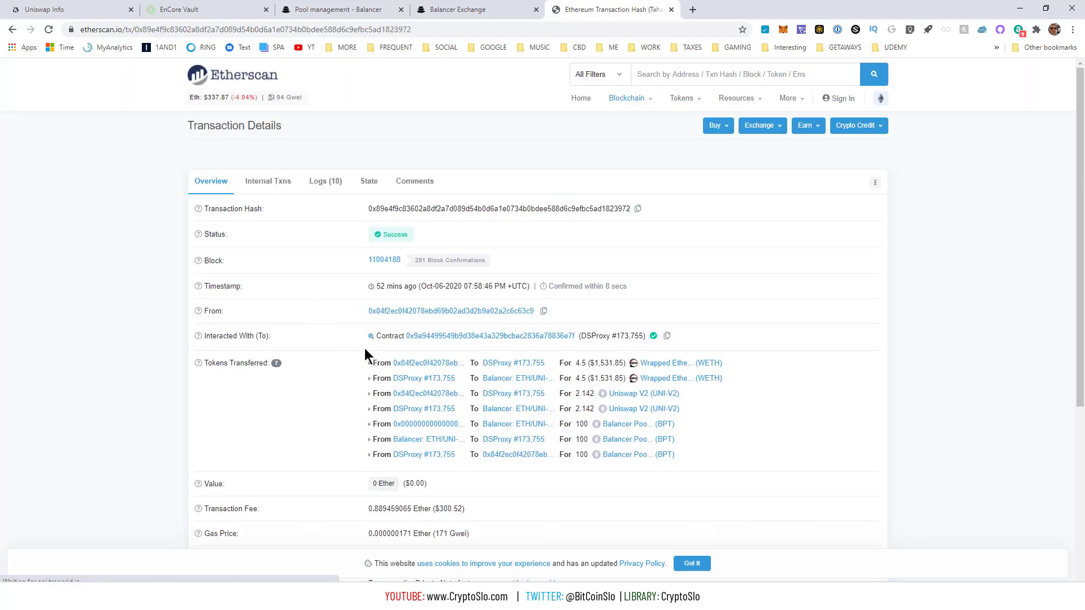
scroll("down", 3)
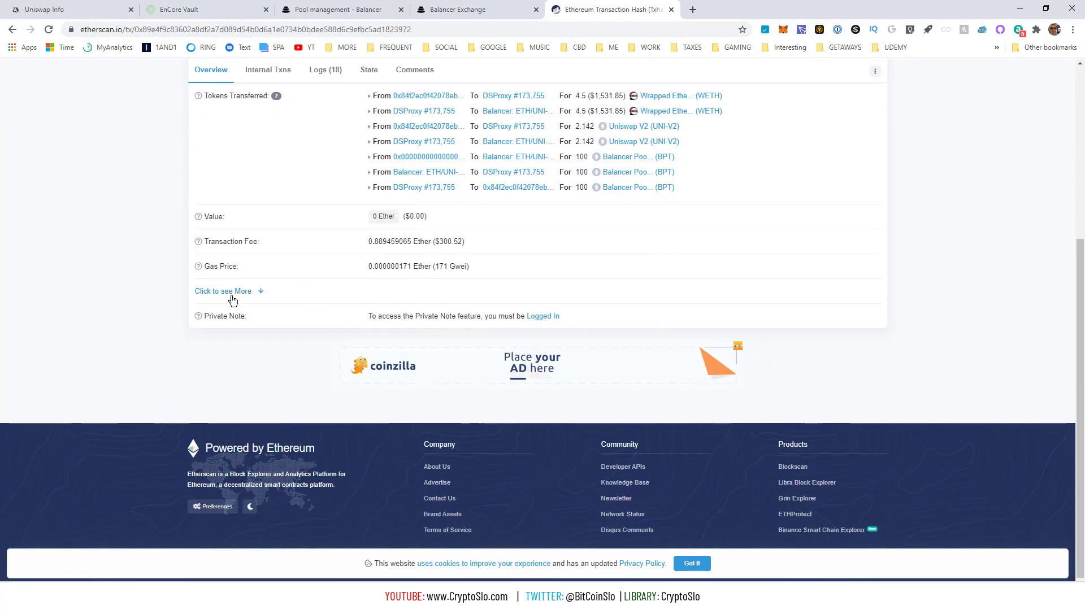
left_click(222, 290)
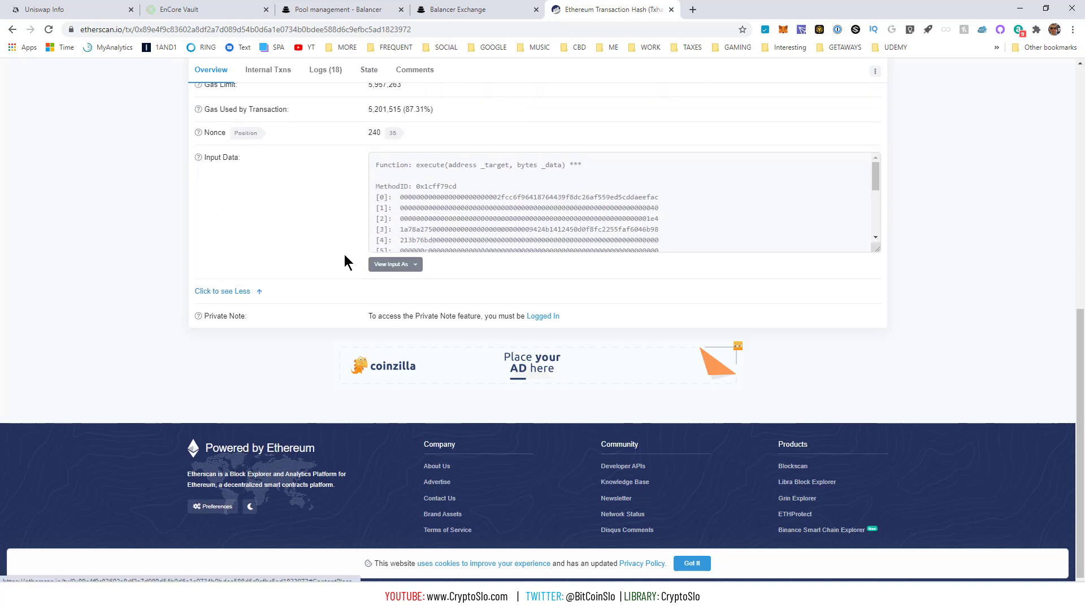
mouse_move(374, 133)
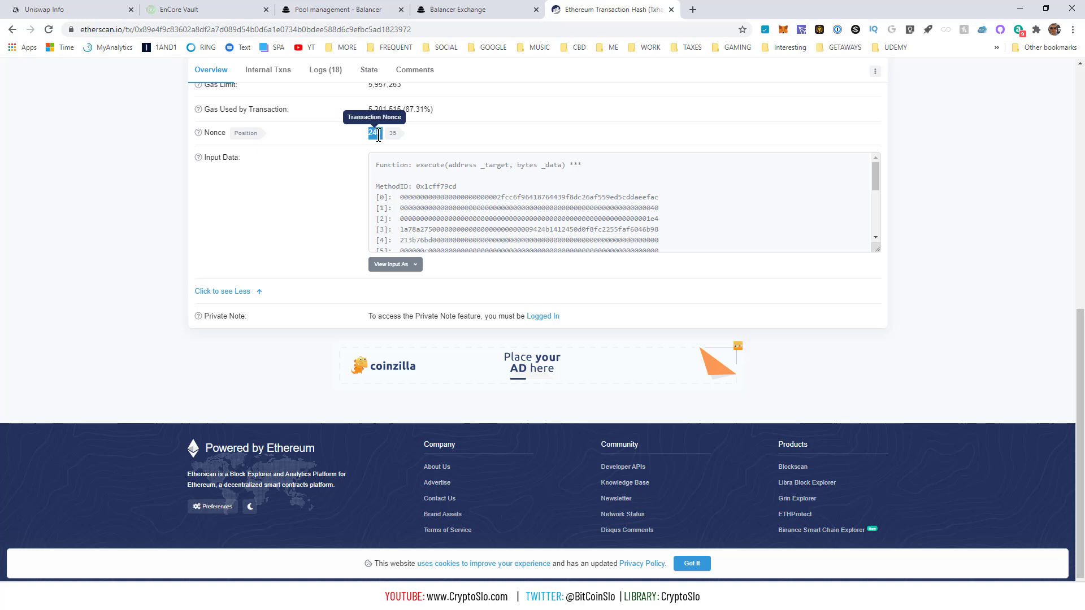
mouse_move(797, 97)
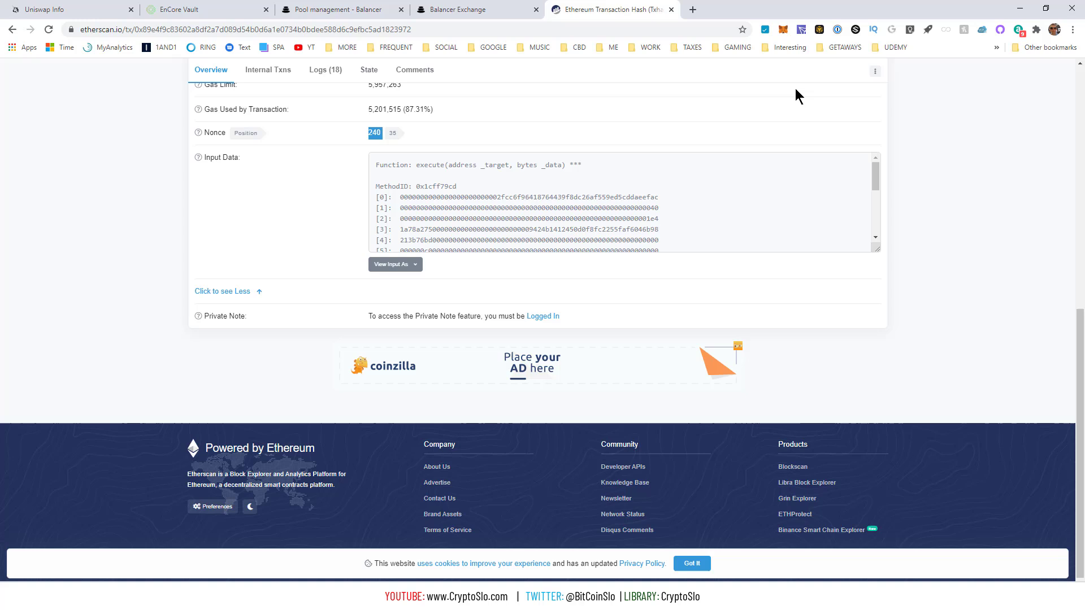
Start a 0 ETH MetaMask send to your own account.
left_click(784, 29)
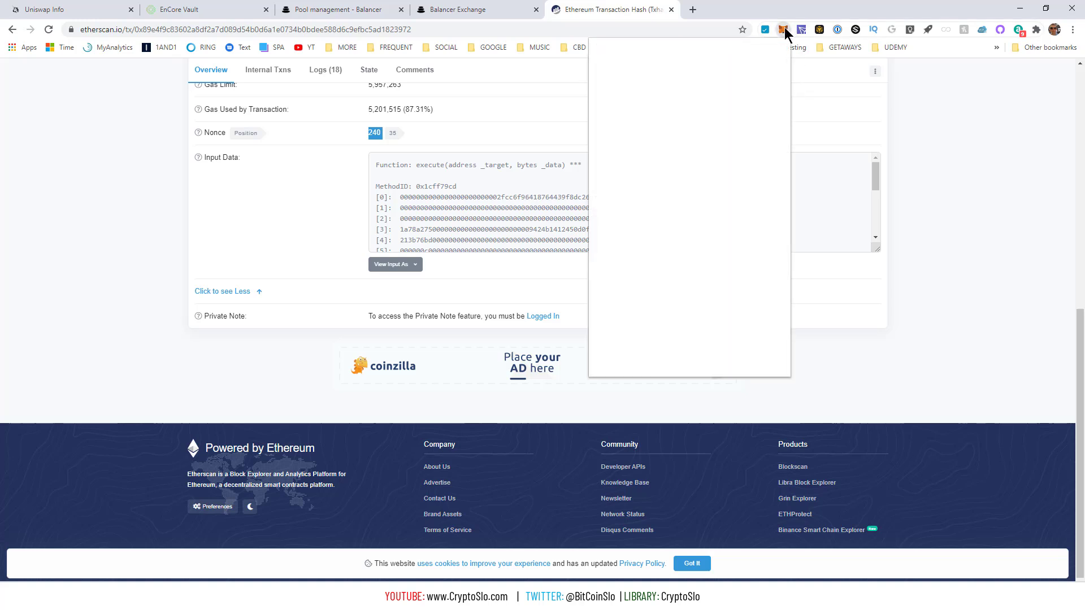
left_click(784, 29)
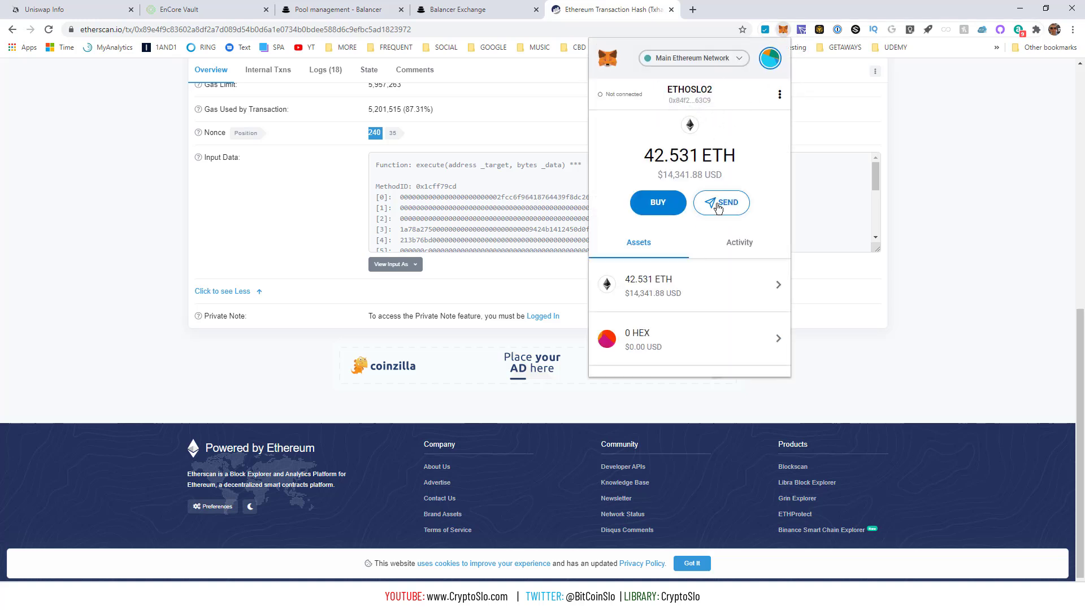
left_click(720, 203)
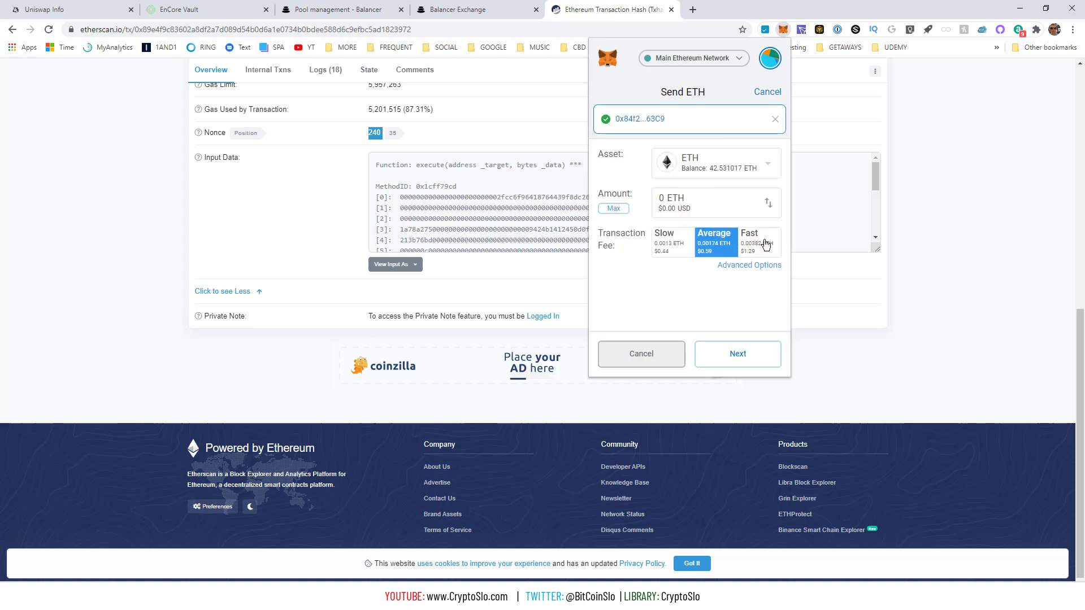
Set gas price 500 (0.0105 ETH fee) and custom nonce 240, then return to Balancer.
left_click(749, 265)
type("500")
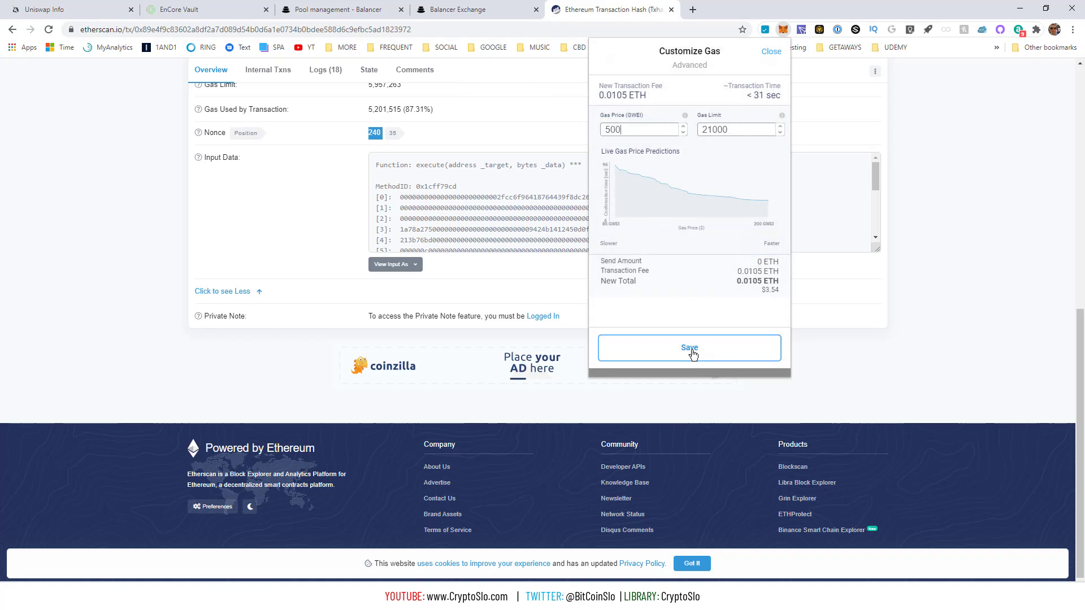
left_click(689, 348)
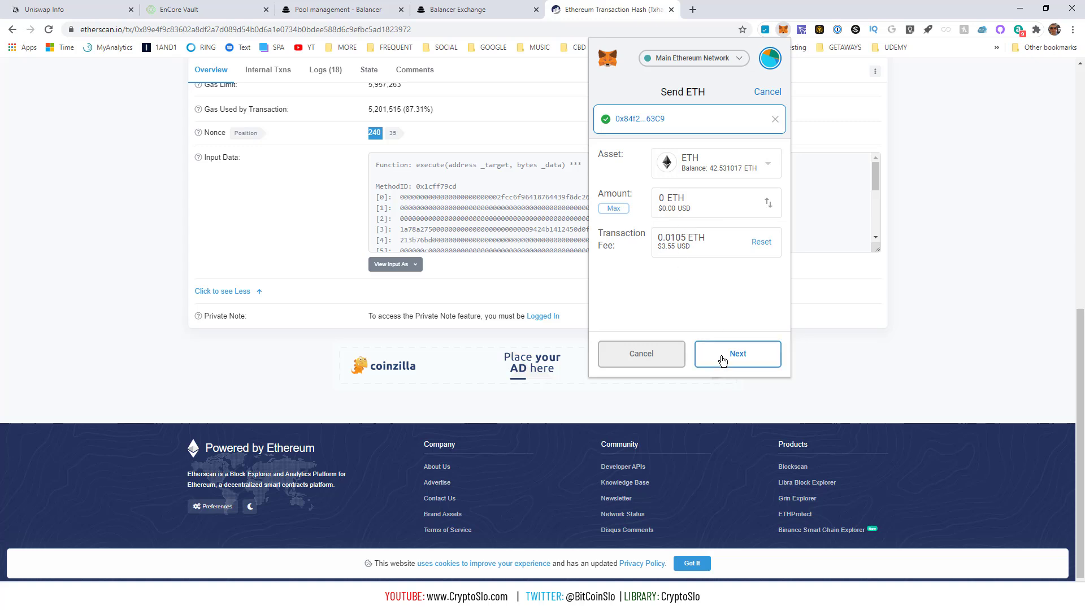
left_click(736, 354)
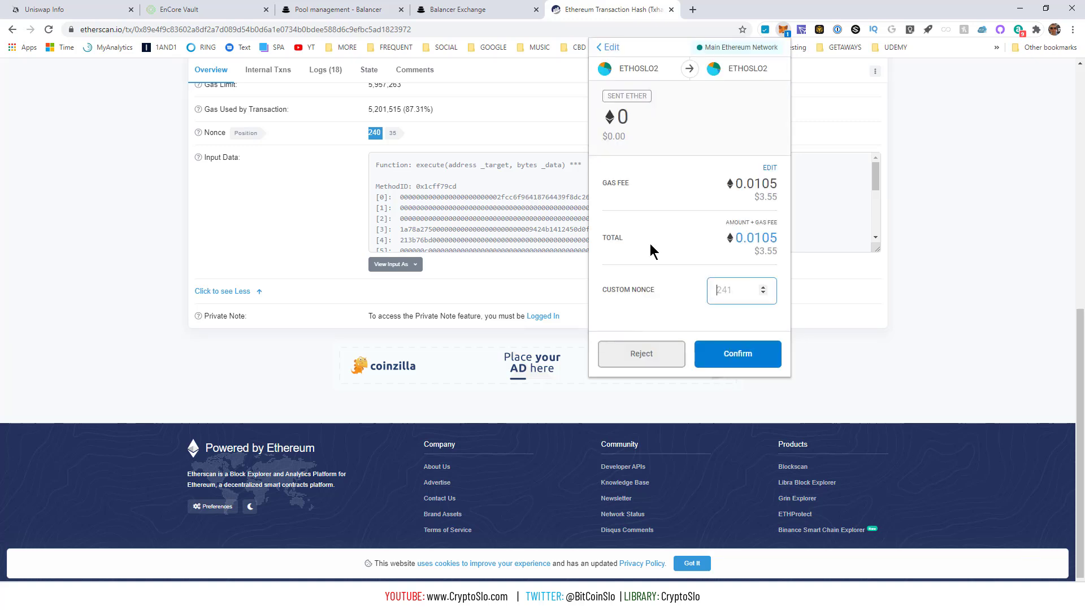
type("240")
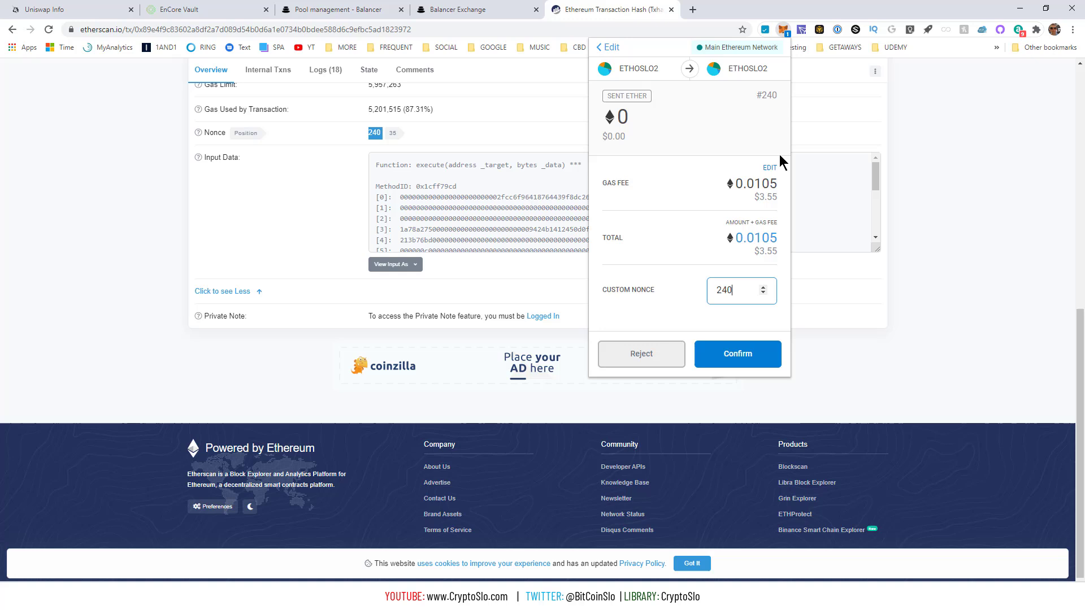
mouse_move(713, 246)
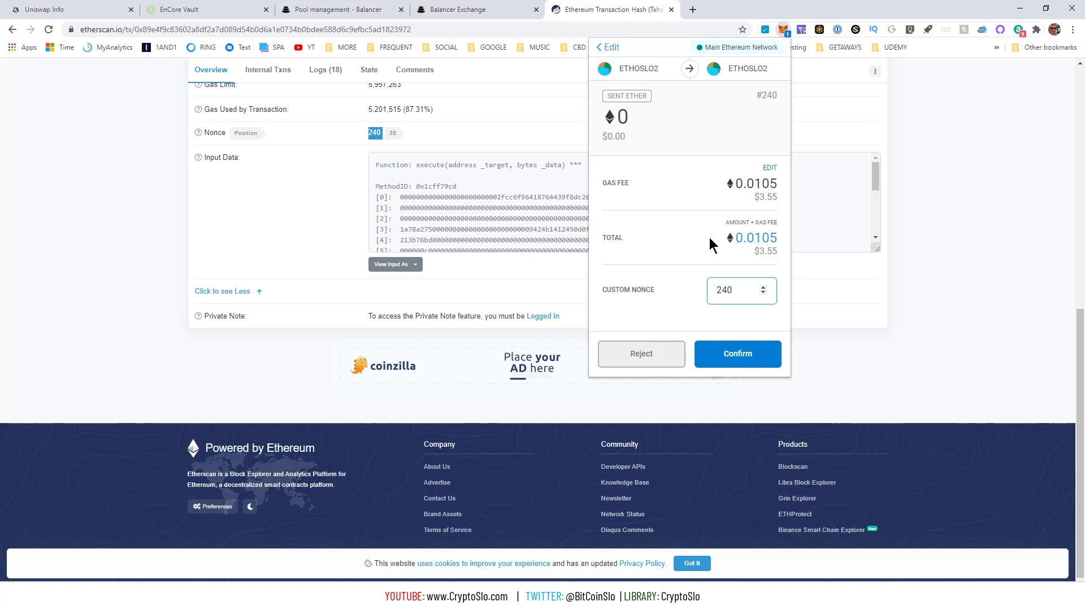
mouse_move(78, 230)
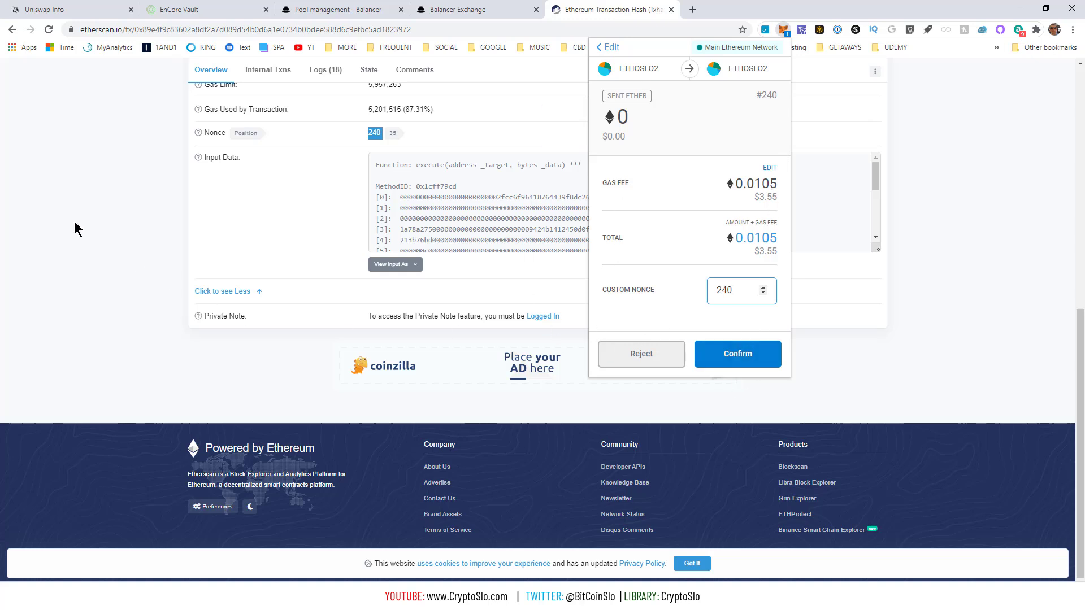
mouse_move(755, 173)
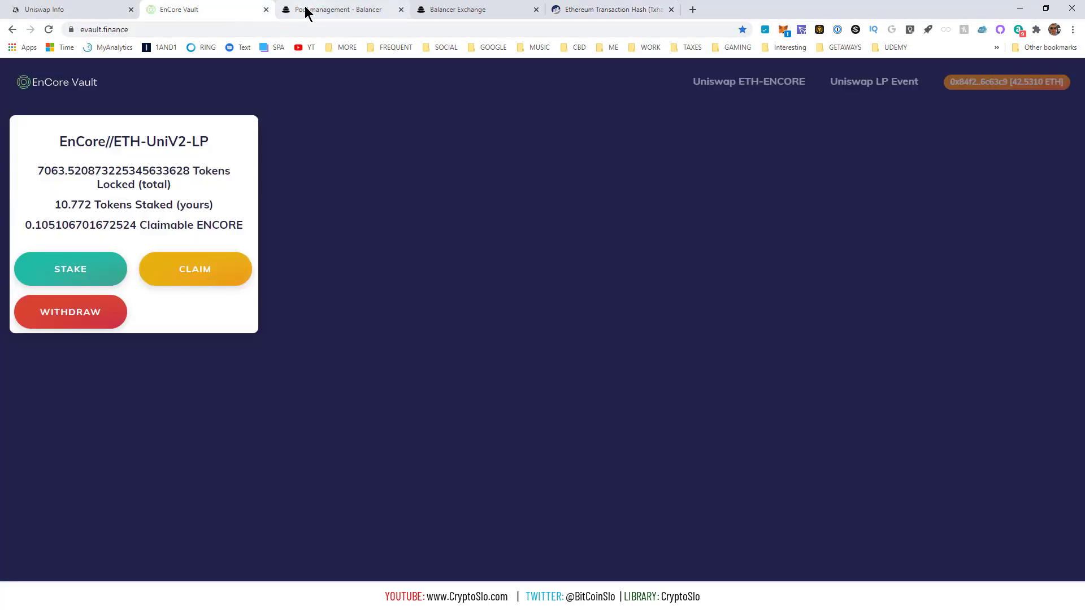
left_click(339, 9)
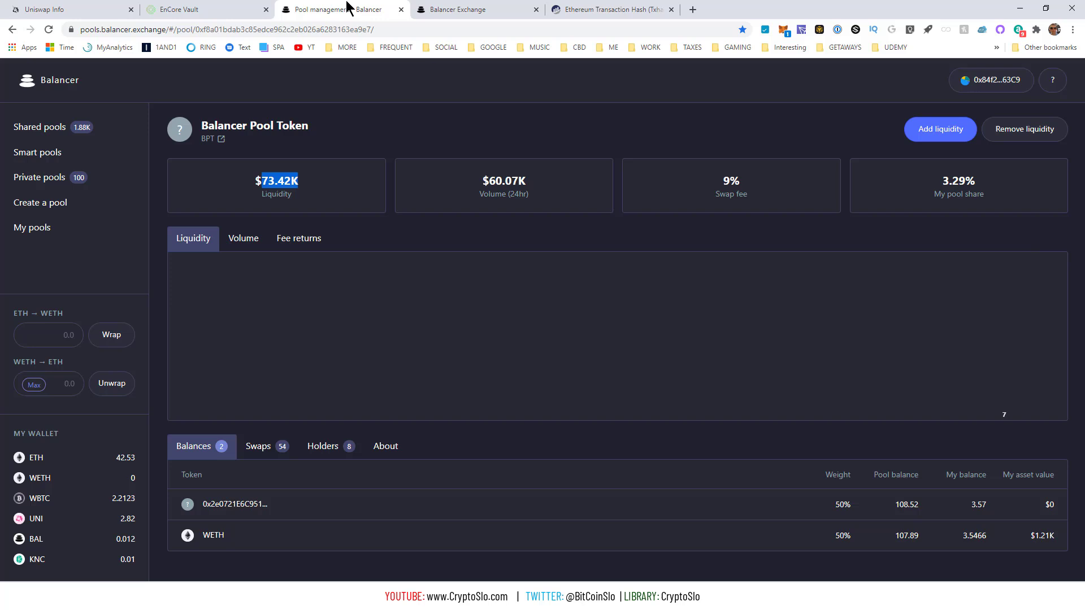